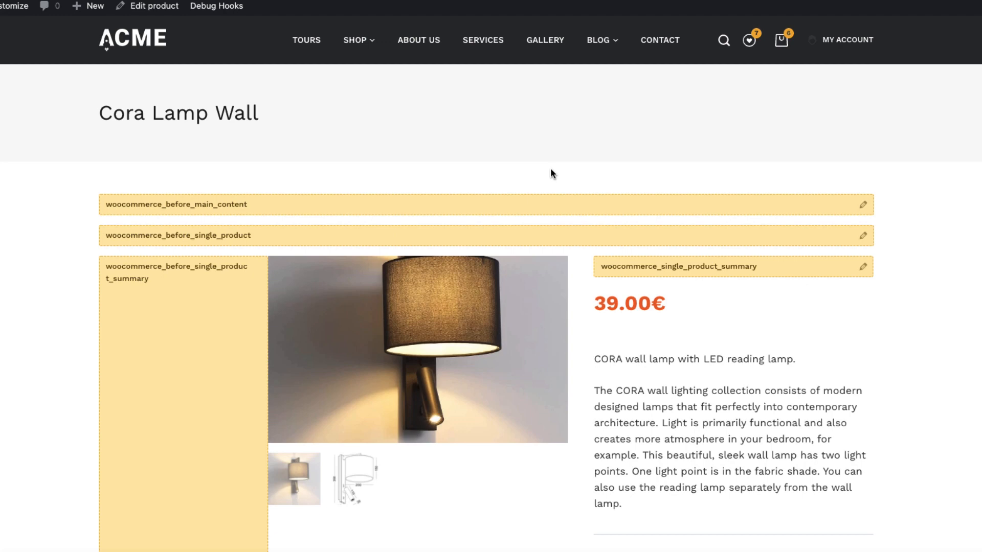
{"action": "mouse_move", "coordinate": [513, 163]}
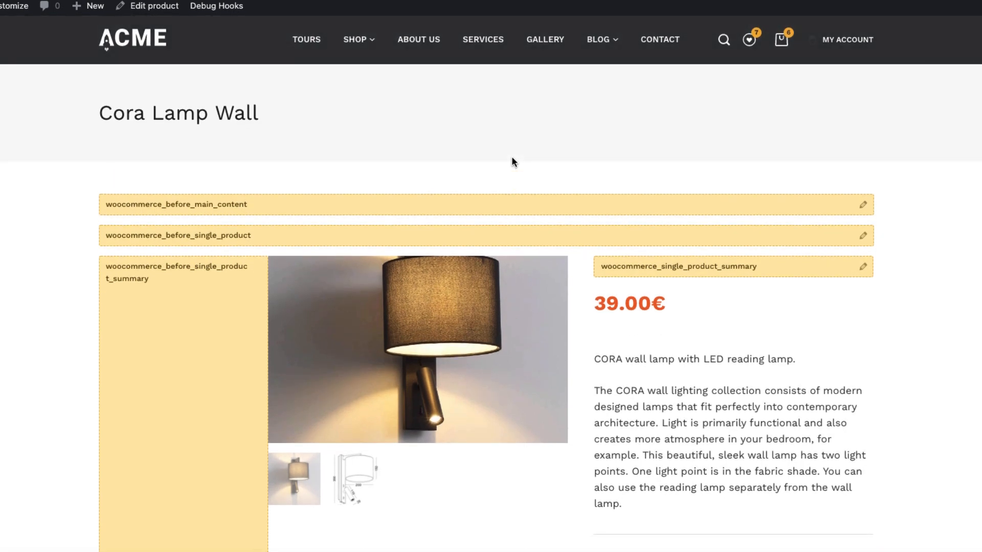
{"action": "mouse_move", "coordinate": [315, 216]}
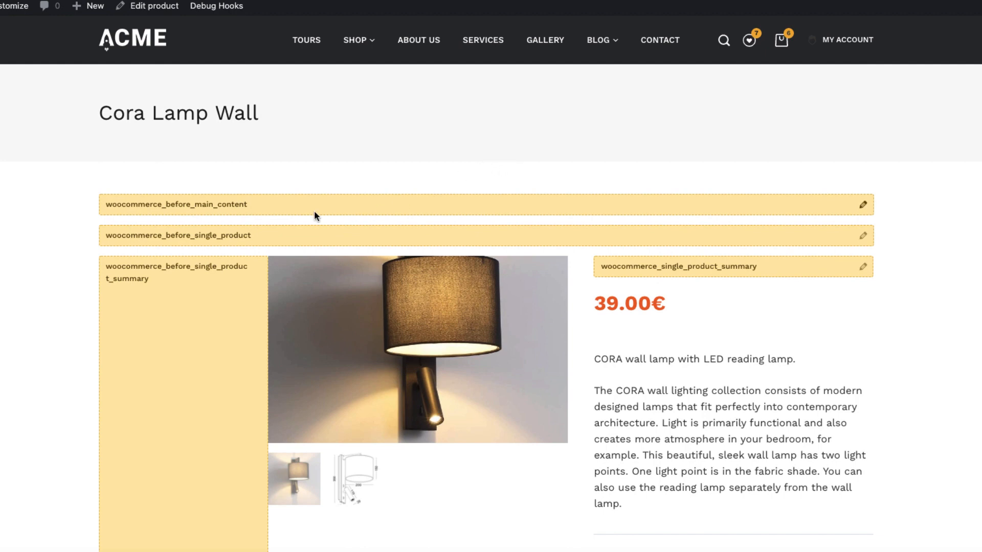
From the Shop menu go to the Lighting category and view the Golden Lamp product
{"action": "scroll", "scroll_direction": "down", "scroll_amount": 3}
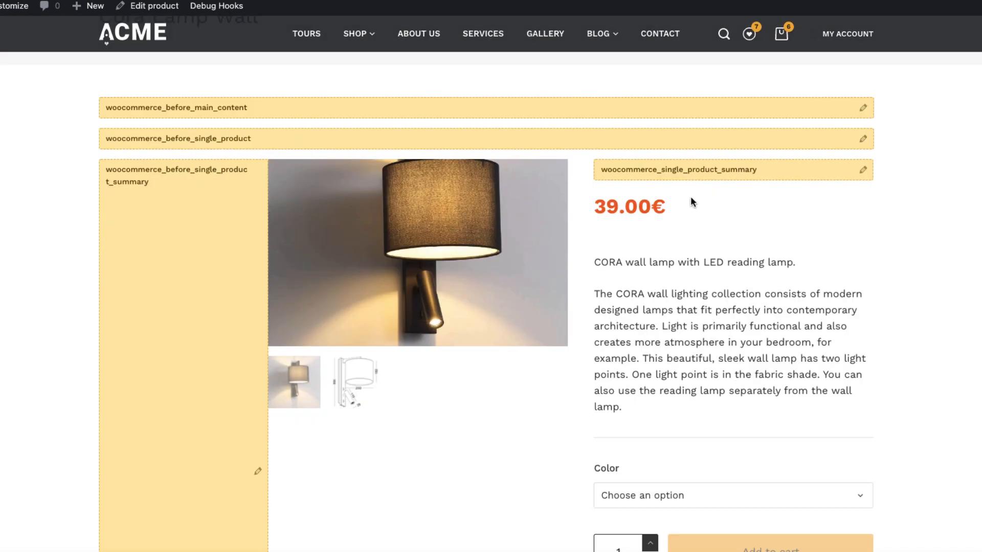
{"action": "scroll", "scroll_direction": "down", "scroll_amount": 3}
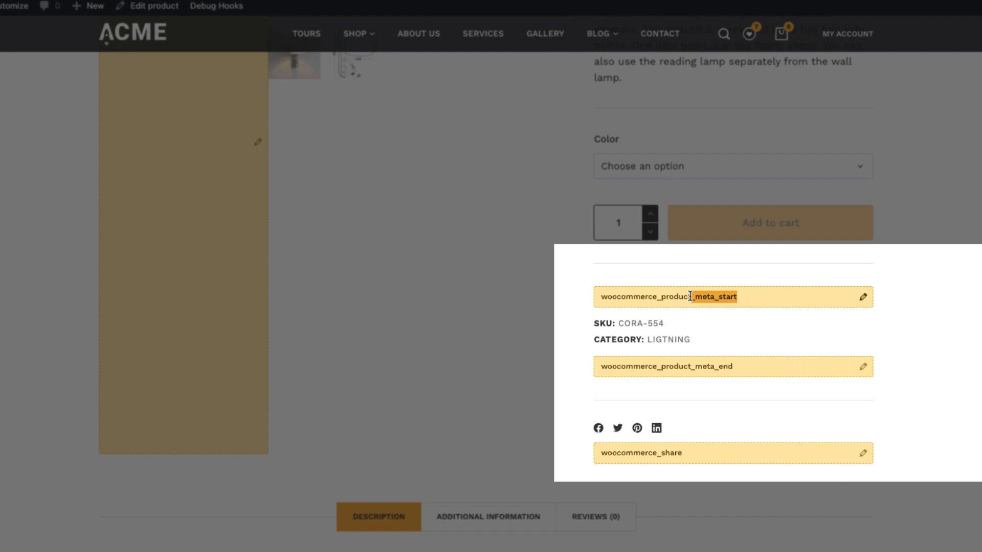
{"action": "scroll", "scroll_direction": "down", "scroll_amount": 3}
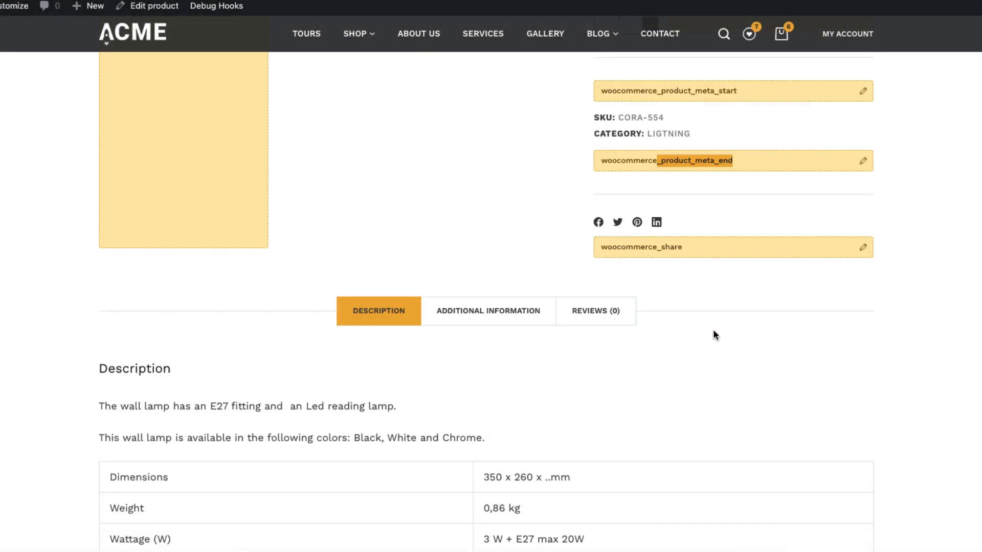
{"action": "mouse_move", "coordinate": [364, 62]}
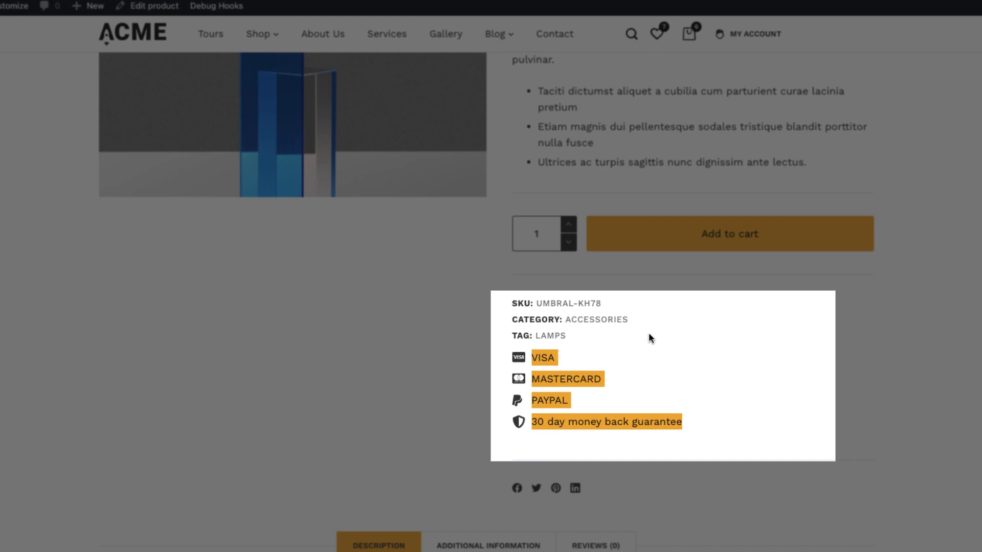
{"action": "mouse_move", "coordinate": [644, 324]}
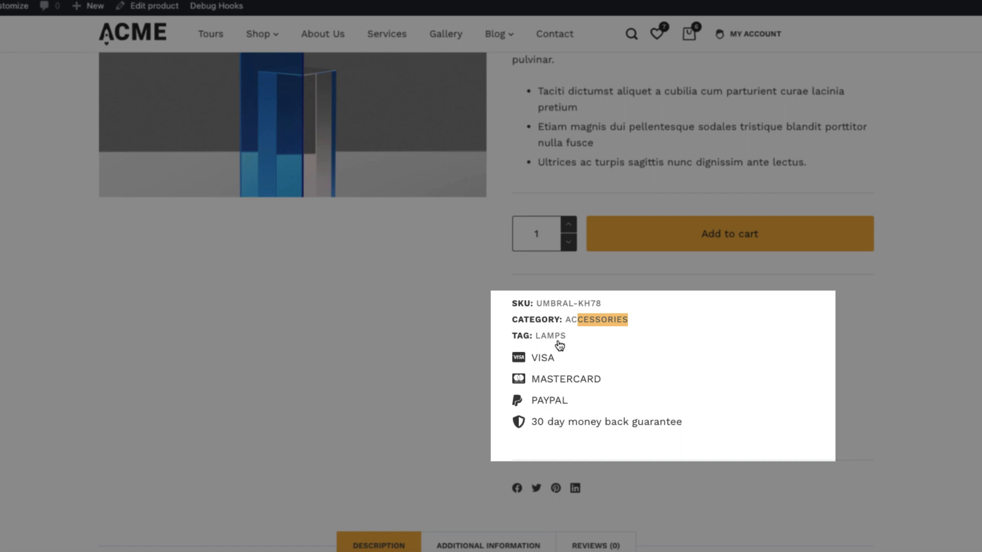
{"action": "left_click", "coordinate": [258, 34]}
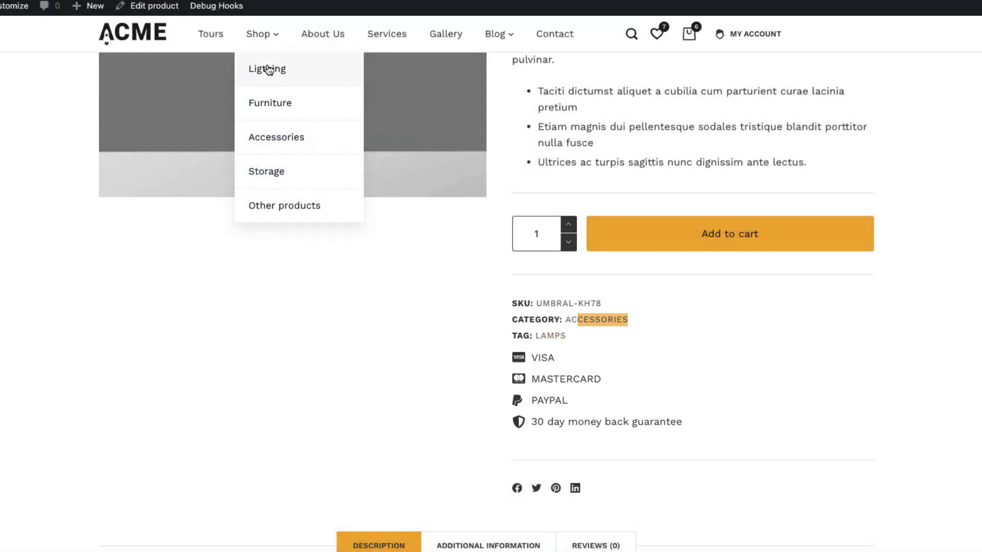
{"action": "left_click", "coordinate": [266, 69]}
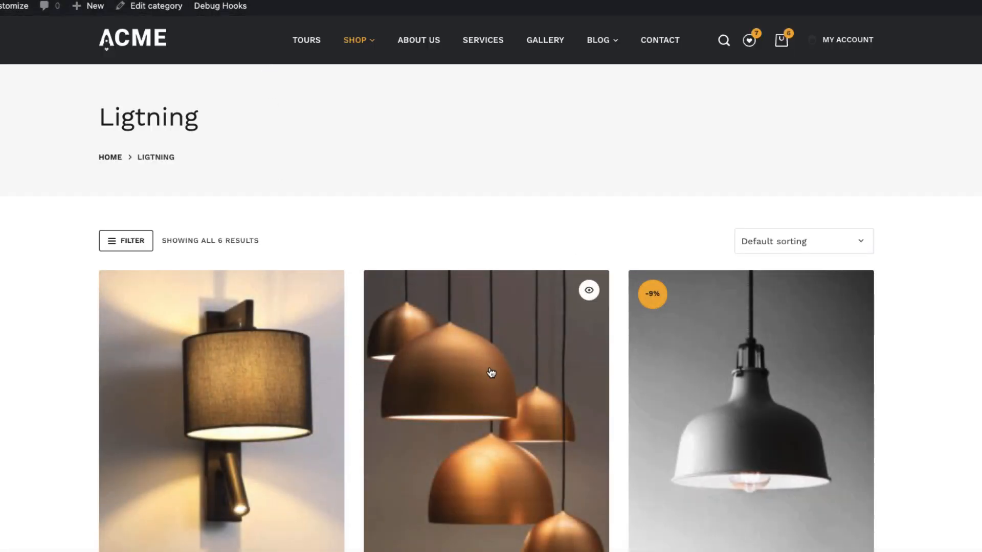
{"action": "left_click", "coordinate": [485, 372]}
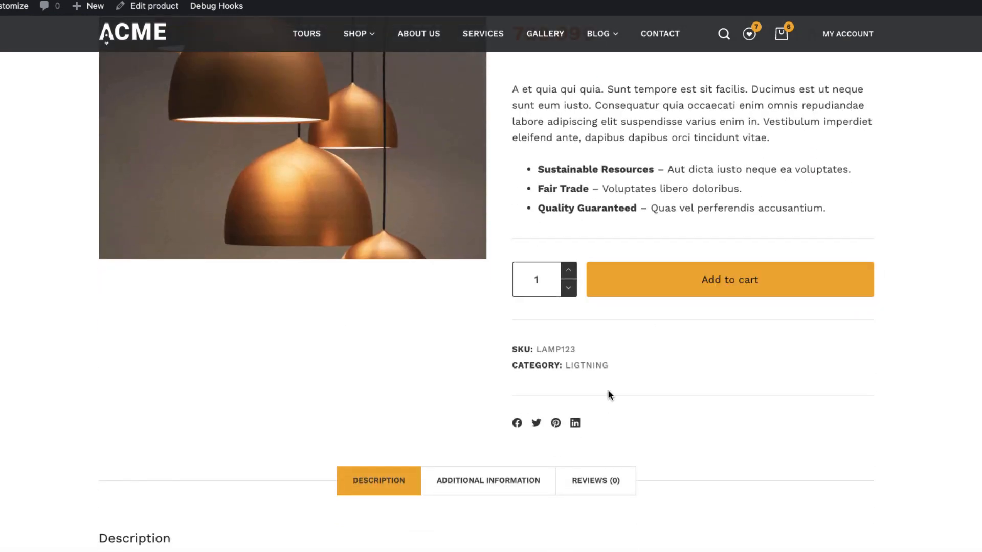
{"action": "mouse_move", "coordinate": [579, 406]}
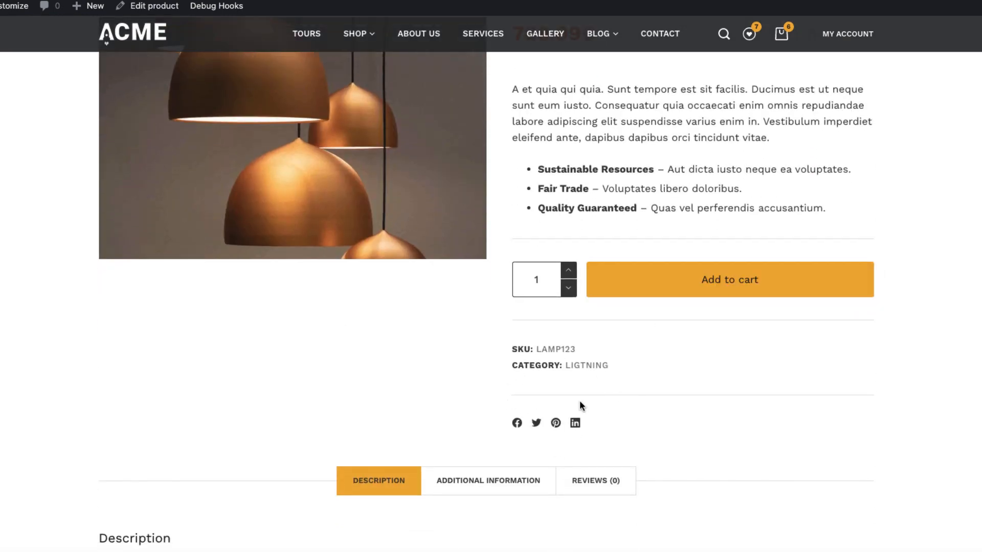
Navigate from the product page to a blog post on the site
{"action": "scroll", "scroll_direction": "up", "scroll_amount": 3}
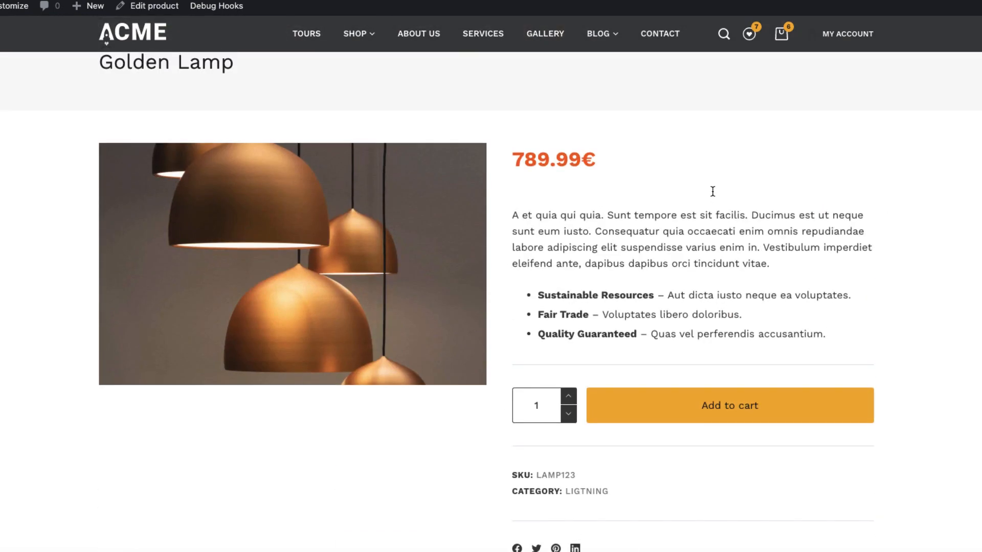
{"action": "mouse_move", "coordinate": [713, 196]}
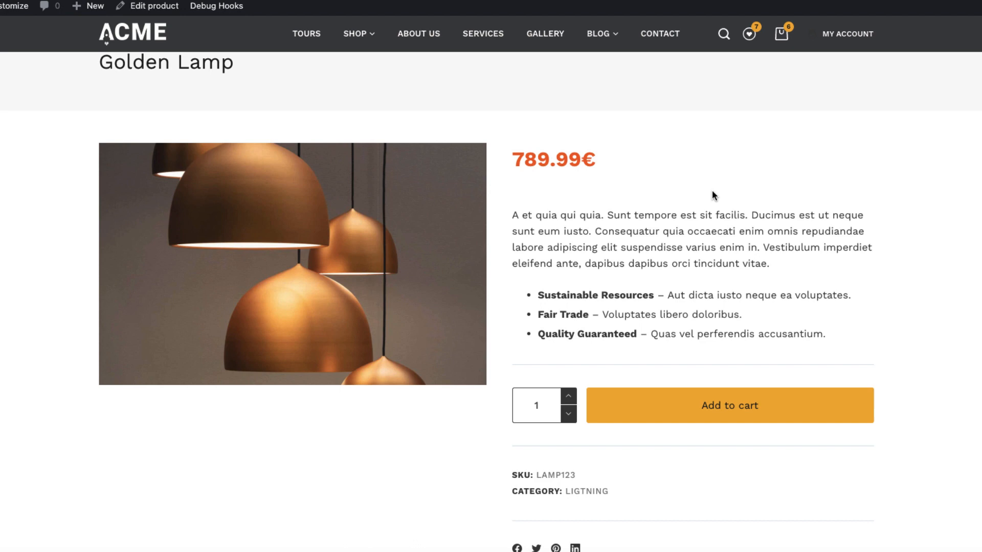
{"action": "left_click", "coordinate": [598, 33]}
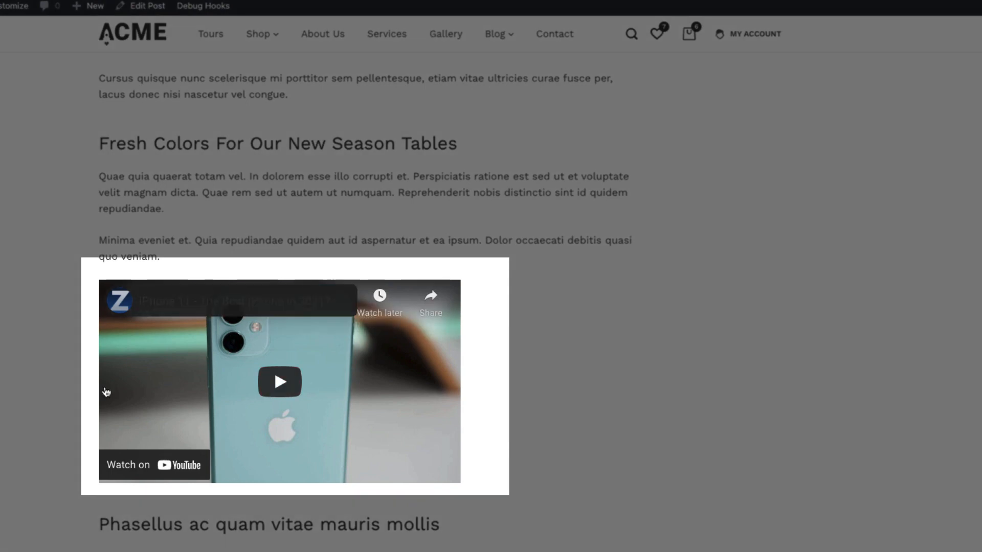
{"action": "mouse_move", "coordinate": [392, 328]}
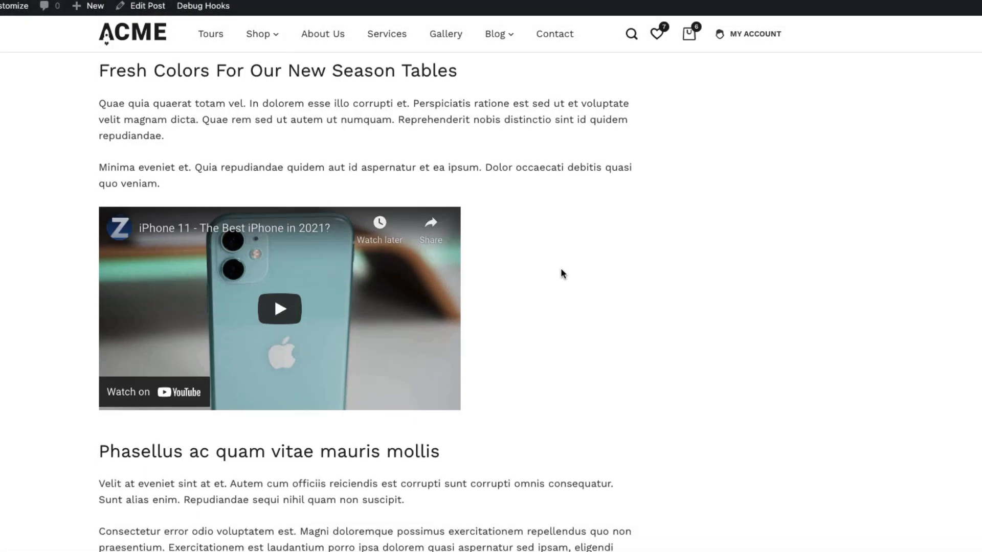
Scroll the blog post down to the embedded YouTube video below Fresh Colors
{"action": "scroll", "scroll_direction": "down", "scroll_amount": 3}
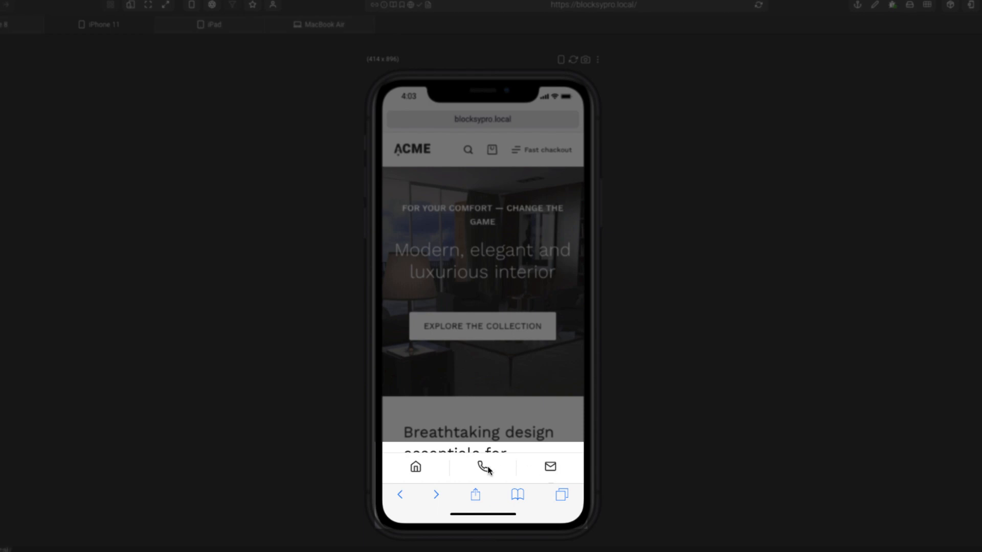
Check the fixed bottom icon bar on the iPhone 11 preview, then preview the home page at iPad size
{"action": "scroll", "scroll_direction": "down", "scroll_amount": 3}
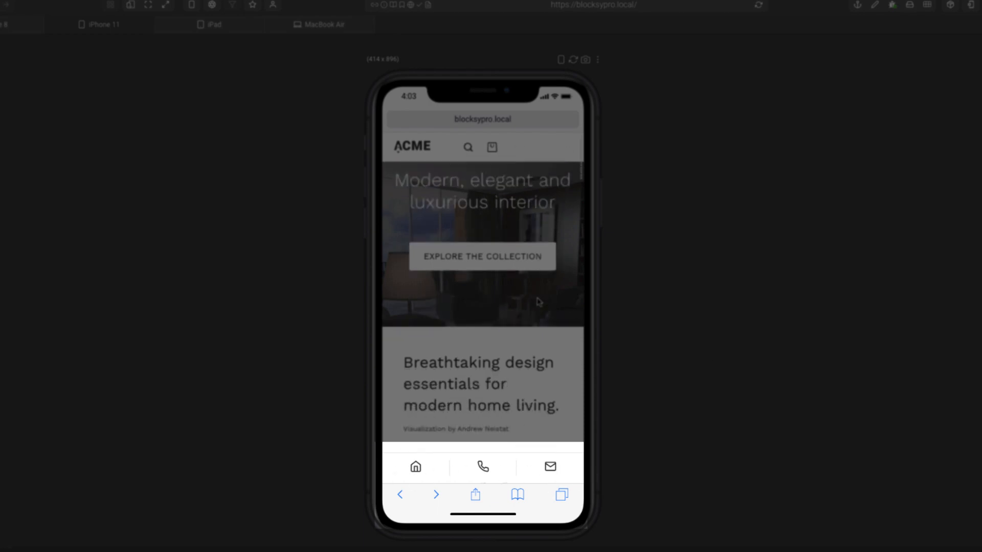
{"action": "scroll", "scroll_direction": "down", "scroll_amount": 3}
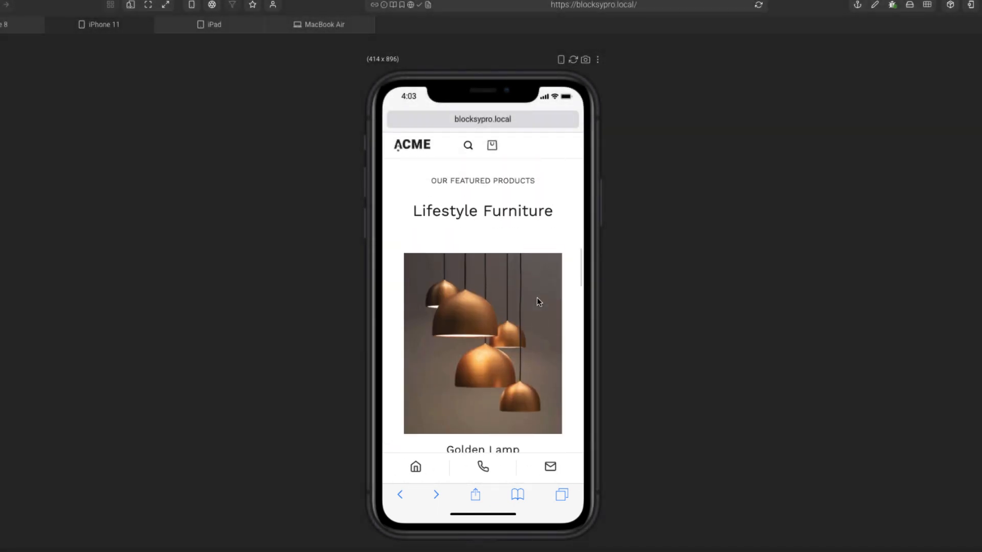
{"action": "left_click", "coordinate": [212, 25]}
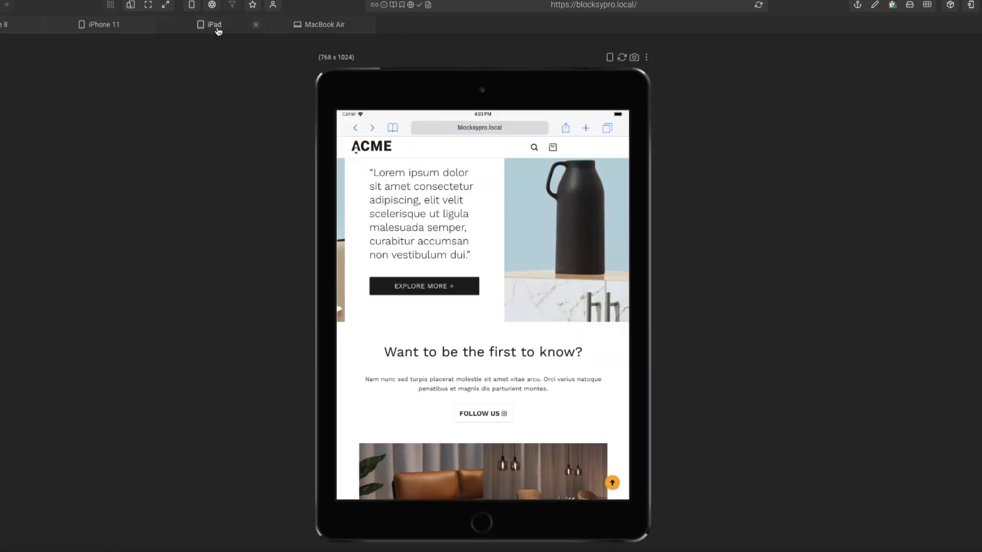
{"action": "scroll", "scroll_direction": "down", "scroll_amount": 3}
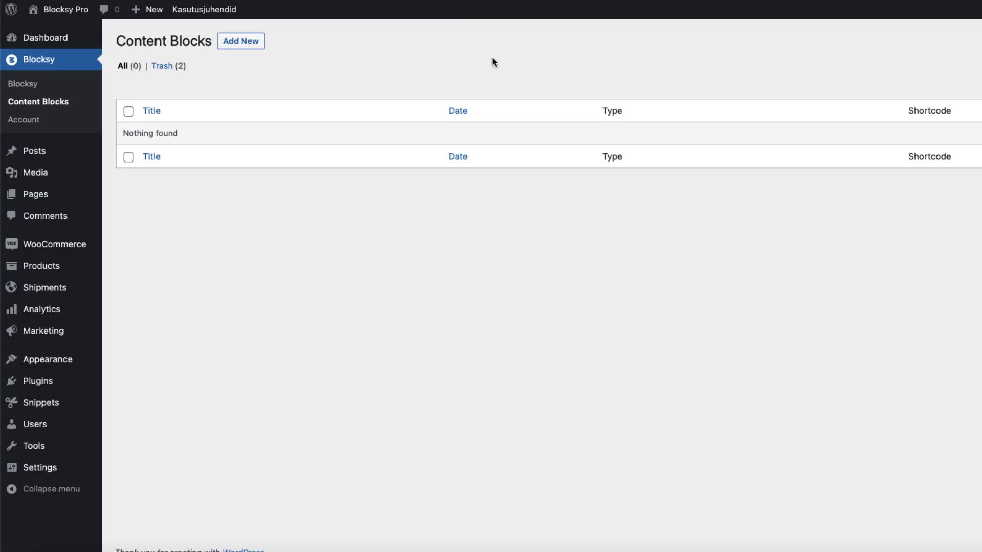
Create a new Custom Content/Hooks template named 'Single product list'
{"action": "left_click", "coordinate": [241, 41]}
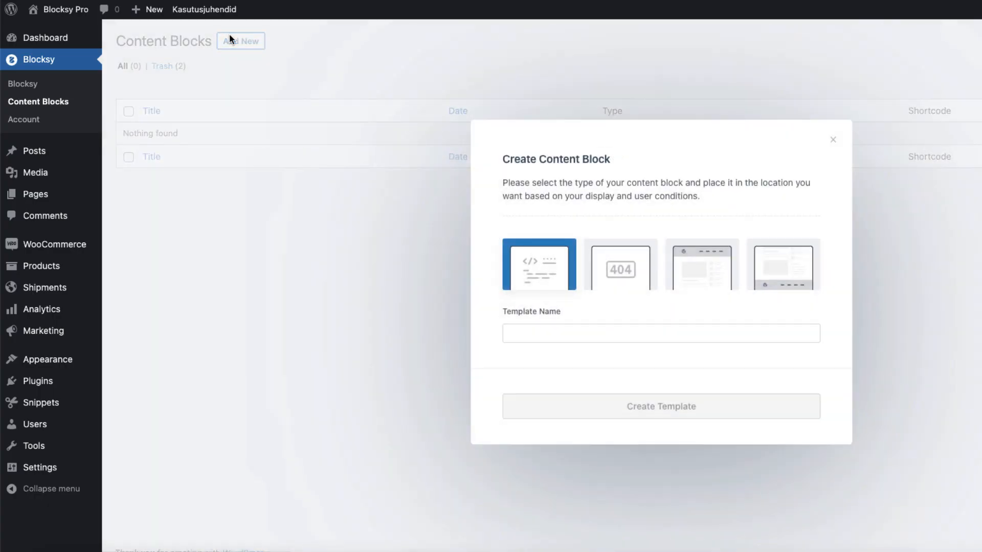
{"action": "left_click", "coordinate": [833, 140]}
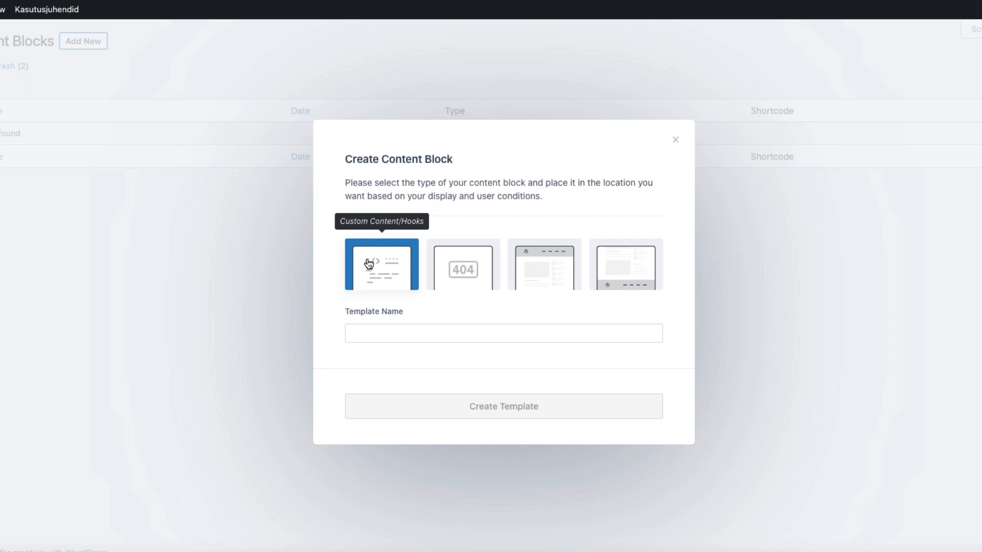
{"action": "mouse_move", "coordinate": [463, 274]}
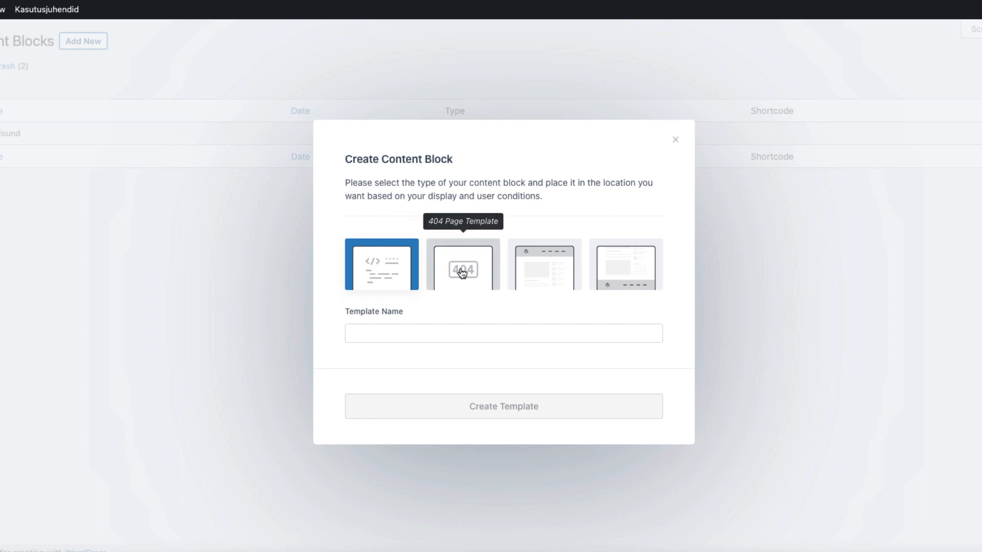
{"action": "mouse_move", "coordinate": [544, 278]}
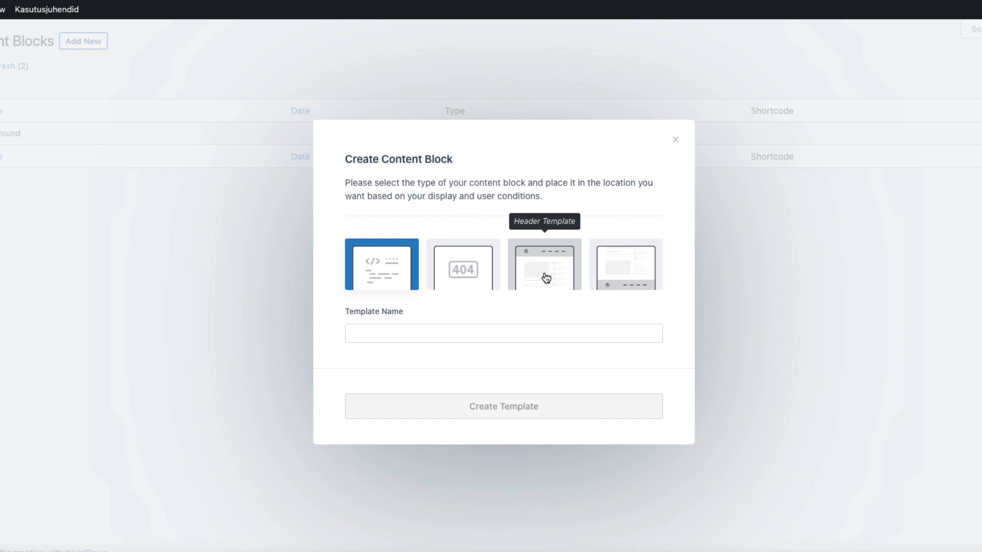
{"action": "mouse_move", "coordinate": [626, 264]}
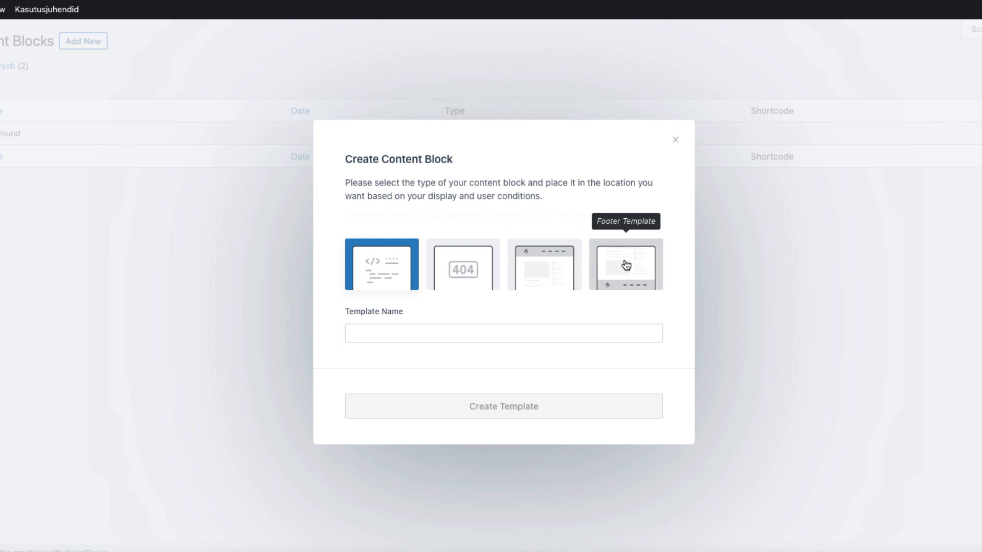
{"action": "mouse_move", "coordinate": [356, 270]}
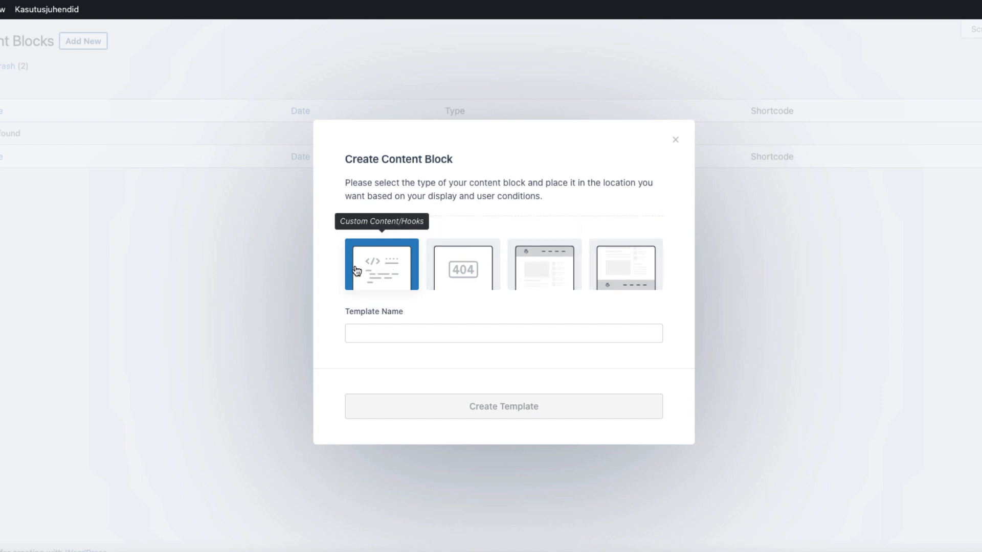
{"action": "mouse_move", "coordinate": [375, 255]}
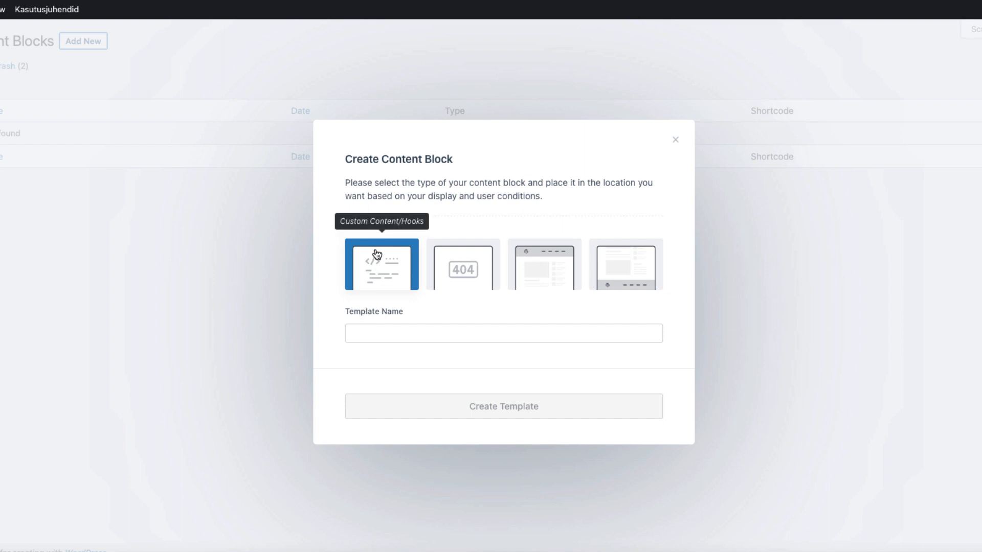
{"action": "left_click", "coordinate": [503, 333]}
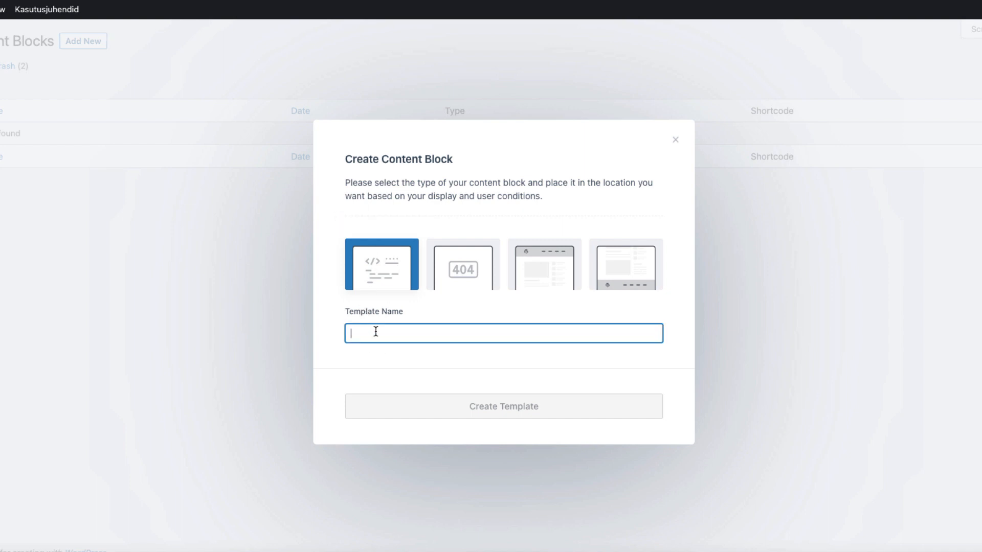
{"action": "type", "text": "Single product list"}
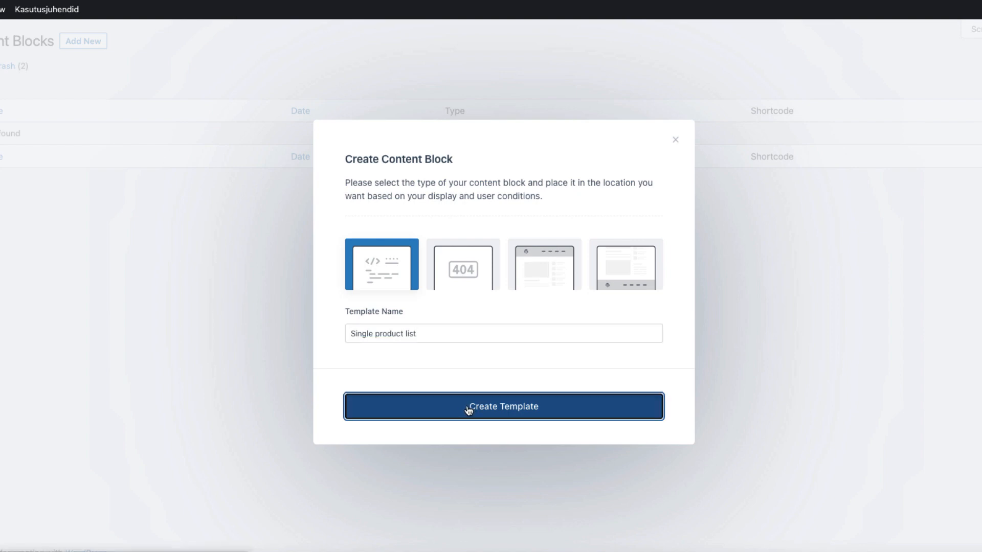
{"action": "left_click", "coordinate": [504, 406]}
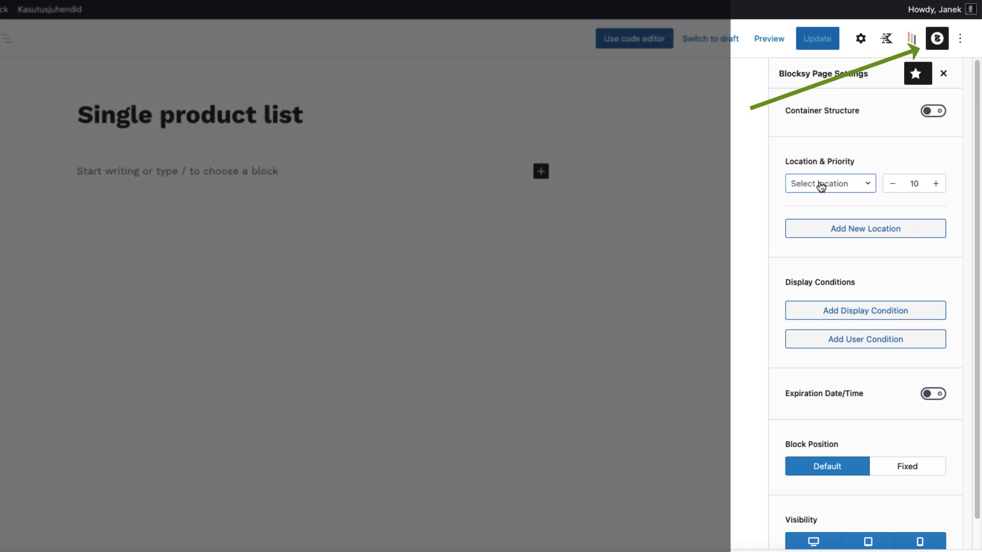
Show the Location & Priority hook list for the content block
{"action": "left_click", "coordinate": [830, 183]}
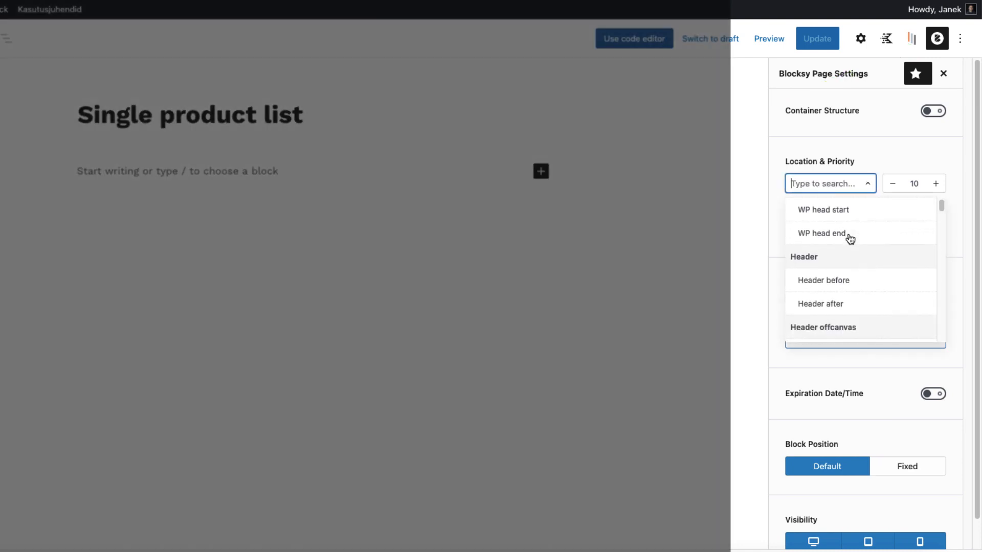
{"action": "scroll", "scroll_direction": "down", "scroll_amount": 3}
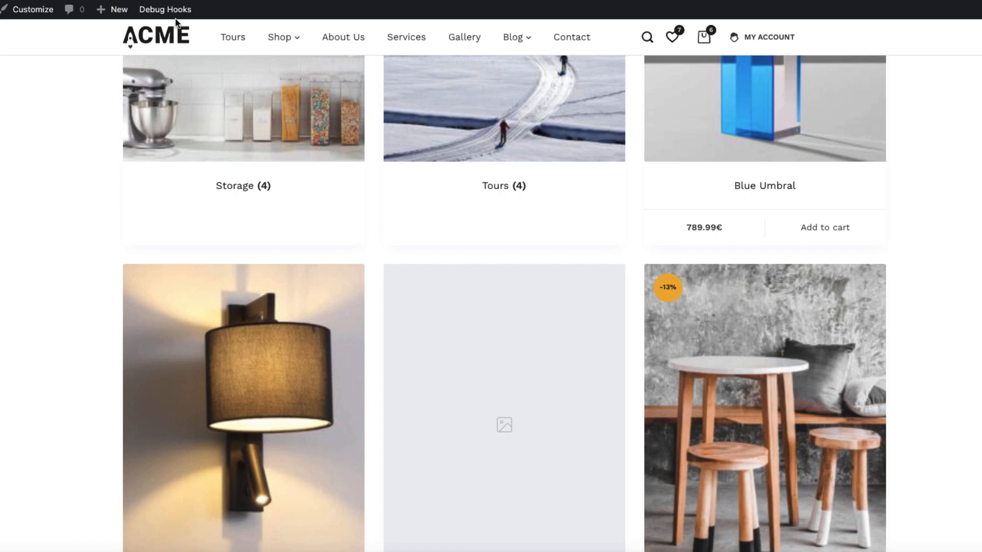
{"action": "left_click", "coordinate": [165, 9]}
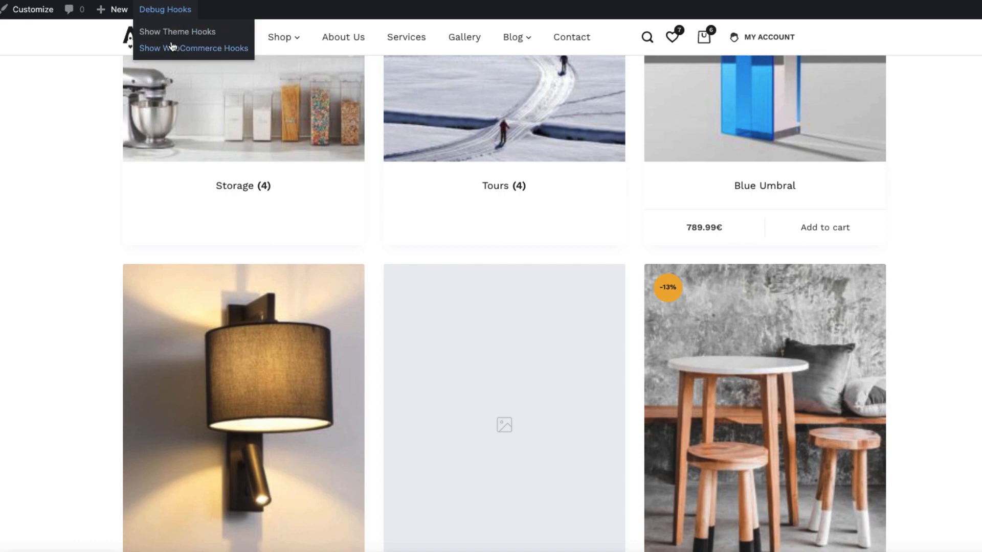
{"action": "mouse_move", "coordinate": [177, 31]}
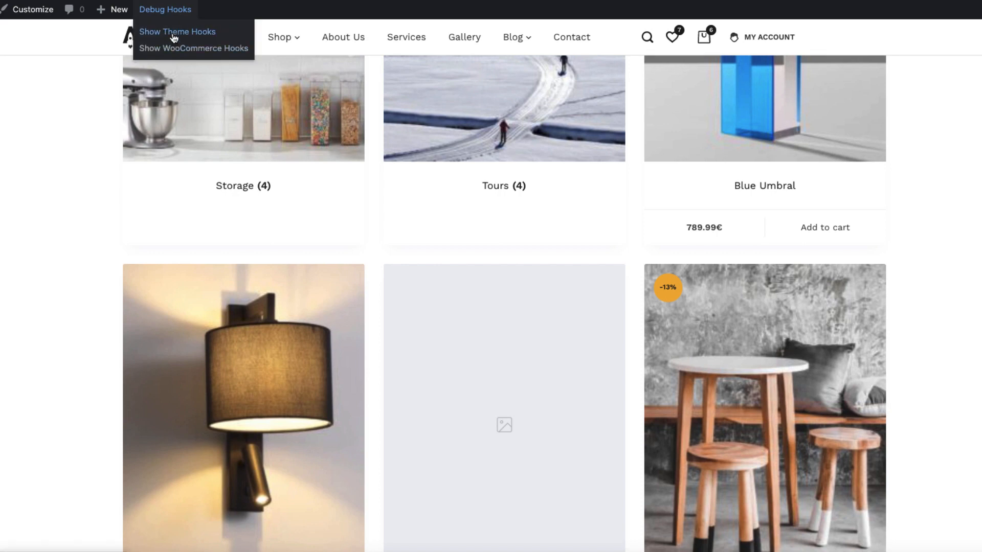
{"action": "left_click", "coordinate": [177, 32]}
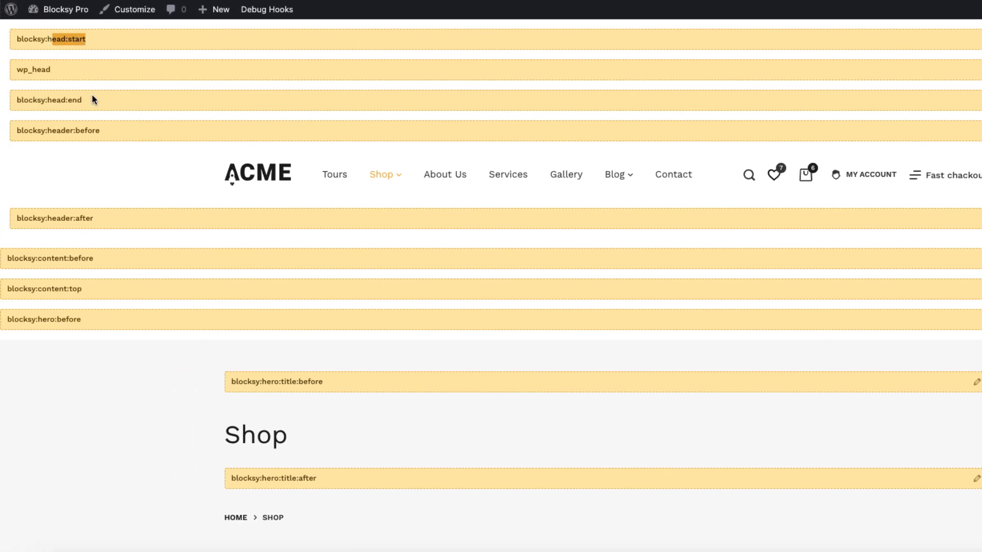
{"action": "scroll", "scroll_direction": "down", "scroll_amount": 3}
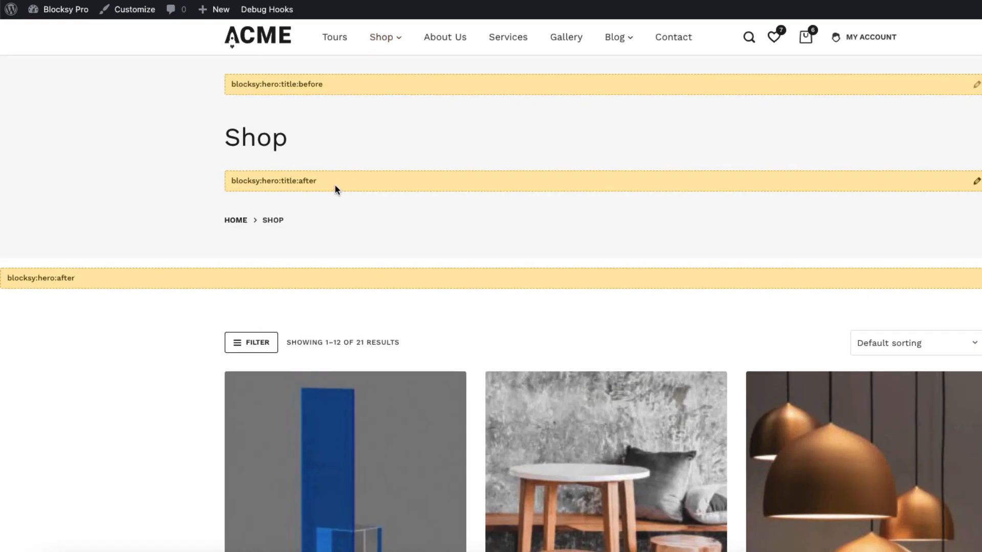
{"action": "scroll", "scroll_direction": "down", "scroll_amount": 3}
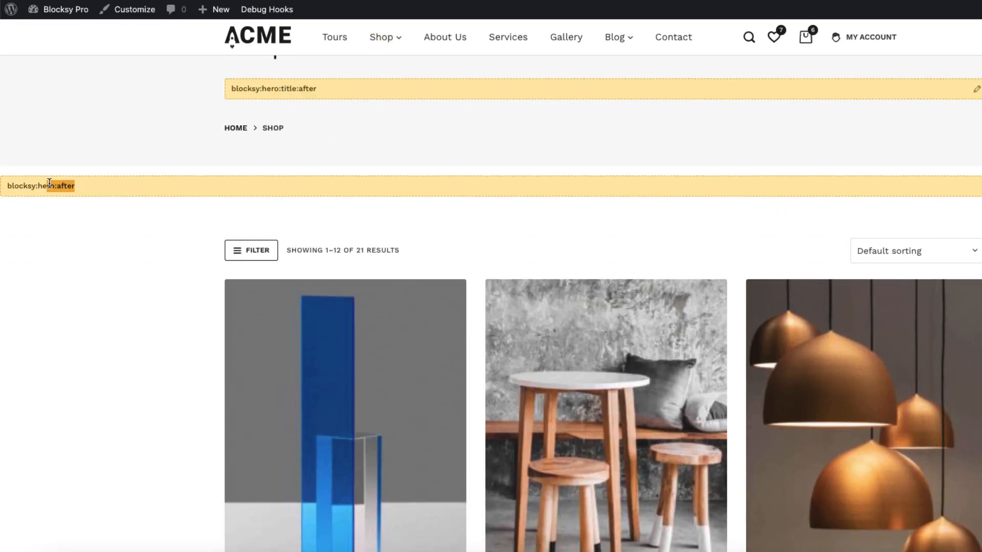
{"action": "scroll", "scroll_direction": "down", "scroll_amount": 3}
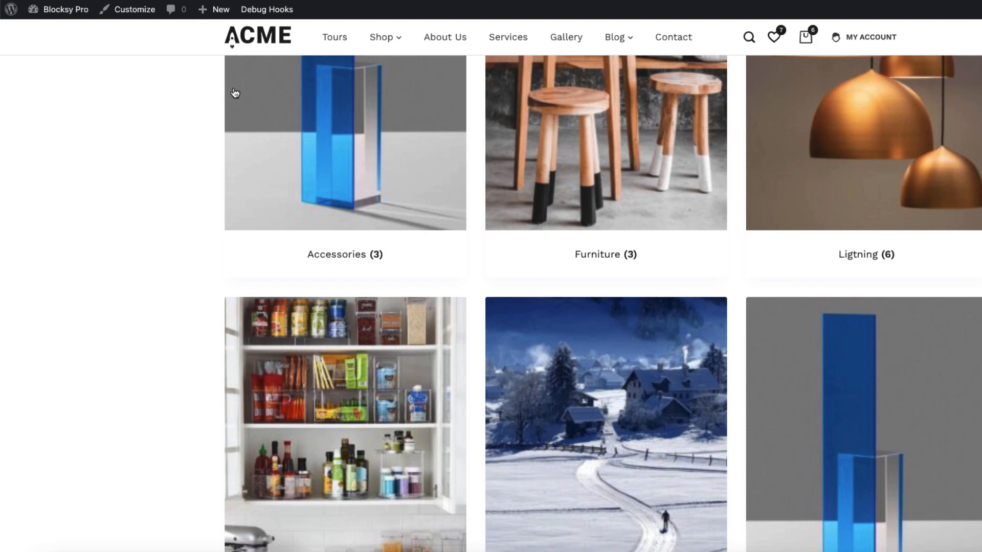
{"action": "left_click", "coordinate": [266, 9]}
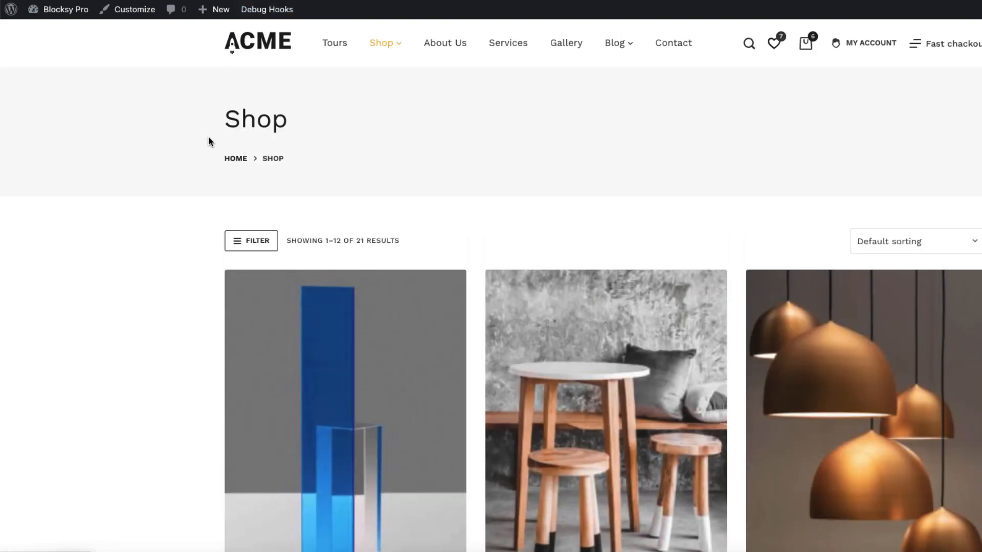
{"action": "left_click", "coordinate": [267, 9]}
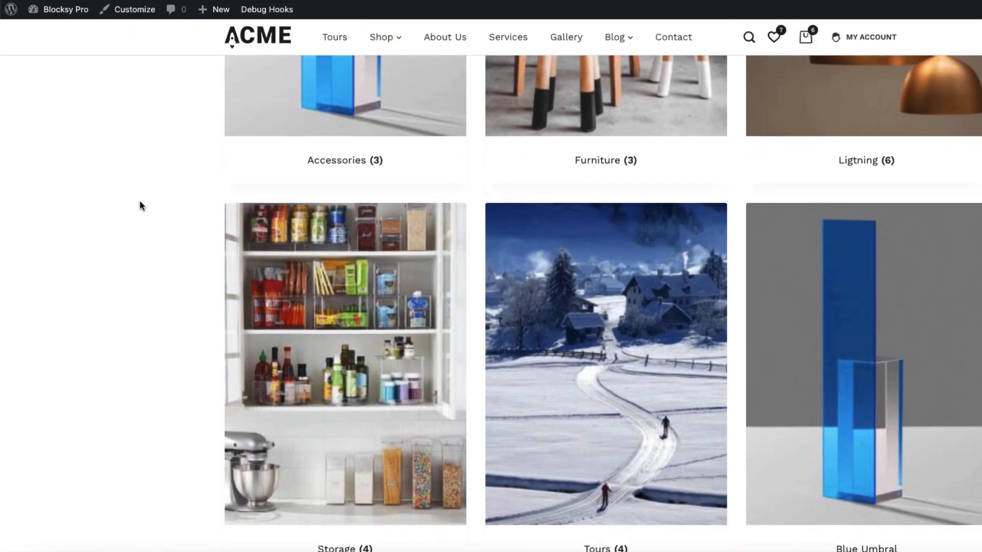
{"action": "scroll", "scroll_direction": "down", "scroll_amount": 3}
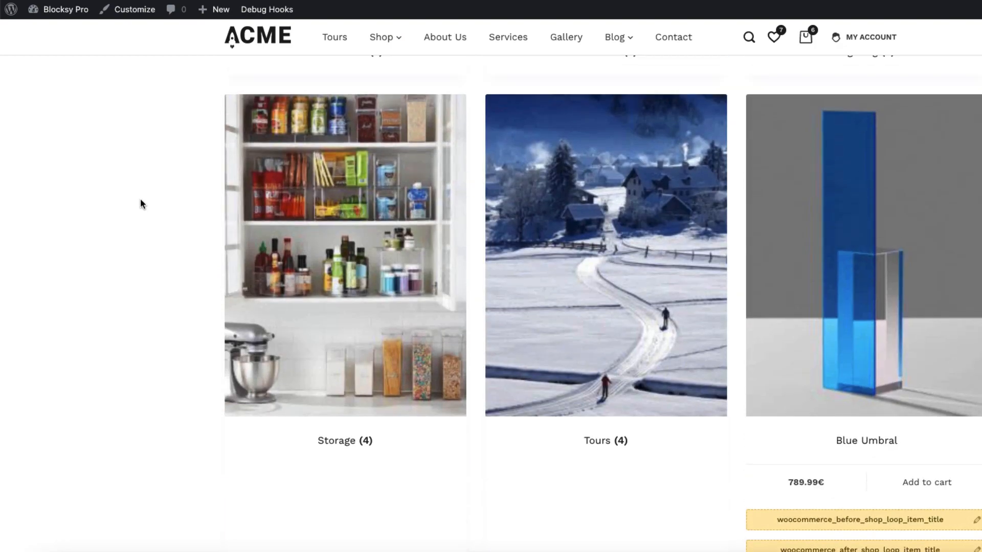
{"action": "left_click", "coordinate": [267, 9]}
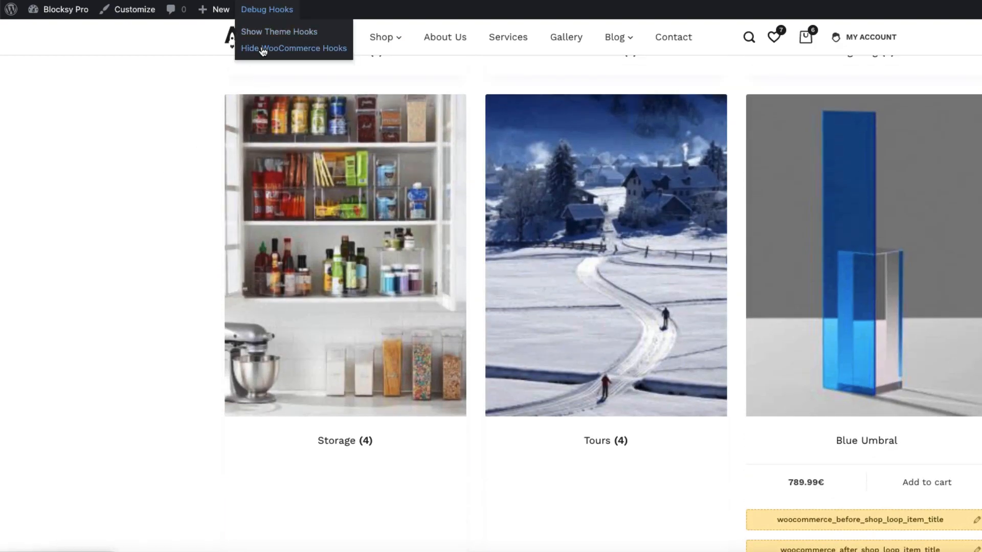
{"action": "left_click", "coordinate": [293, 48]}
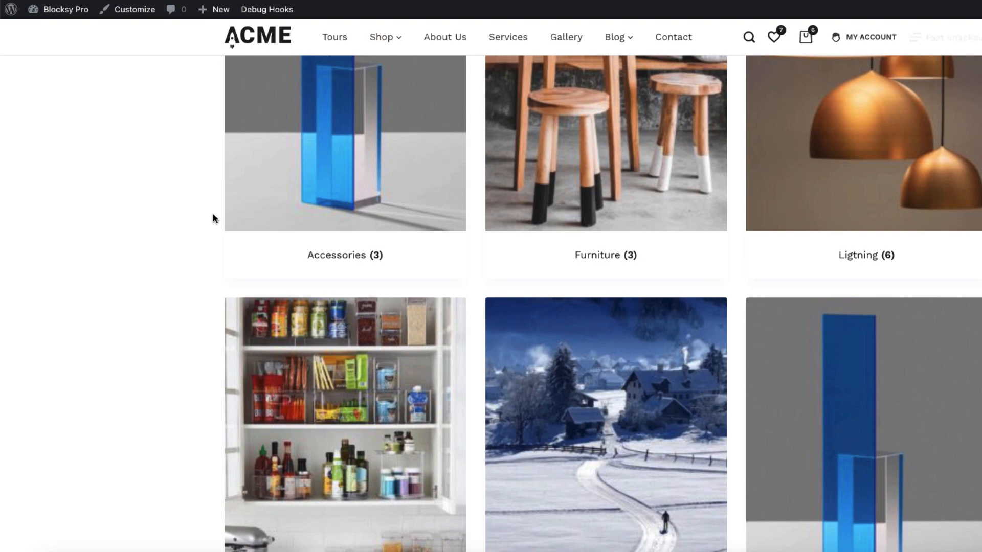
{"action": "scroll", "scroll_direction": "down", "scroll_amount": 3}
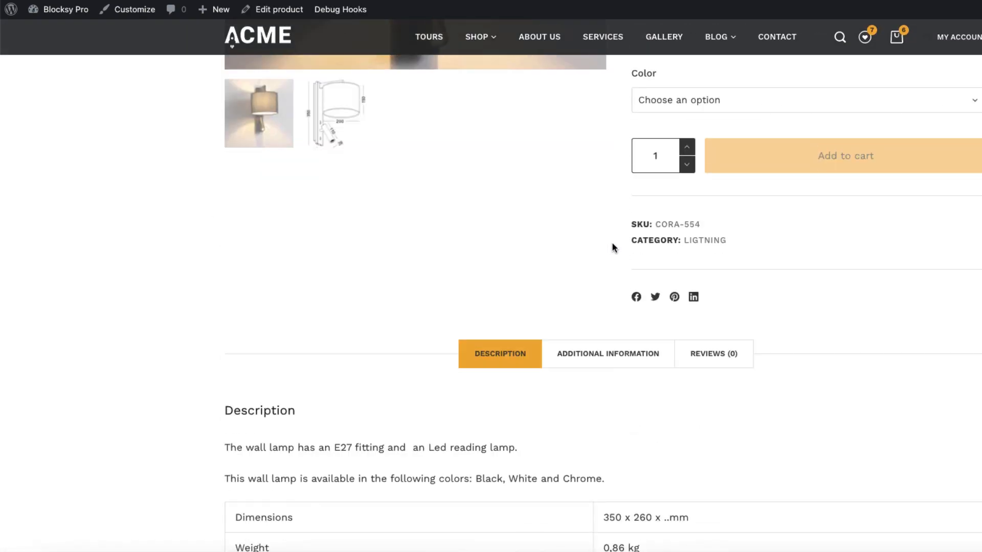
Show WooCommerce hook markers on the wall lamp product page down to the share hook
{"action": "left_click", "coordinate": [340, 9]}
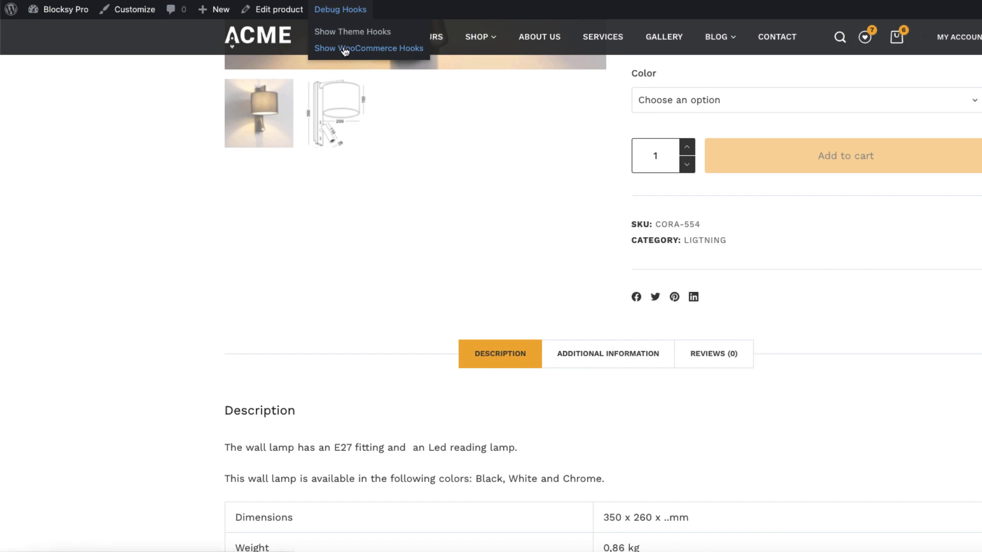
{"action": "left_click", "coordinate": [368, 48]}
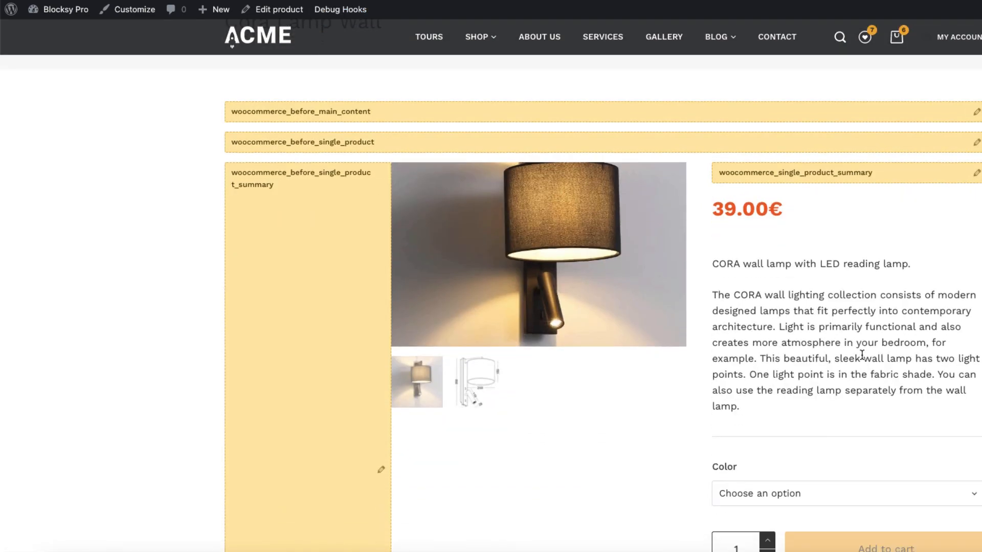
{"action": "scroll", "scroll_direction": "down", "scroll_amount": 3}
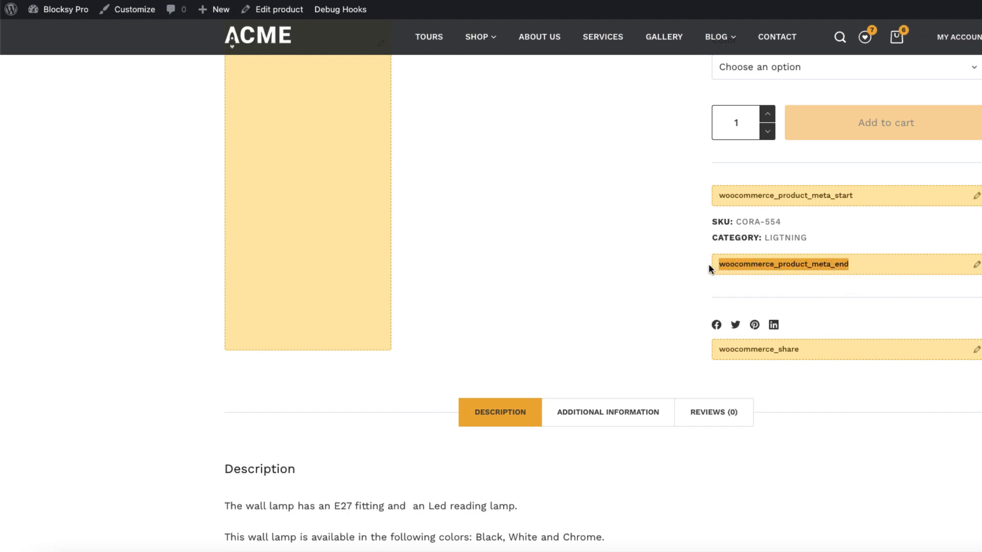
{"action": "mouse_move", "coordinate": [816, 351]}
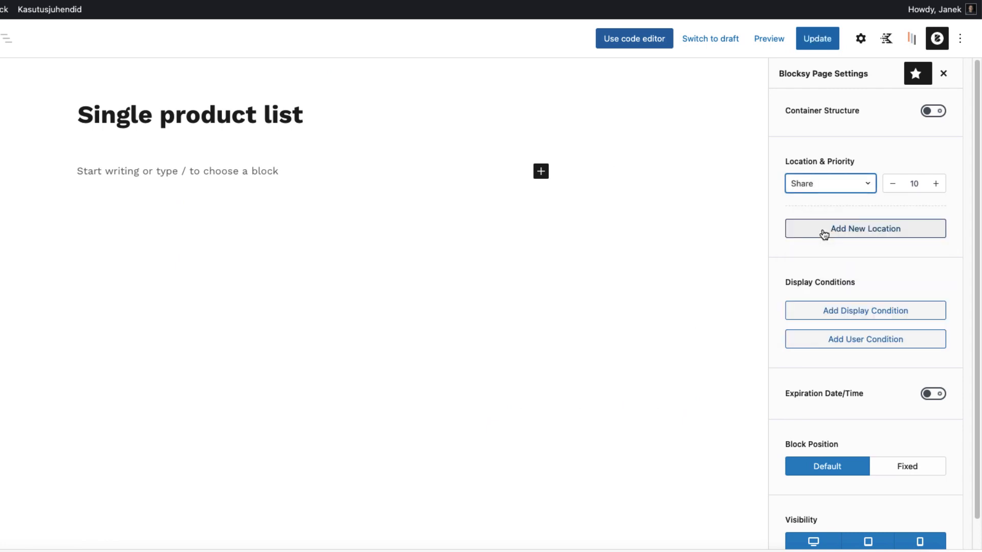
Set priority 1 and add an Include > Single Product display condition
{"action": "left_click", "coordinate": [914, 183]}
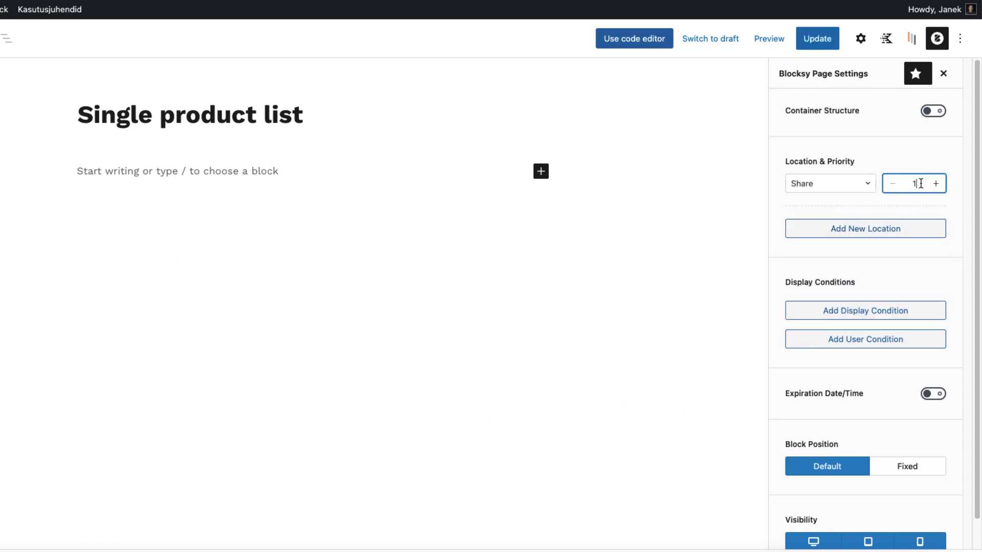
{"action": "mouse_move", "coordinate": [849, 313]}
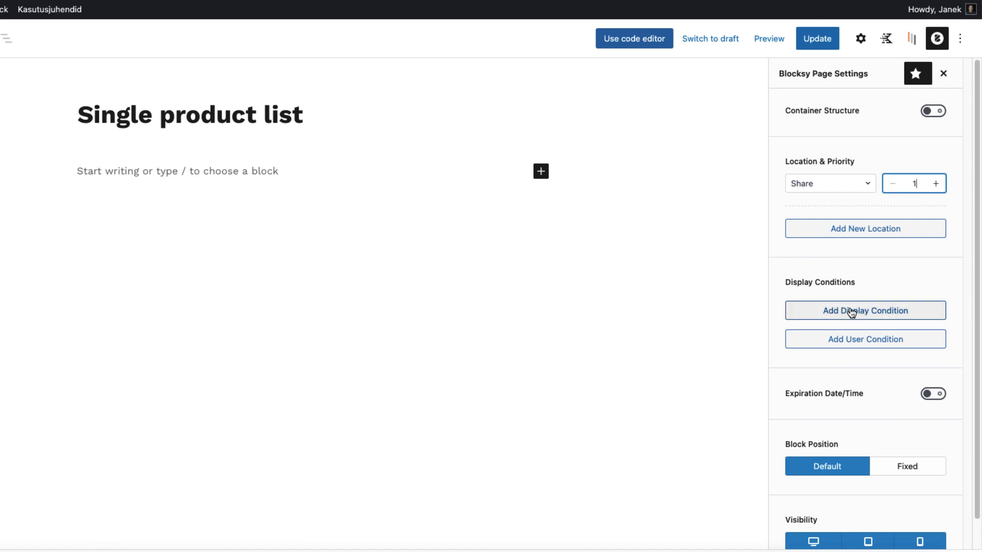
{"action": "left_click", "coordinate": [865, 310]}
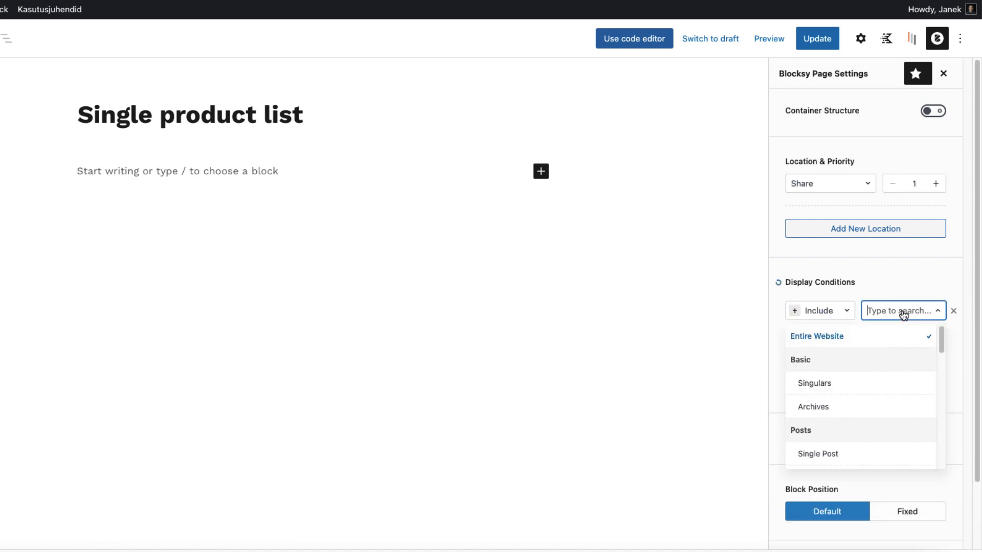
{"action": "scroll", "scroll_direction": "down", "scroll_amount": 3}
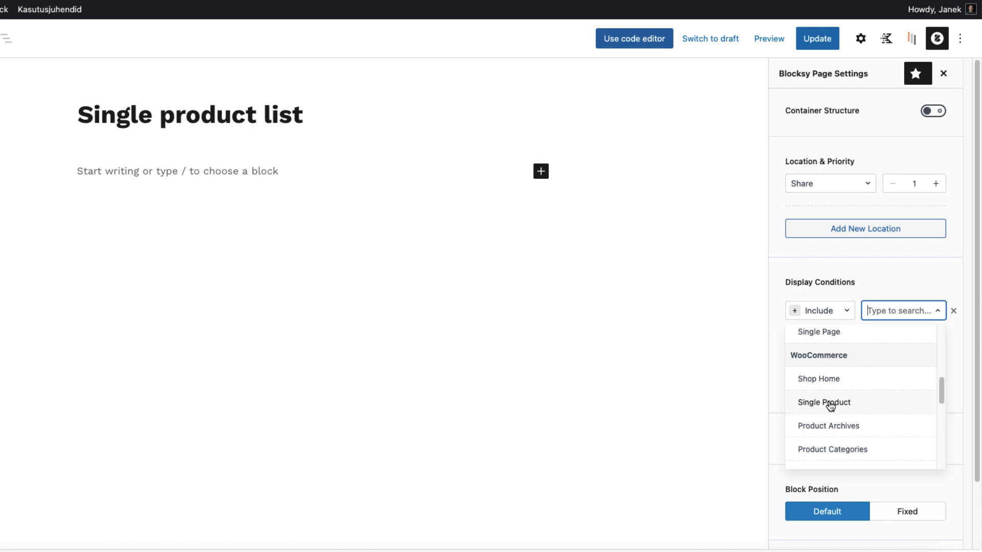
{"action": "left_click", "coordinate": [825, 403]}
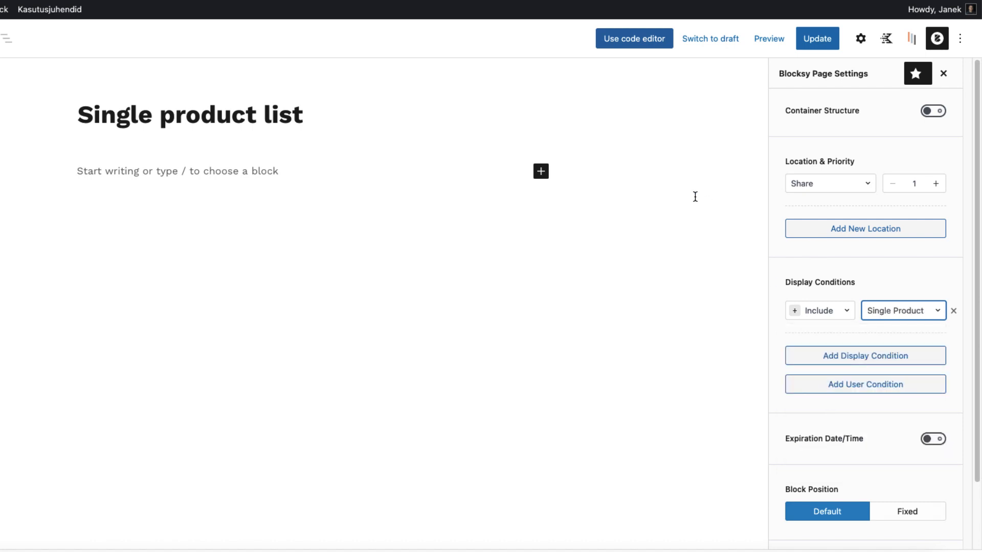
{"action": "mouse_move", "coordinate": [833, 158]}
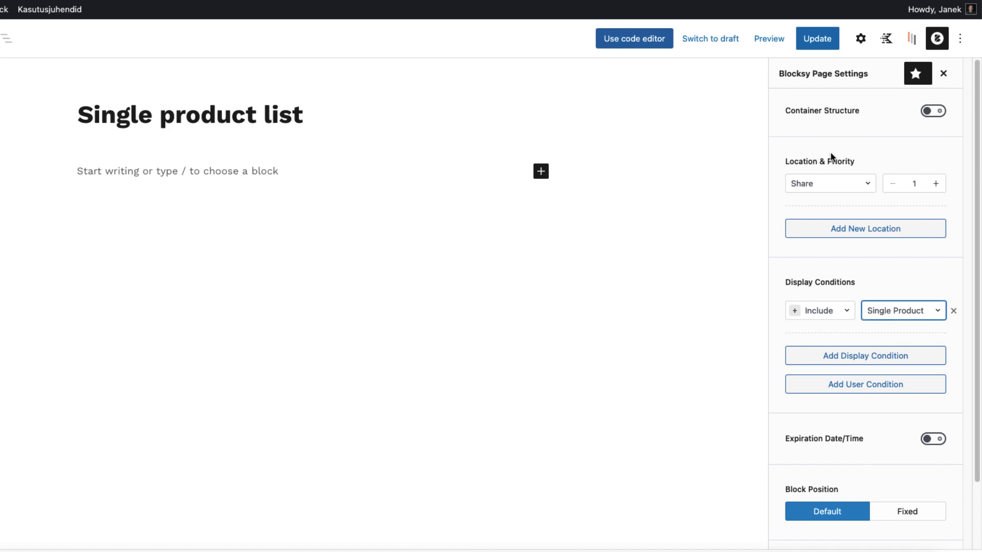
{"action": "mouse_move", "coordinate": [54, 174]}
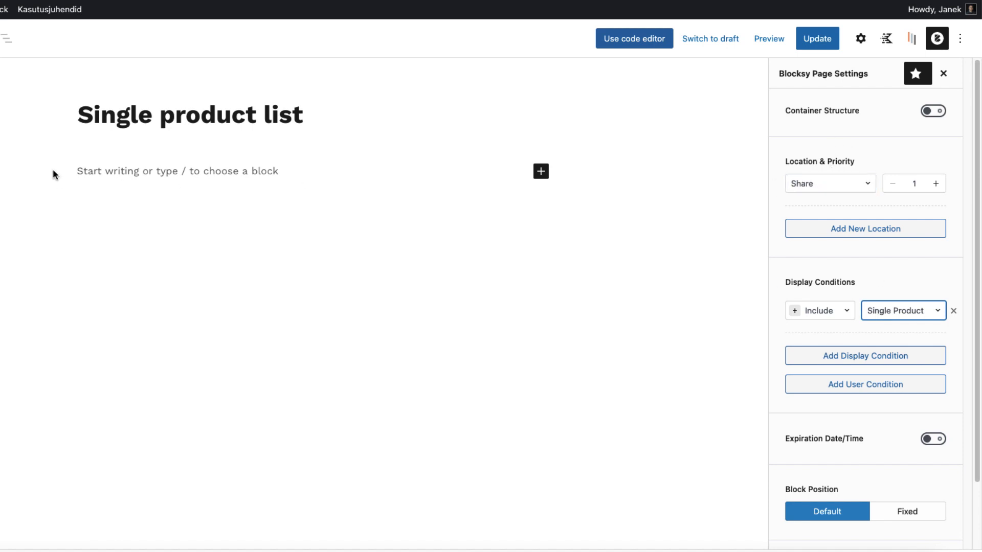
Insert a row block containing an icon list
{"action": "type", "text": "/row"}
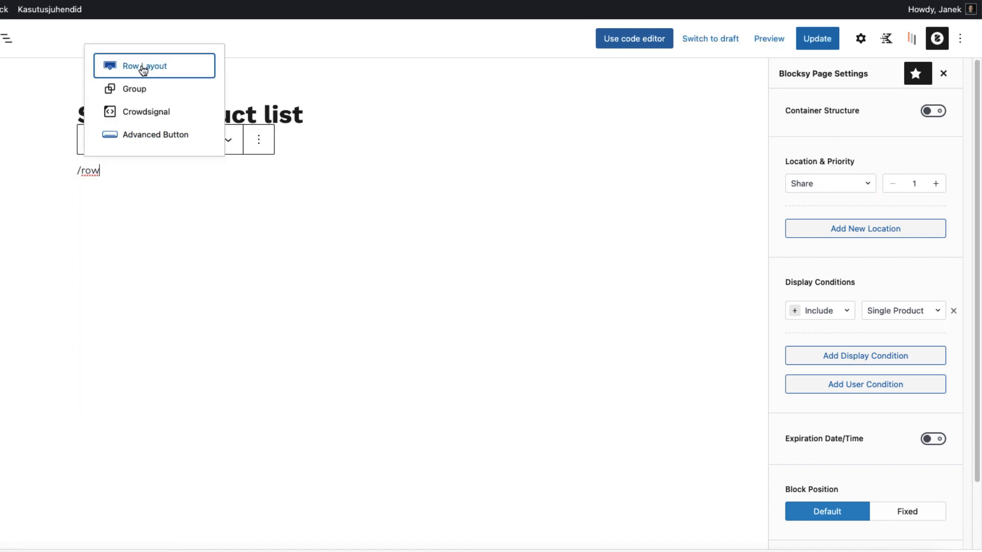
{"action": "left_click", "coordinate": [145, 65]}
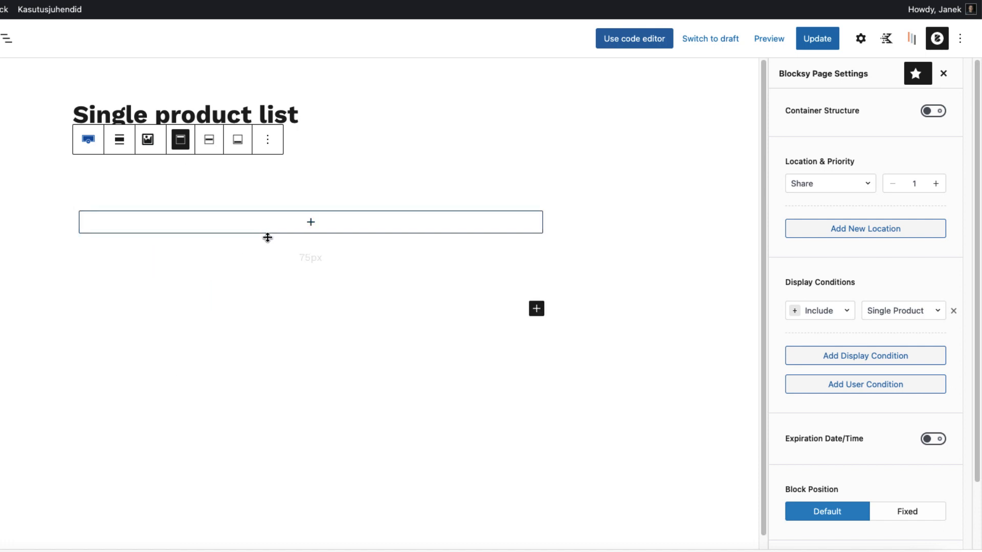
{"action": "left_click", "coordinate": [310, 222]}
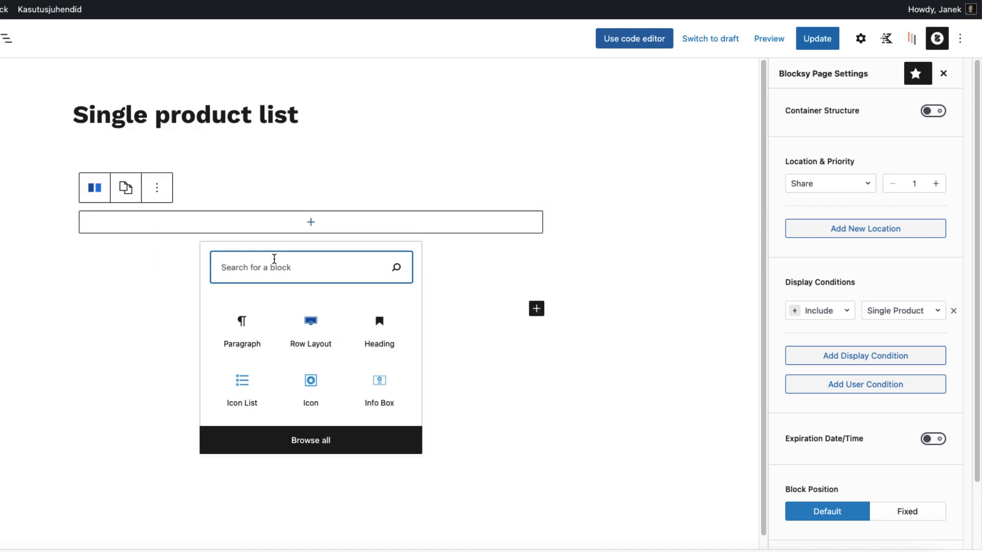
{"action": "type", "text": "lis"}
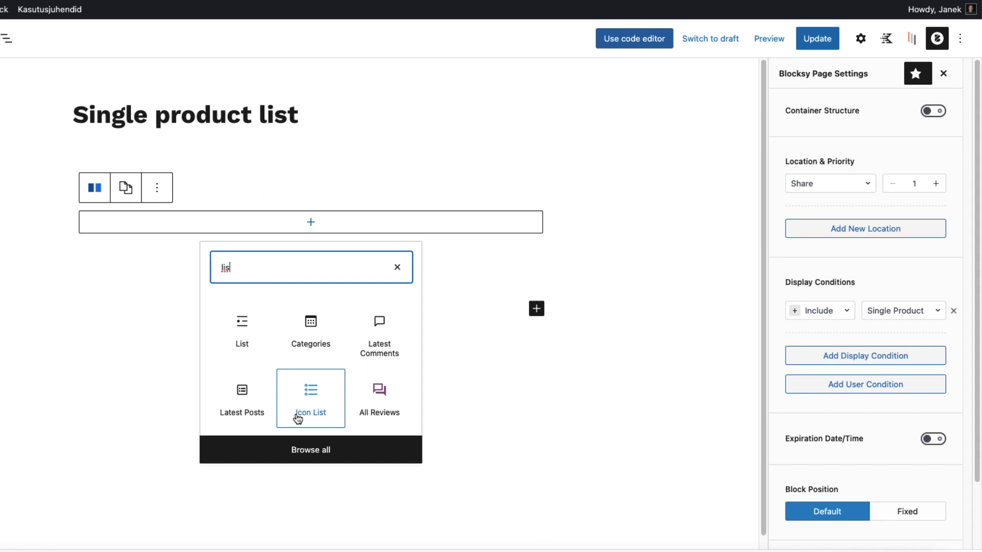
{"action": "left_click", "coordinate": [310, 398]}
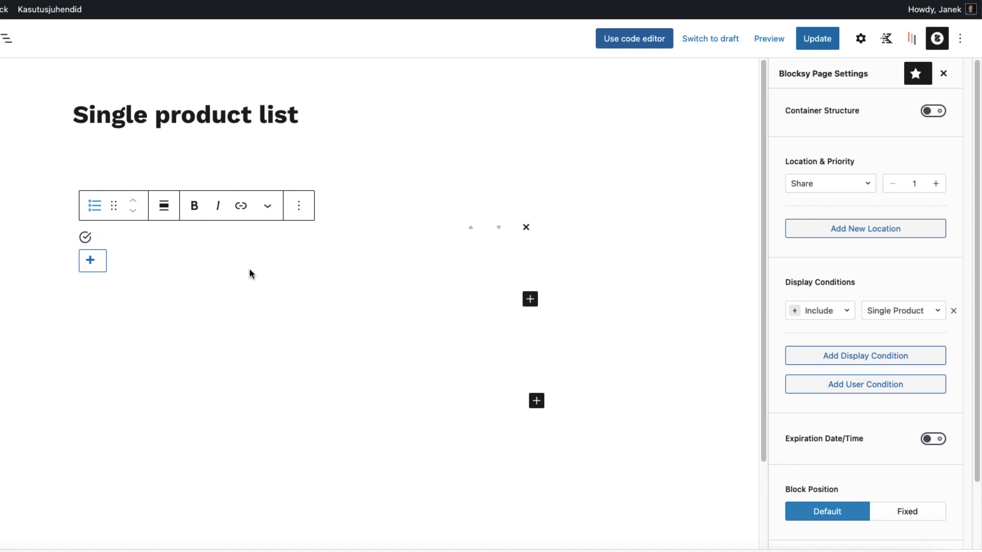
Enter VISA, MASTERCARD, PAYPAL and 30 day money back guarantee as list items
{"action": "left_click", "coordinate": [100, 238]}
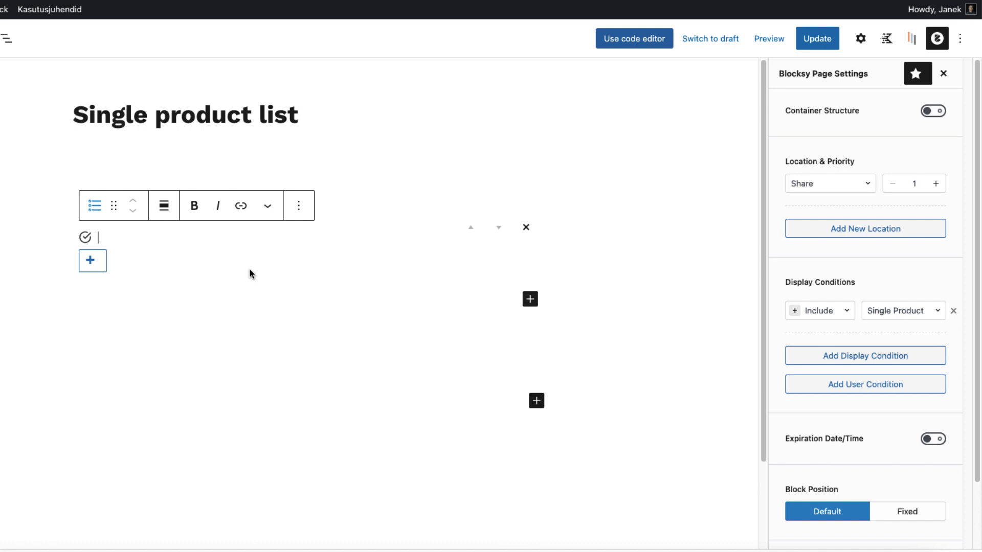
{"action": "type", "text": "VISA"}
{"action": "type", "text": "PAY"}
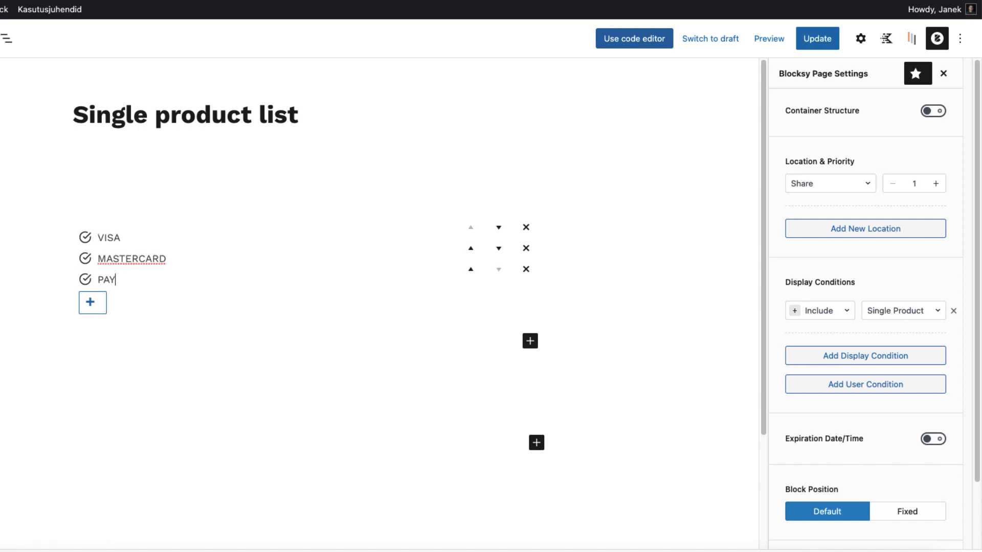
{"action": "type", "text": "PAL"}
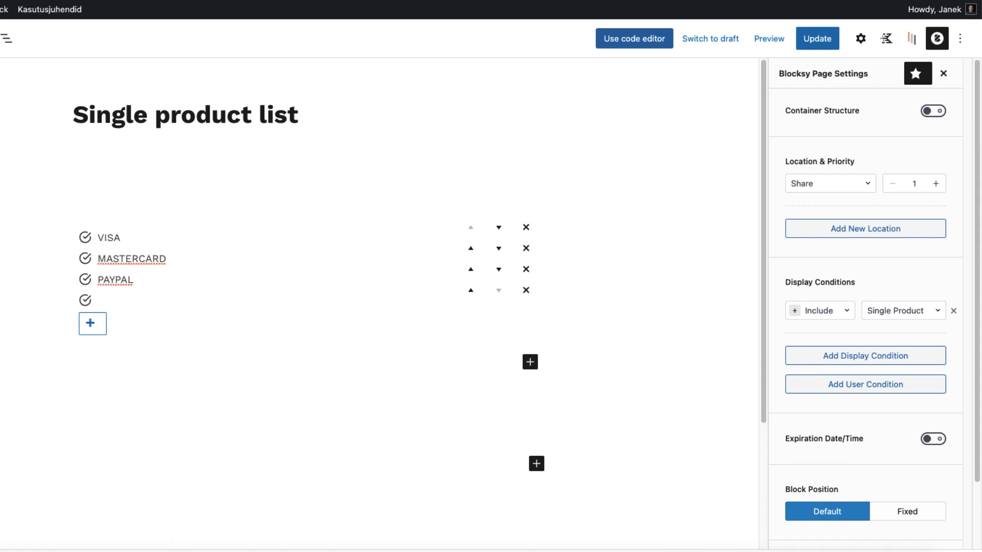
{"action": "type", "text": "30"}
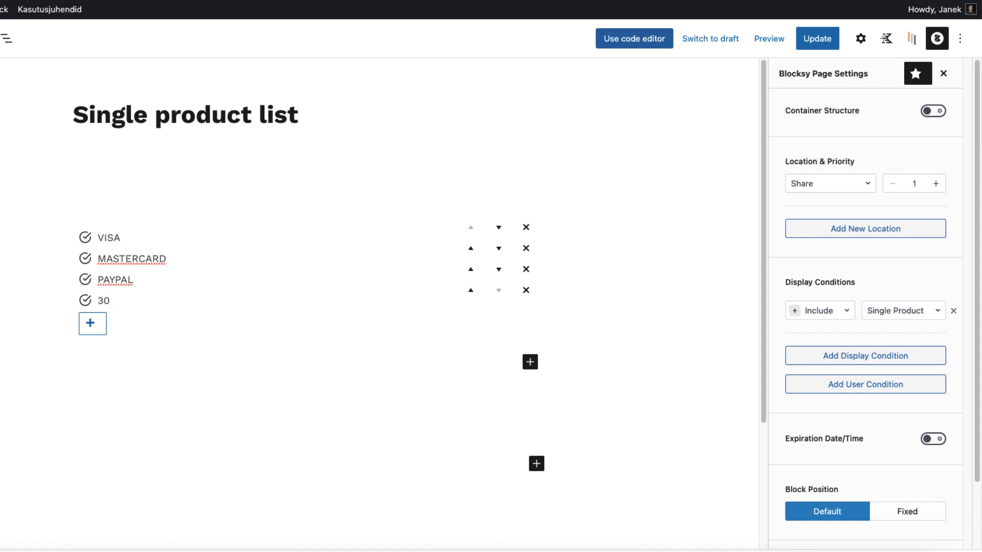
{"action": "type", "text": "day money back guarantee"}
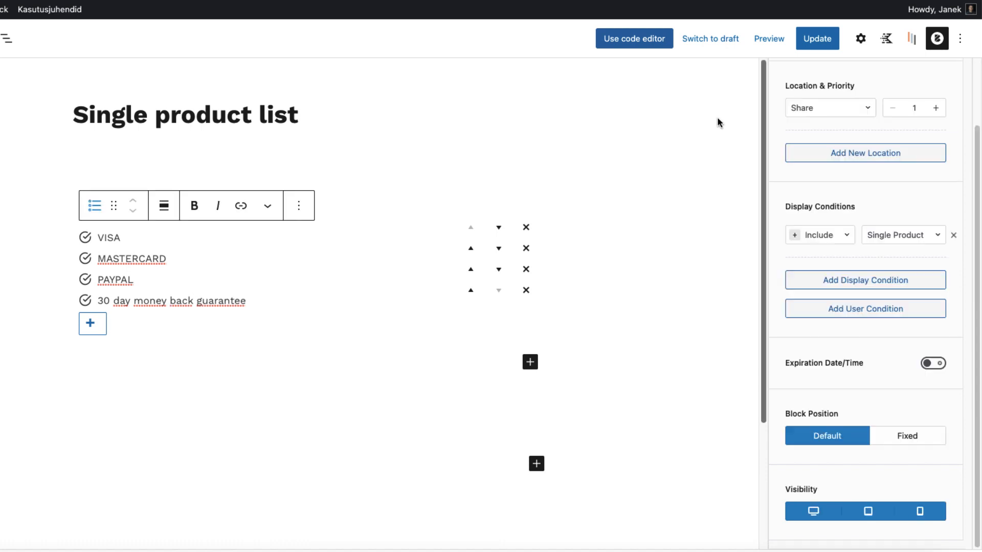
In Individual list Item Settings, give the VISA item the Visa card icon
{"action": "left_click", "coordinate": [861, 37]}
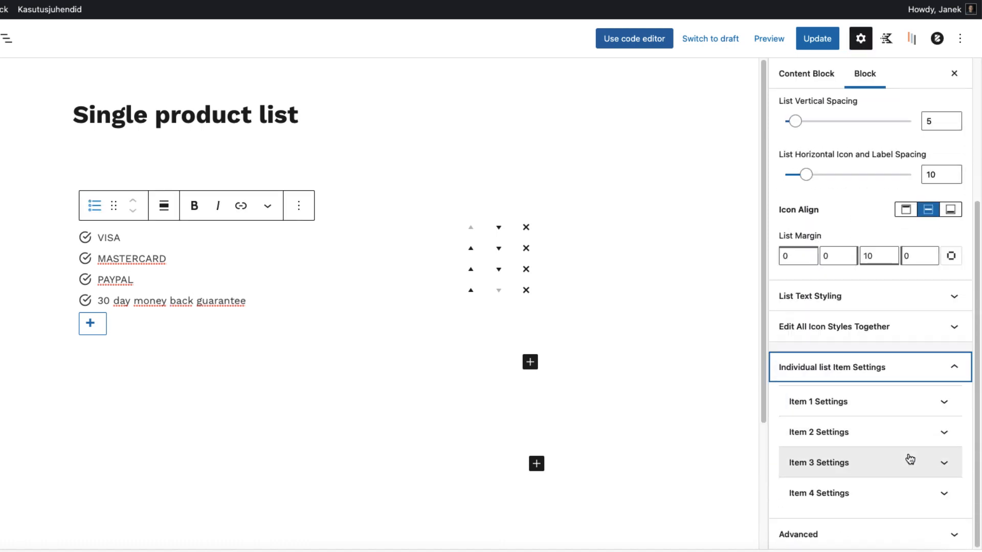
{"action": "left_click", "coordinate": [818, 401]}
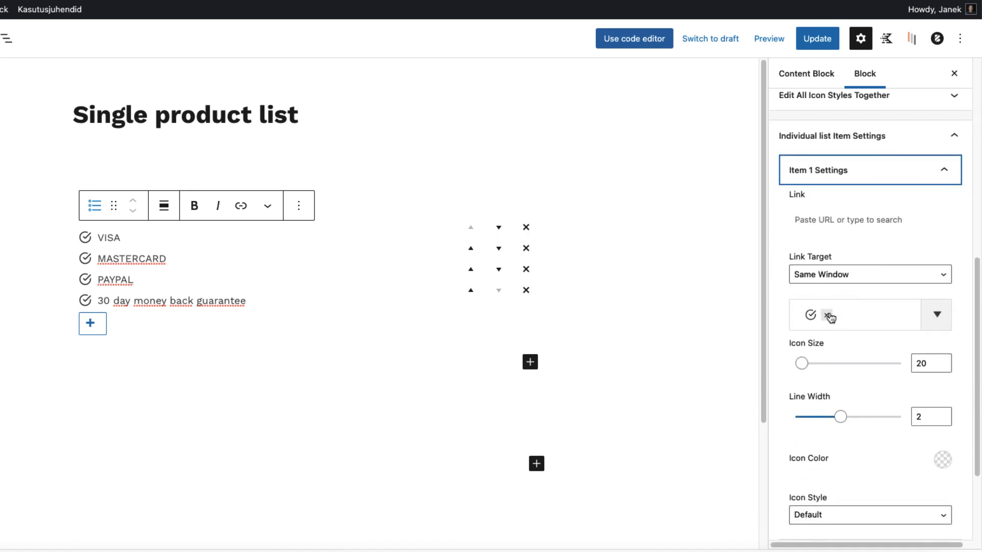
{"action": "left_click", "coordinate": [937, 315]}
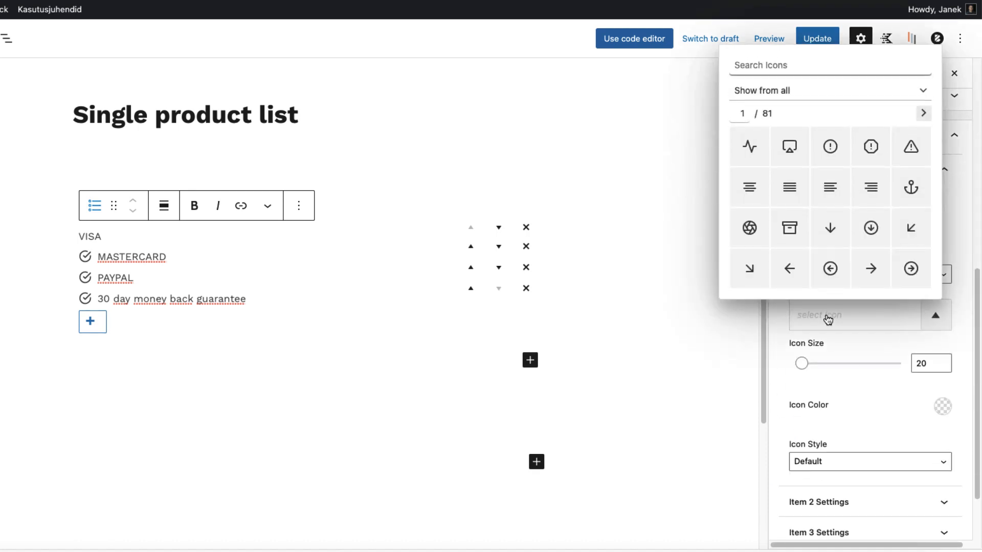
{"action": "type", "text": "vis"}
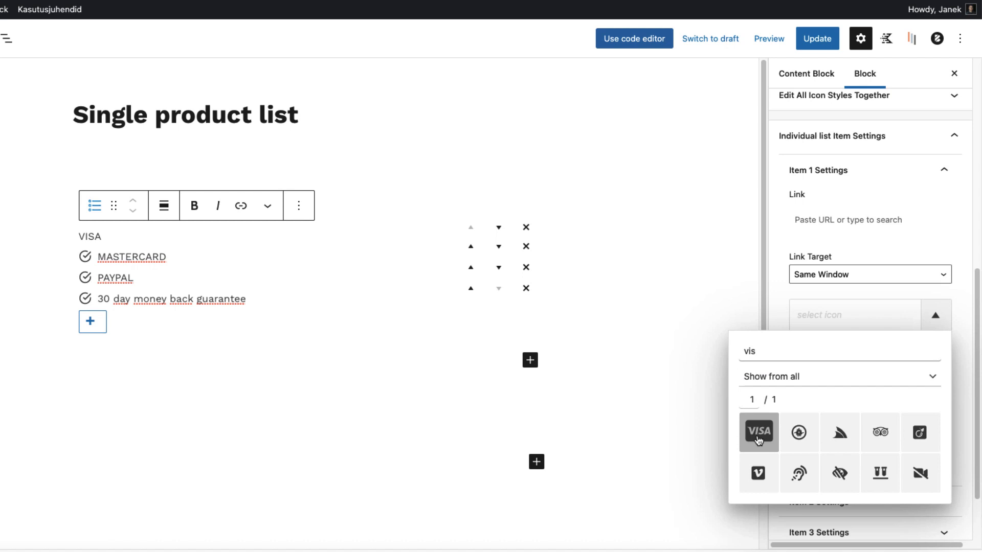
{"action": "left_click", "coordinate": [758, 432]}
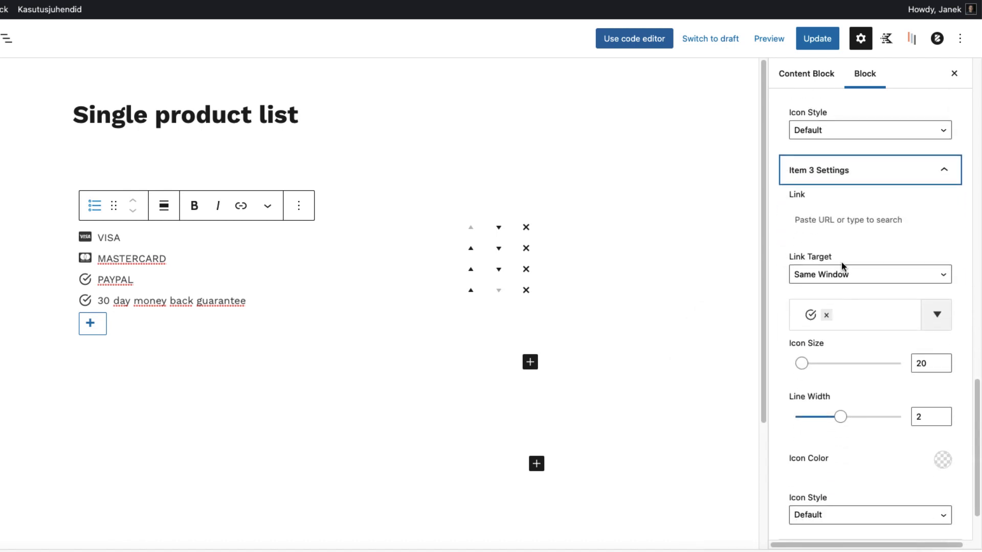
Give PAYPAL the PayPal logo and the guarantee item a shield icon
{"action": "left_click", "coordinate": [936, 315]}
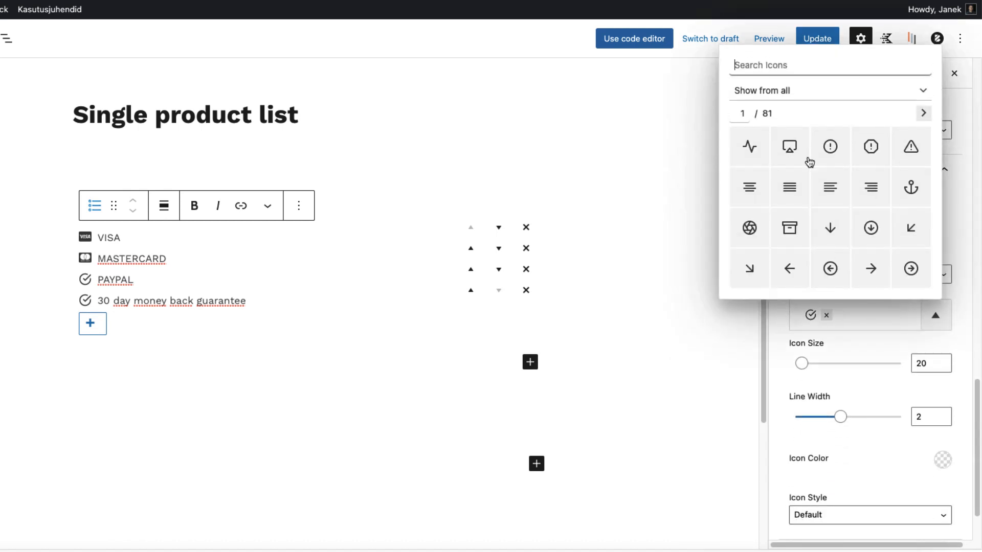
{"action": "type", "text": "paypal"}
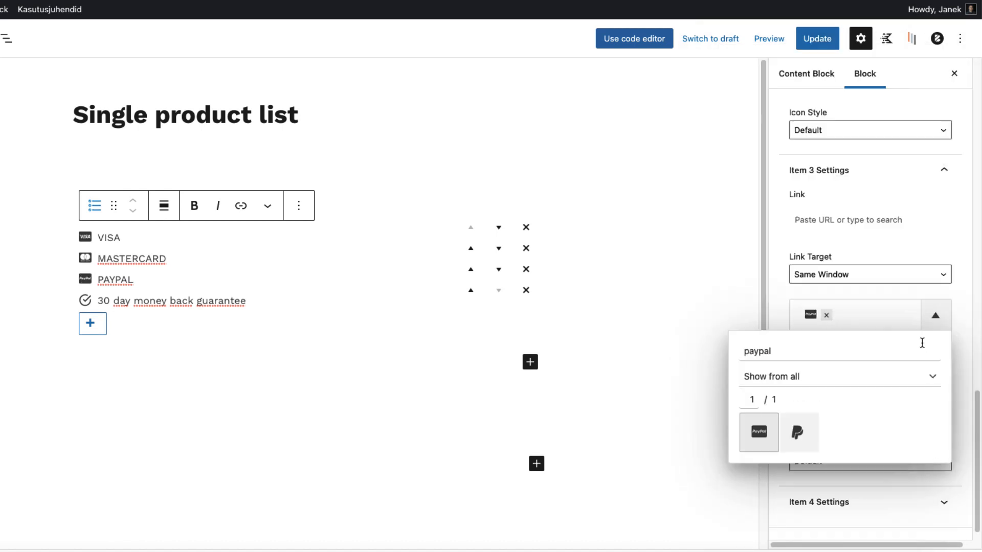
{"action": "left_click", "coordinate": [798, 432]}
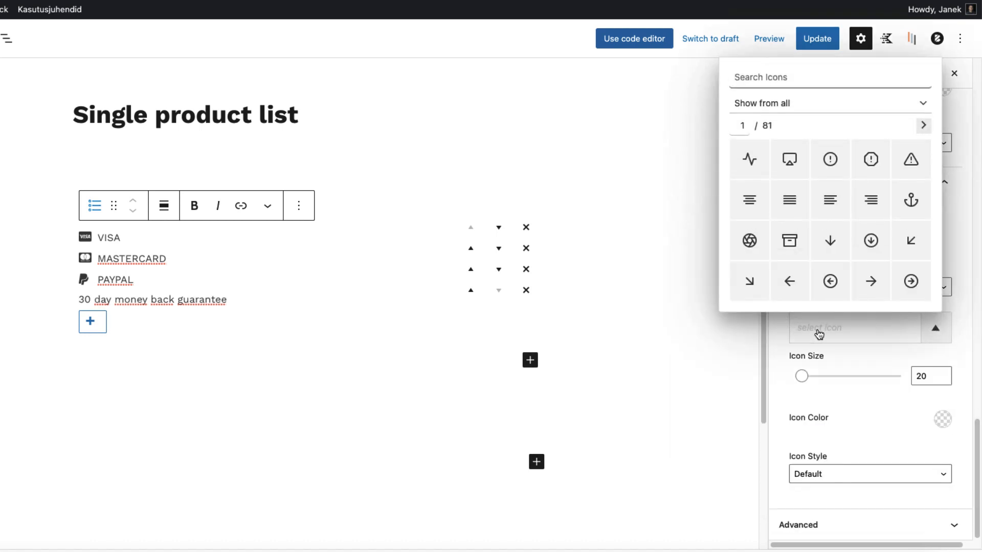
{"action": "type", "text": "shiel"}
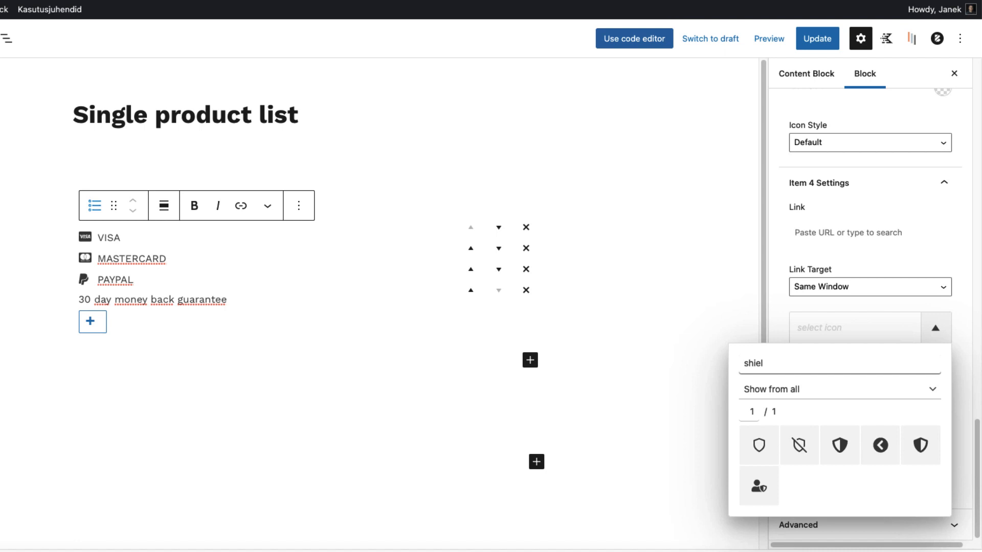
{"action": "left_click", "coordinate": [920, 445]}
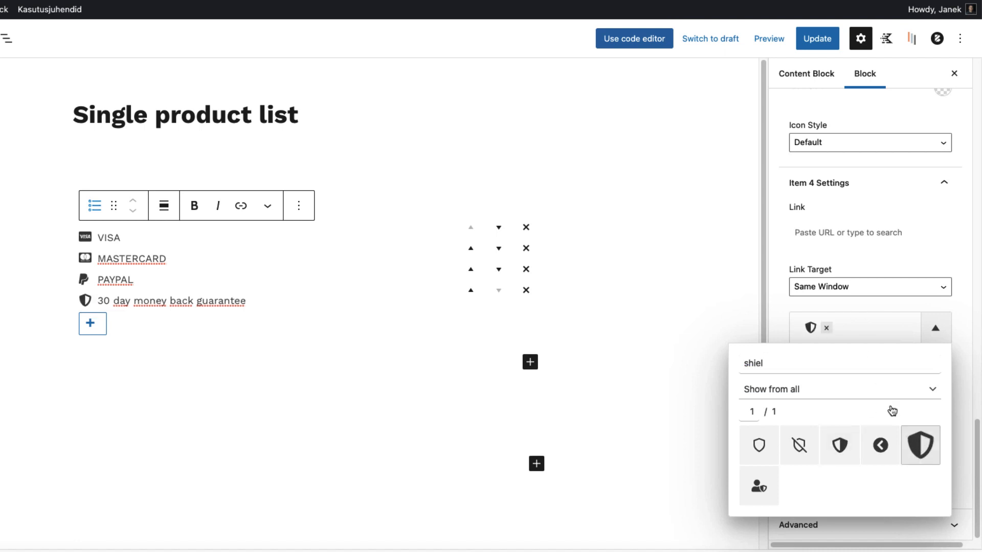
{"action": "left_click", "coordinate": [936, 328]}
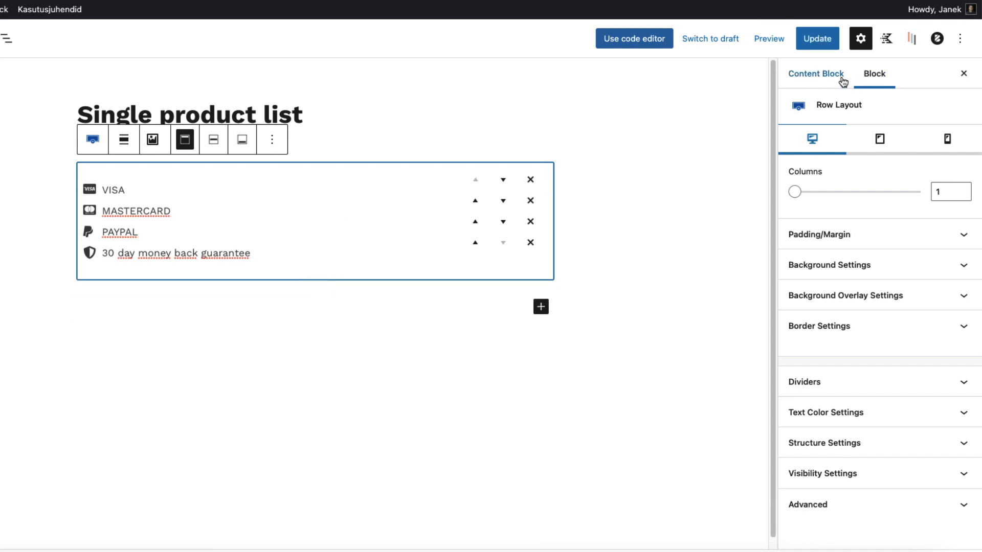
View the live product page with WooCommerce hooks hidden, showing the payment list under the category
{"action": "left_click", "coordinate": [819, 234]}
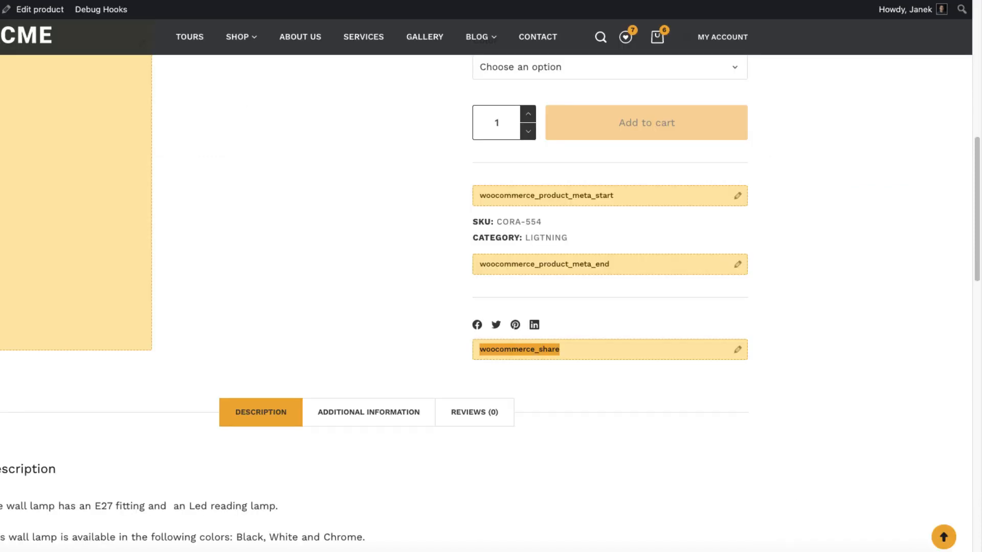
{"action": "left_click", "coordinate": [101, 9]}
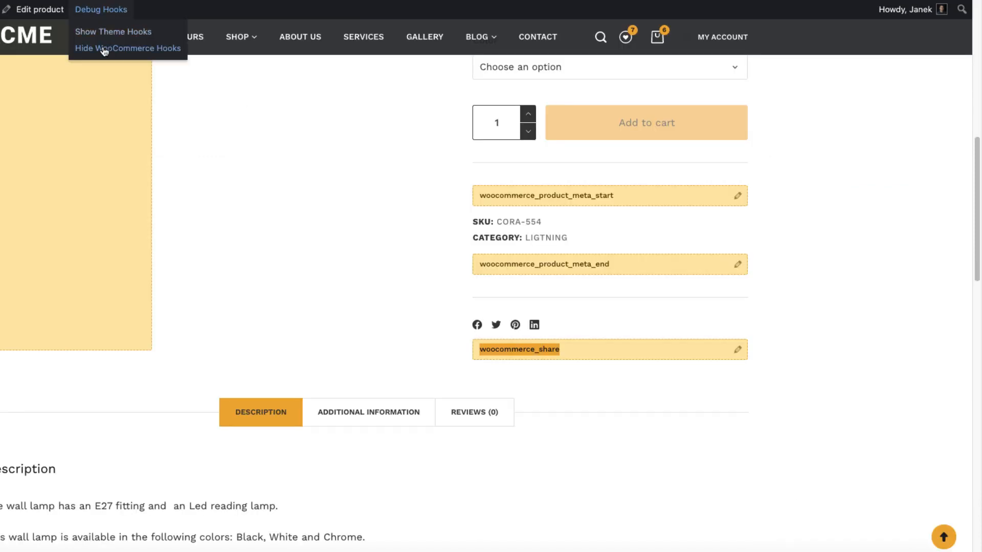
{"action": "left_click", "coordinate": [127, 48]}
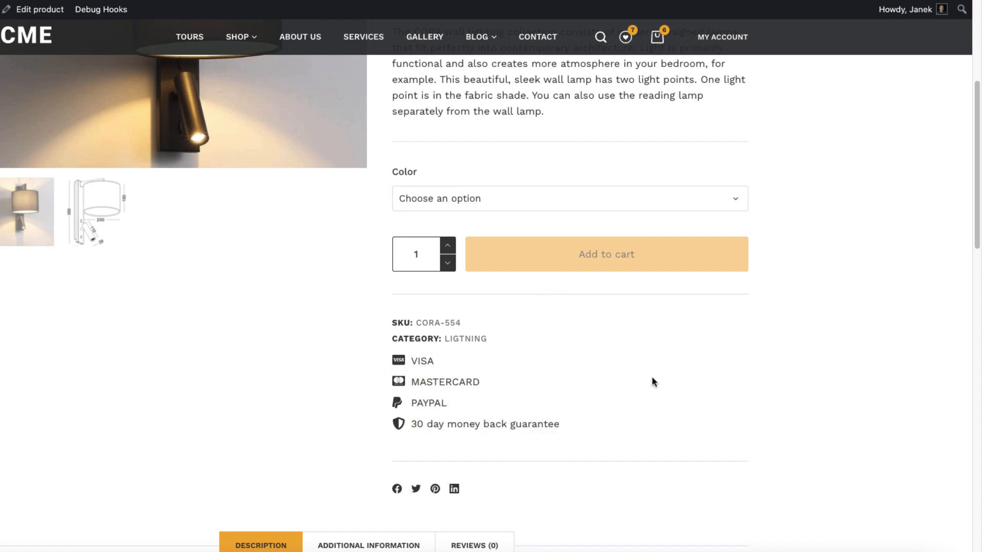
{"action": "scroll", "scroll_direction": "down", "scroll_amount": 3}
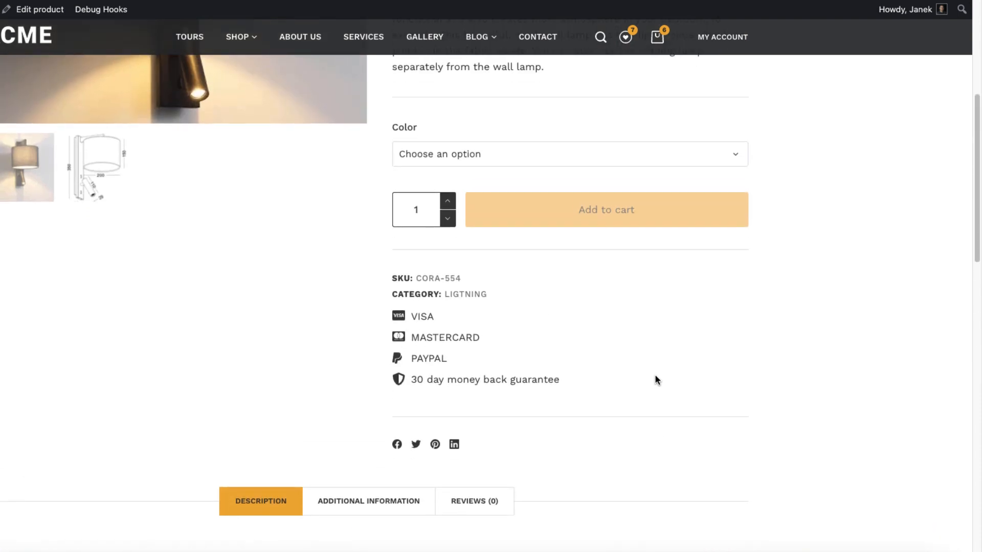
{"action": "mouse_move", "coordinate": [470, 333]}
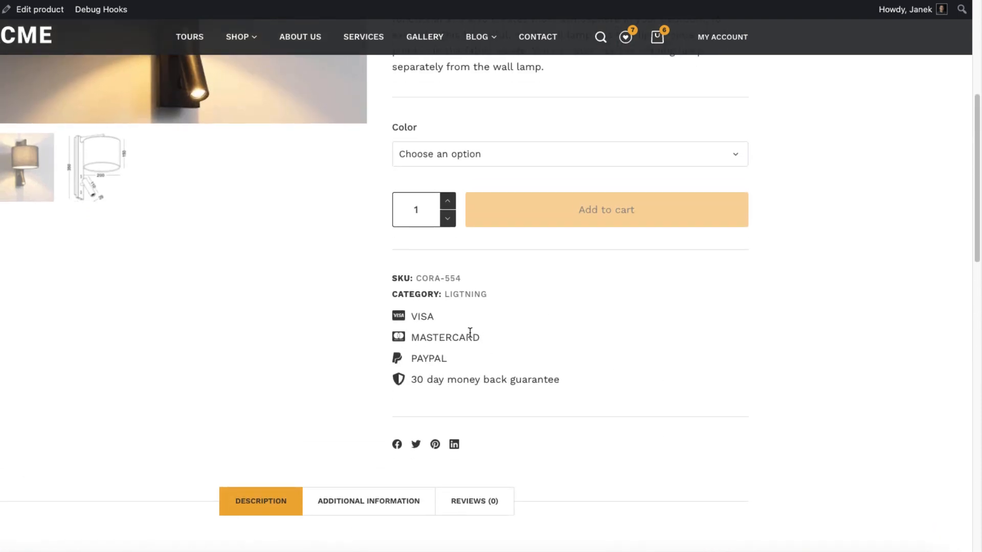
{"action": "mouse_move", "coordinate": [491, 331]}
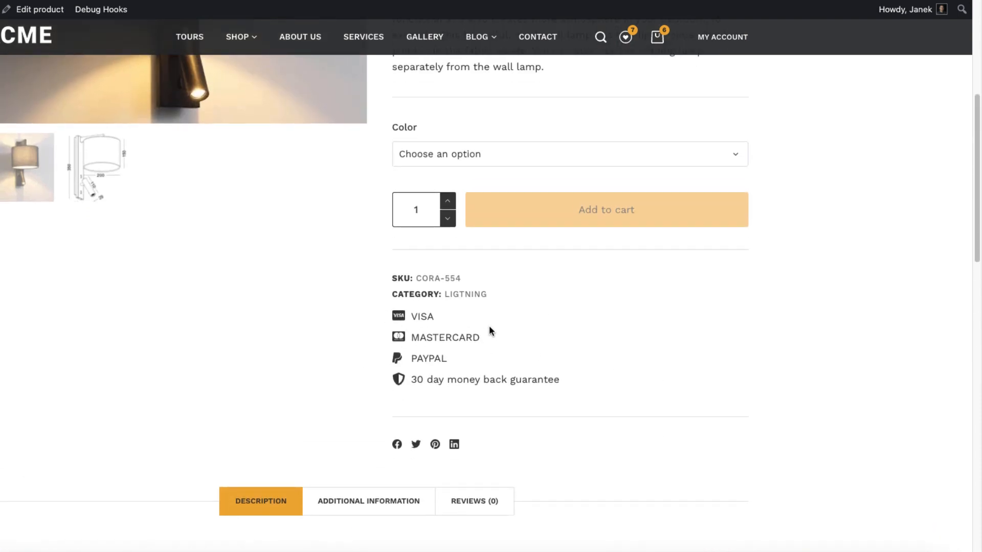
{"action": "mouse_move", "coordinate": [464, 294]}
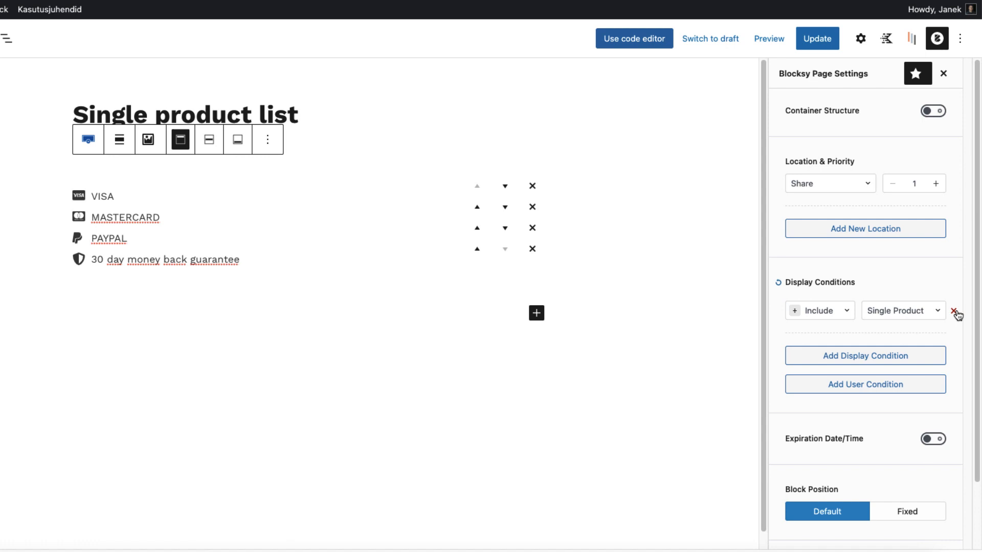
Replace the Single Product condition with Include › Post with Taxonomy › Accessories
{"action": "left_click", "coordinate": [902, 311]}
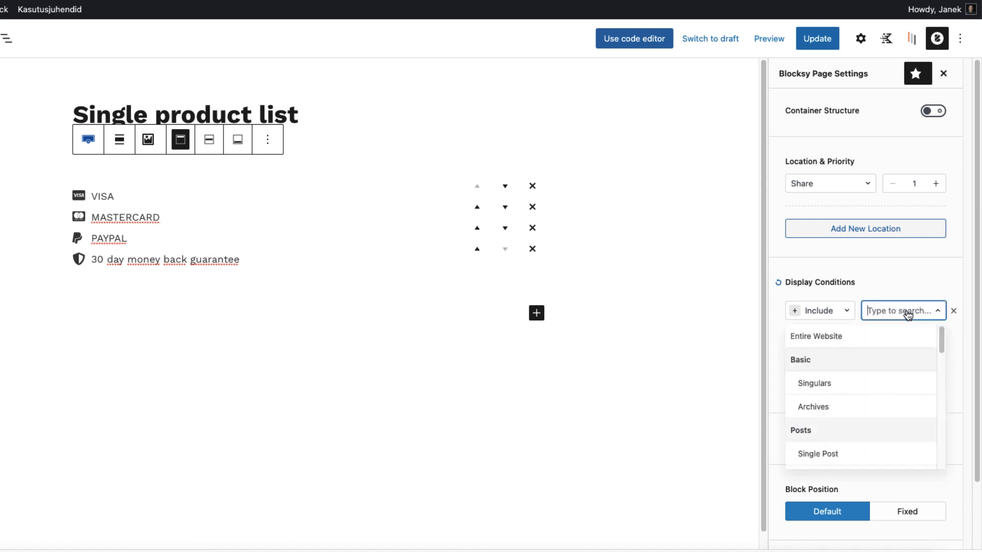
{"action": "scroll", "scroll_direction": "down", "scroll_amount": 3}
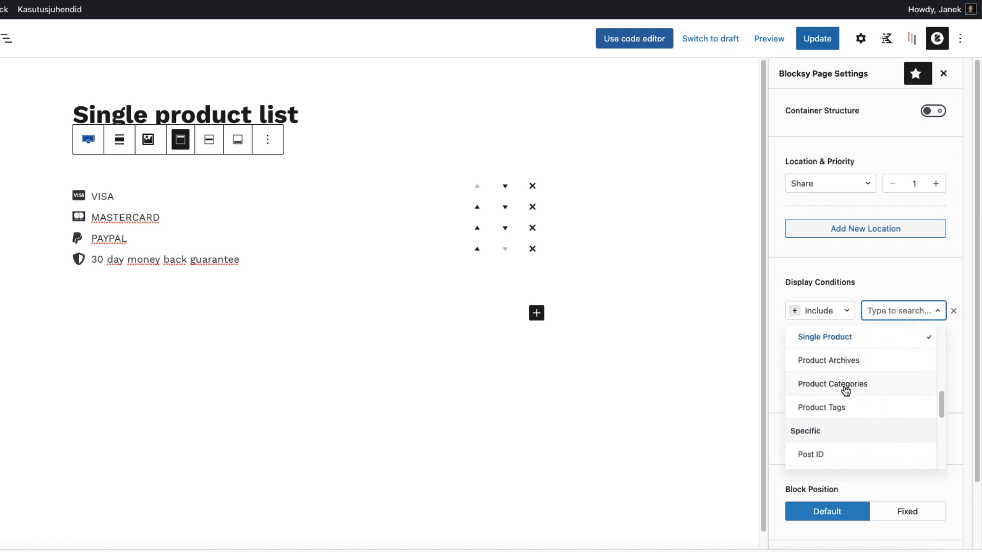
{"action": "scroll", "scroll_direction": "down", "scroll_amount": 3}
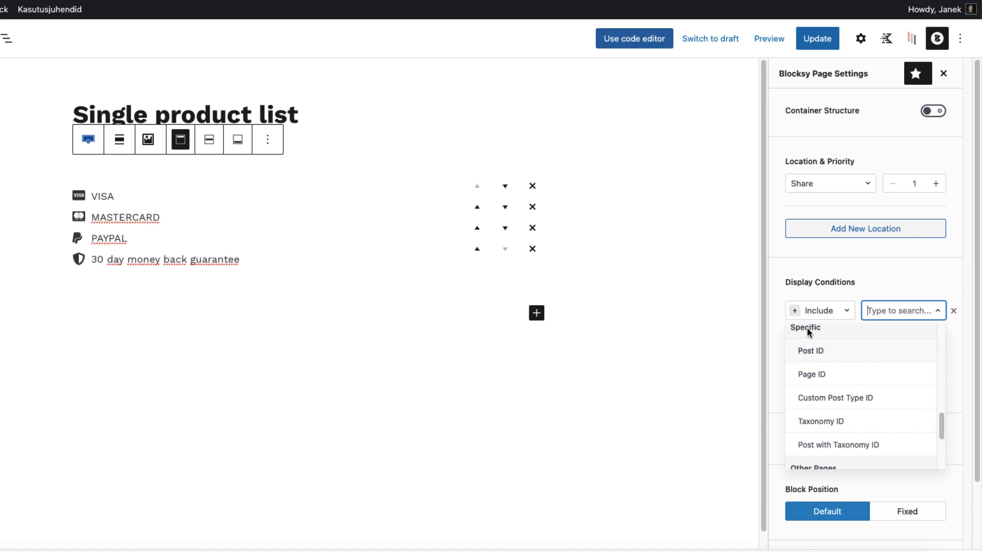
{"action": "mouse_move", "coordinate": [836, 445]}
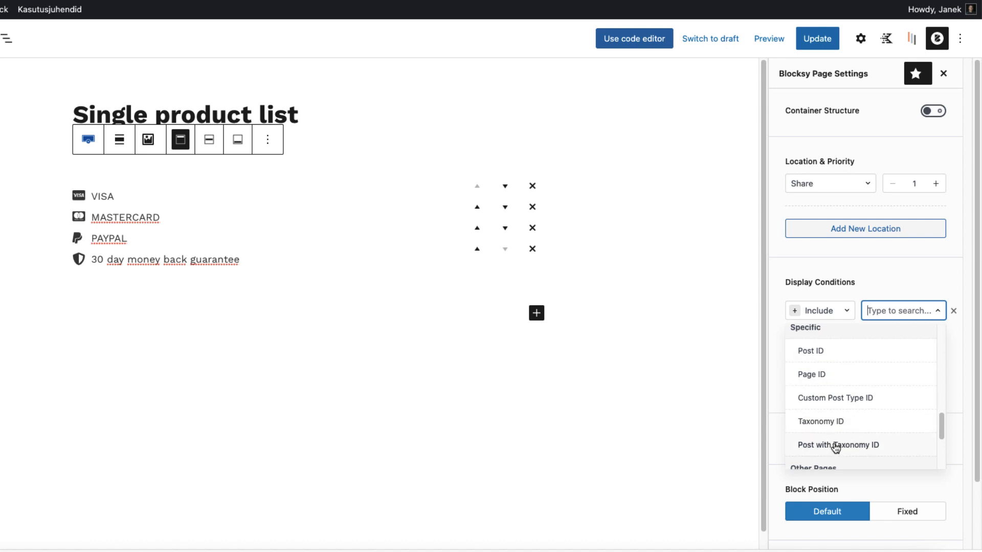
{"action": "left_click", "coordinate": [839, 445]}
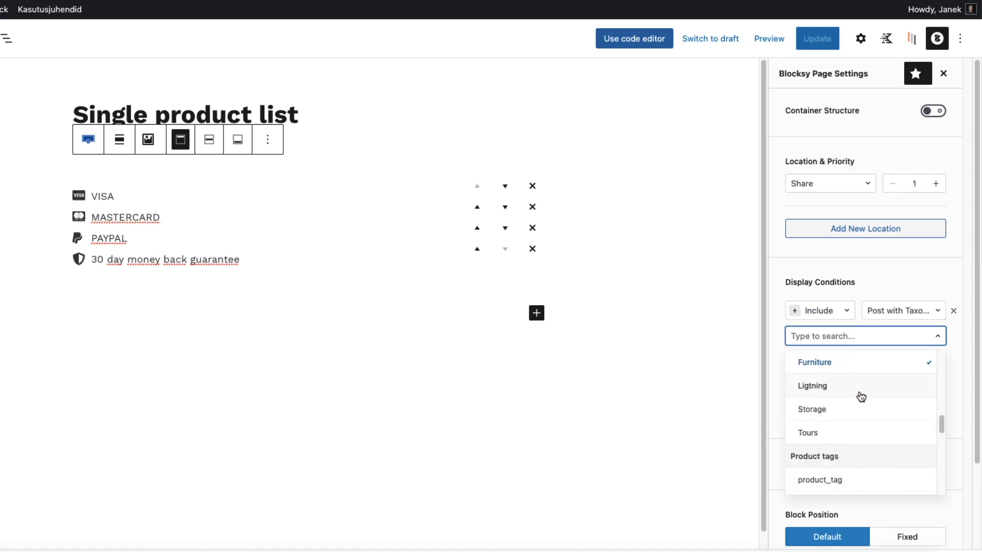
{"action": "scroll", "scroll_direction": "up", "scroll_amount": 3}
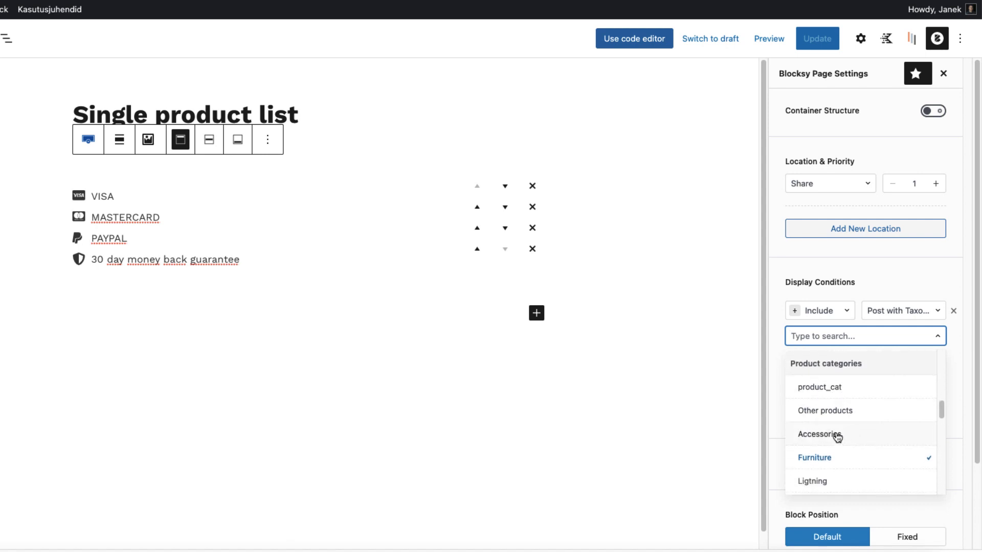
{"action": "left_click", "coordinate": [823, 434]}
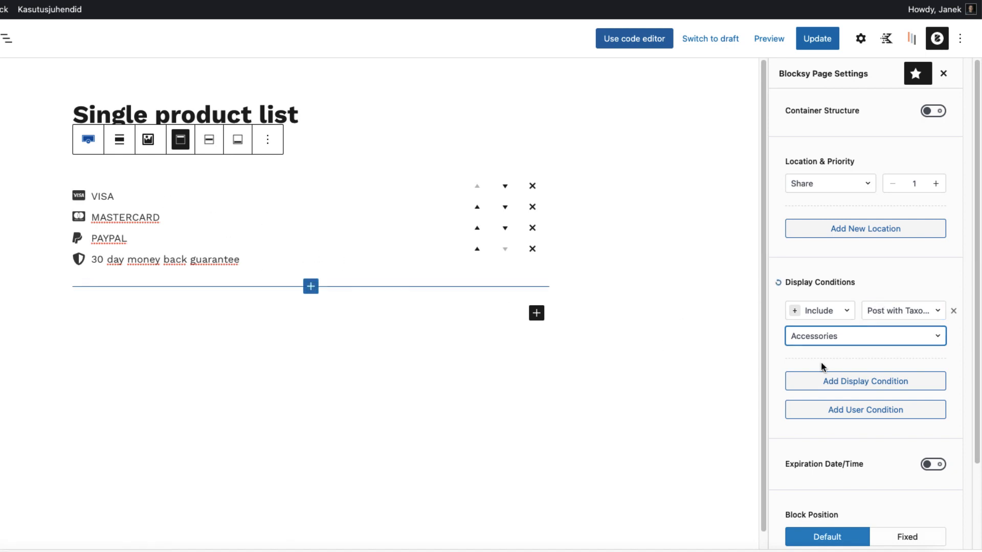
{"action": "mouse_move", "coordinate": [694, 62]}
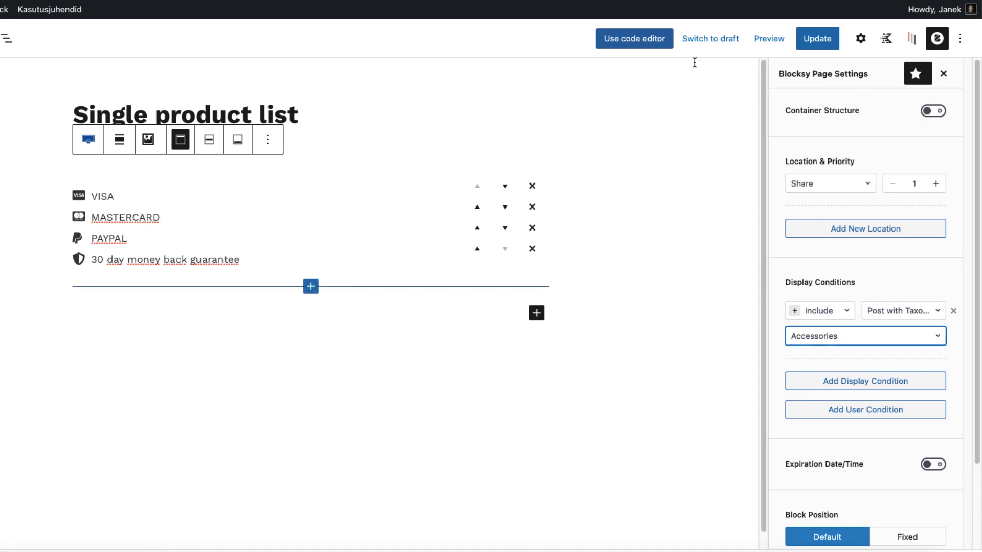
Update the content block and switch to the storefront to check it
{"action": "left_click", "coordinate": [816, 38]}
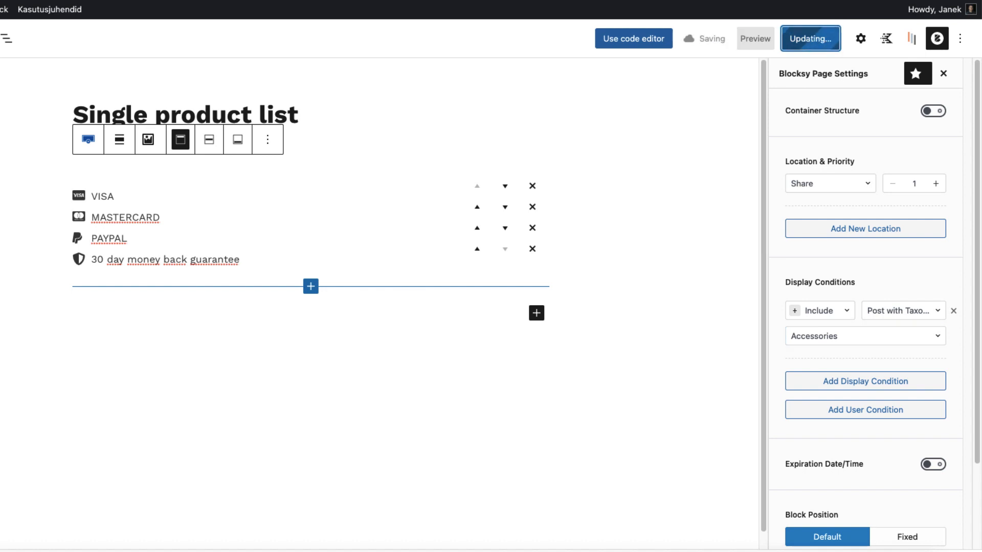
{"action": "left_click", "coordinate": [755, 38]}
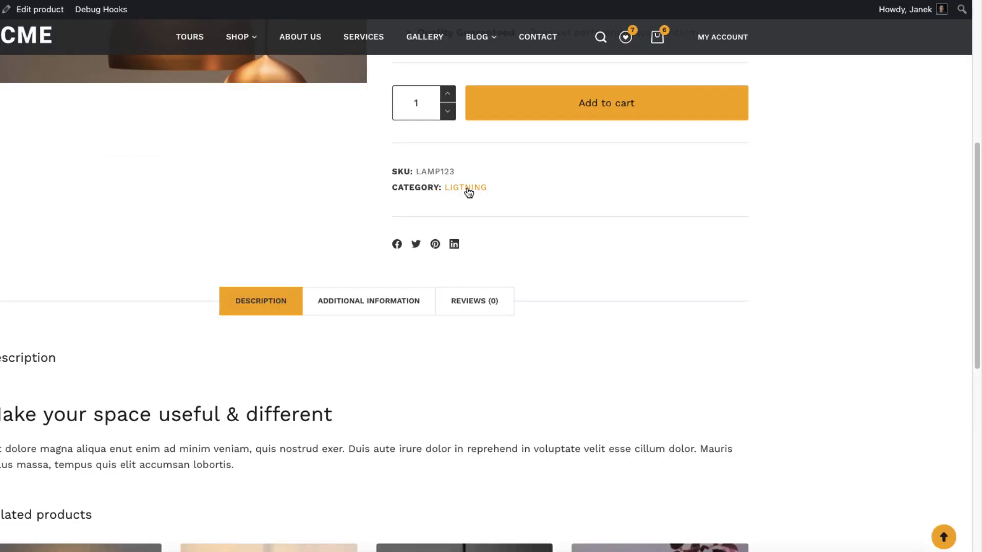
{"action": "mouse_move", "coordinate": [512, 264]}
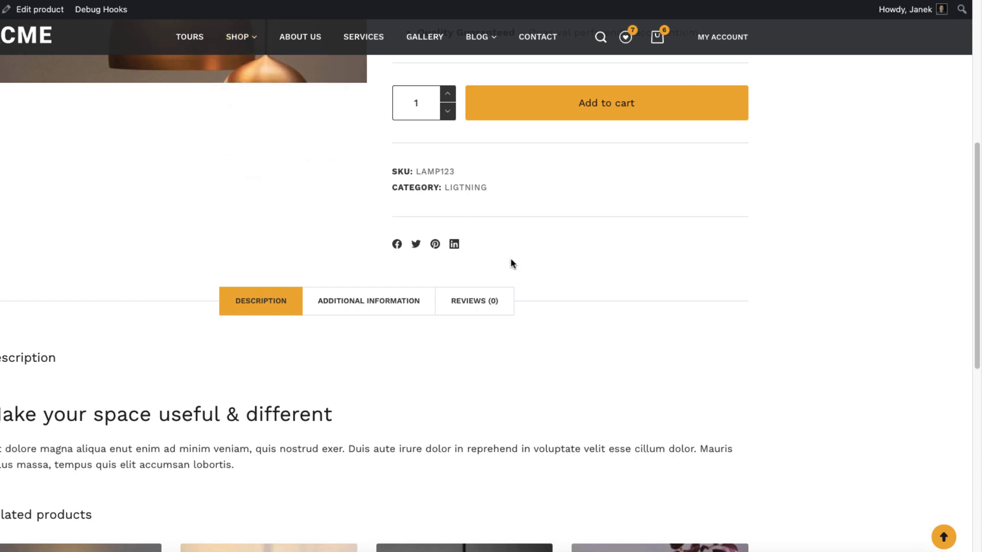
{"action": "mouse_move", "coordinate": [190, 37]}
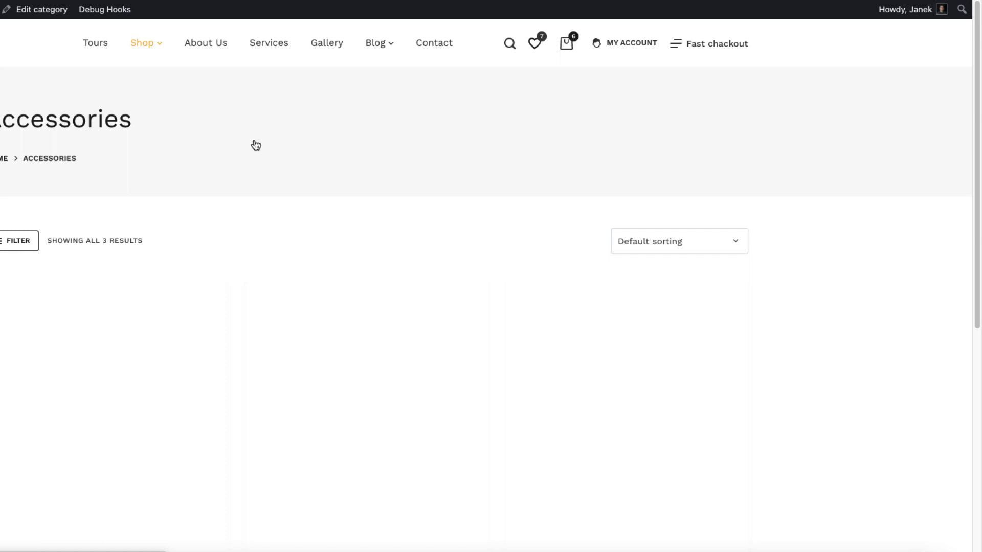
{"action": "scroll", "scroll_direction": "down", "scroll_amount": 3}
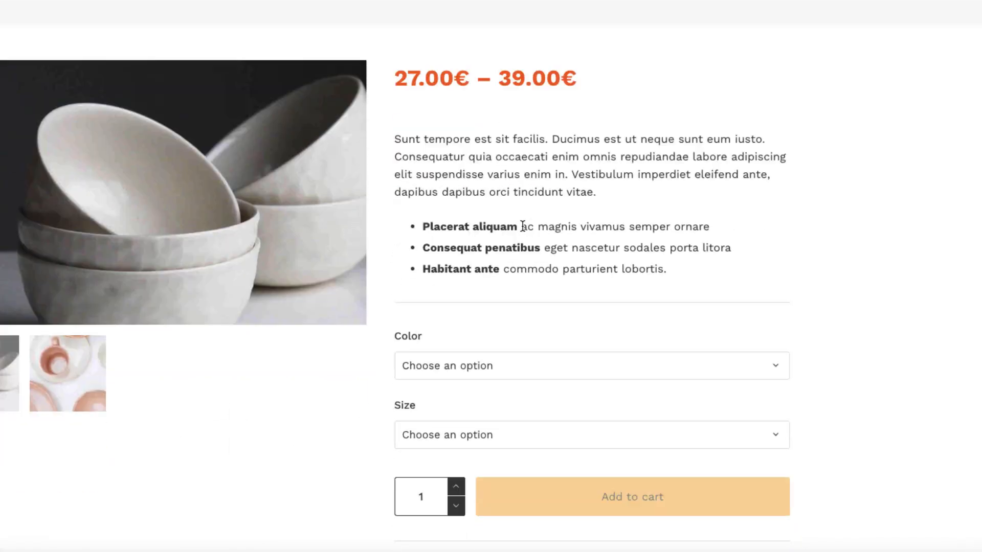
{"action": "scroll", "scroll_direction": "down", "scroll_amount": 3}
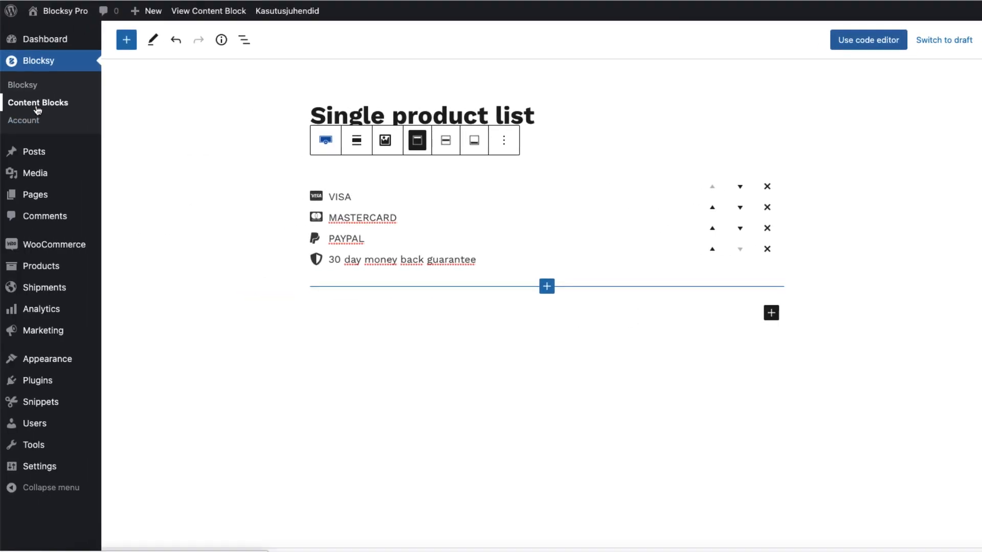
From Blocksy › Content Blocks, add a new hook block named Archive text
{"action": "left_click", "coordinate": [38, 103]}
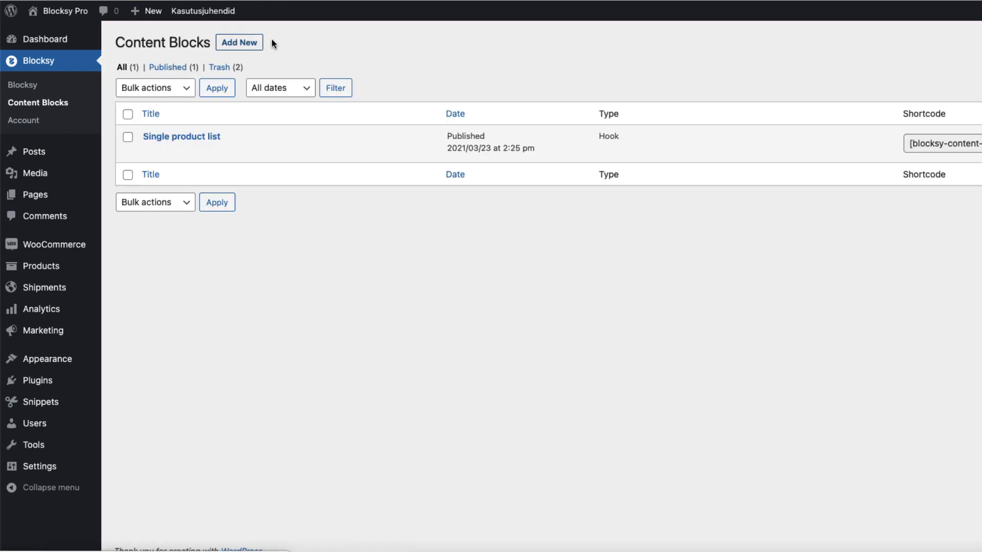
{"action": "left_click", "coordinate": [238, 42]}
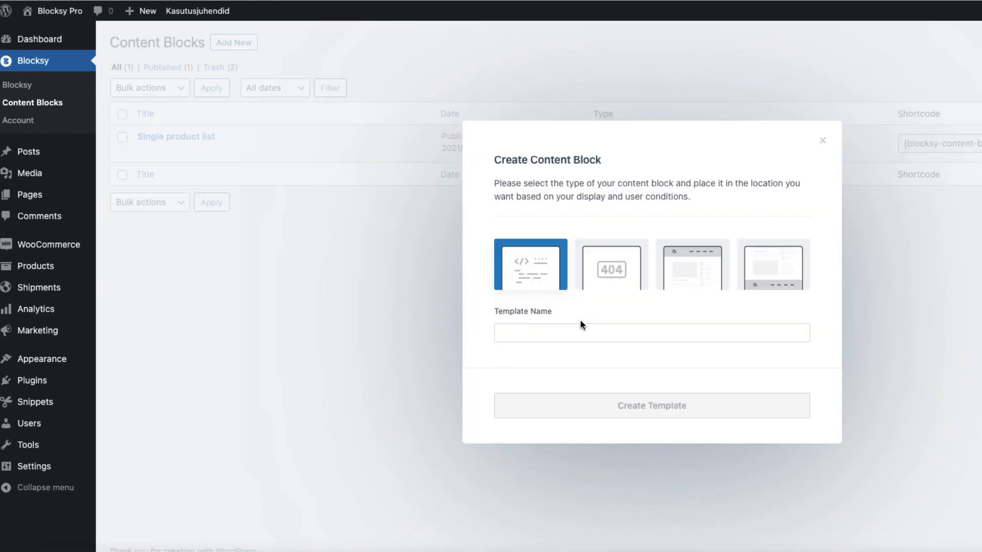
{"action": "type", "text": "Archive tex"}
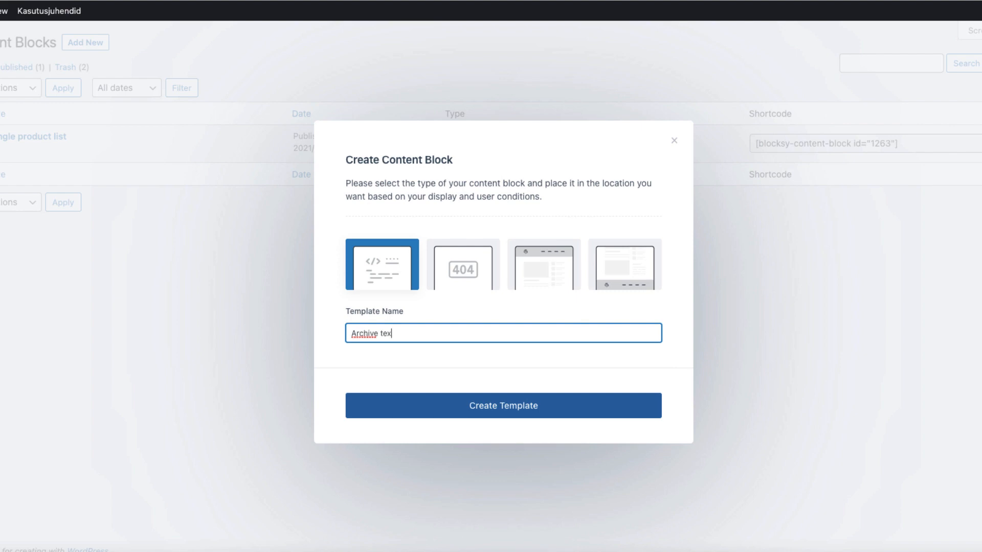
{"action": "left_click", "coordinate": [503, 405]}
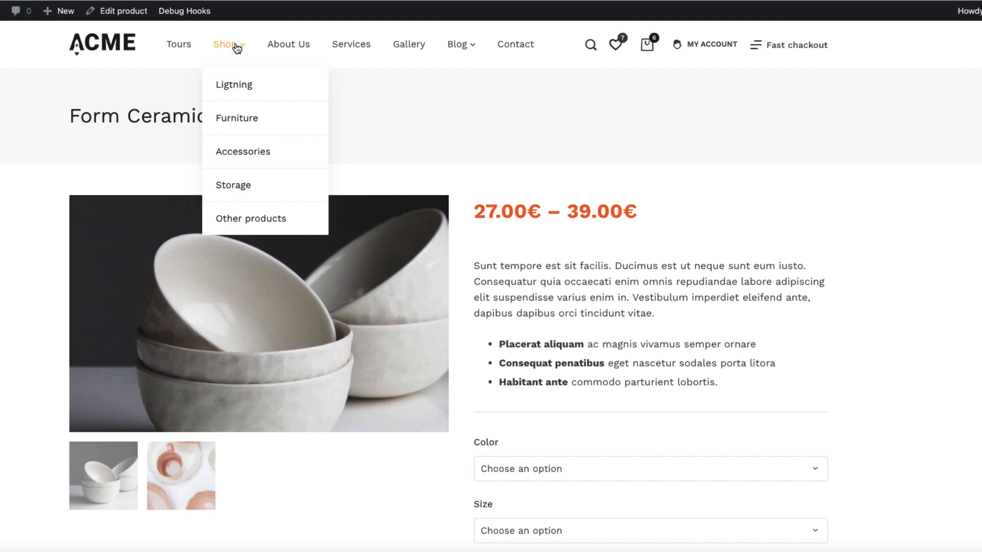
Center the random text paragraph and set Location to Before shop loop
{"action": "left_click", "coordinate": [233, 85]}
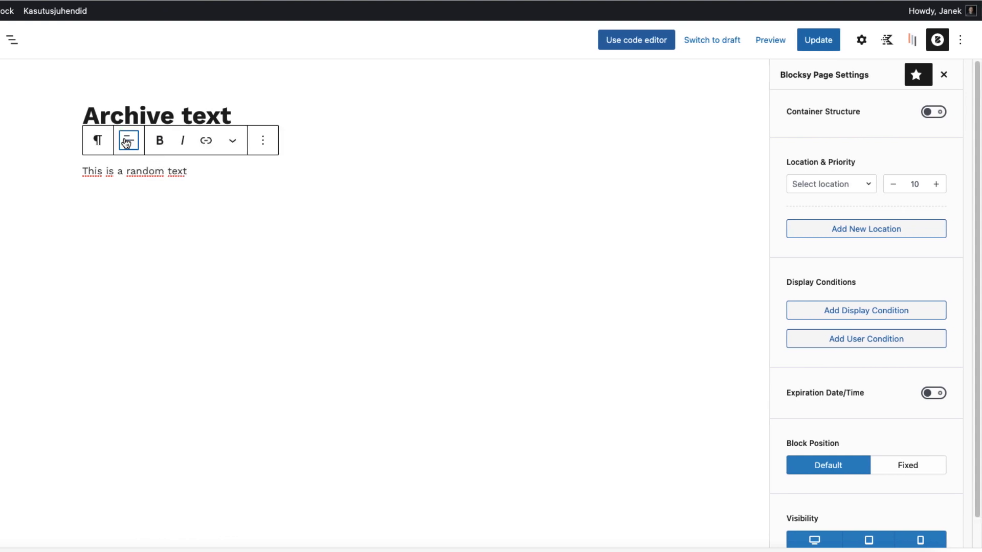
{"action": "left_click", "coordinate": [129, 140]}
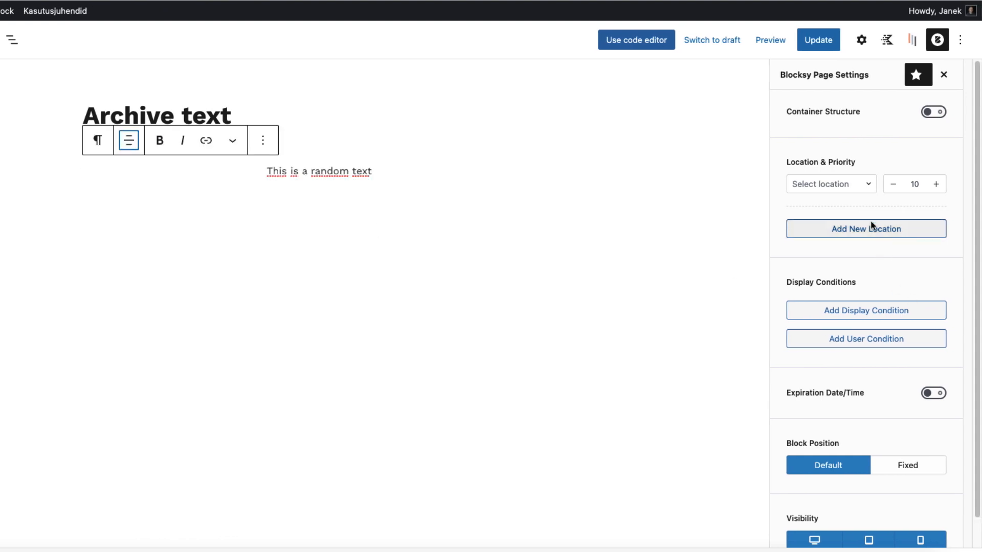
{"action": "left_click", "coordinate": [826, 183]}
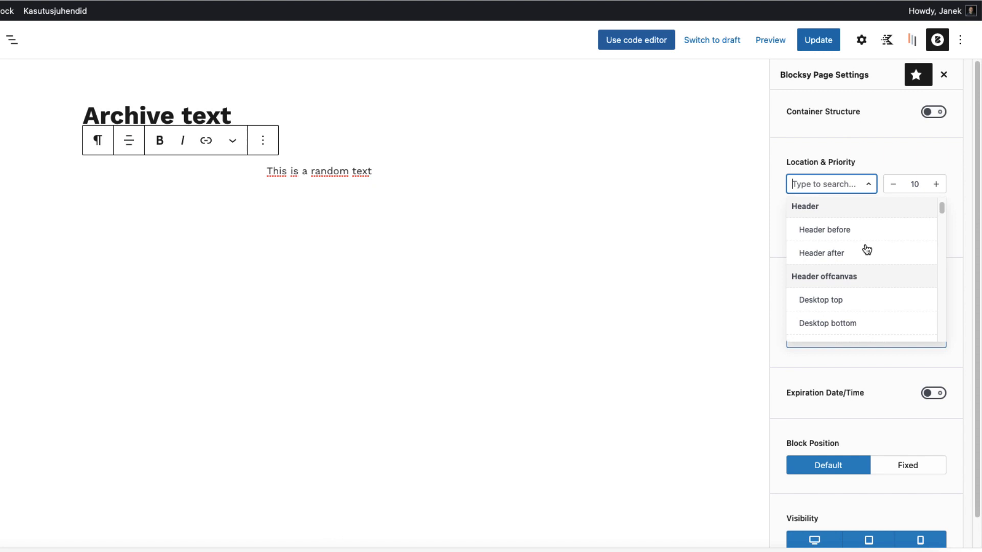
{"action": "scroll", "scroll_direction": "down", "scroll_amount": 3}
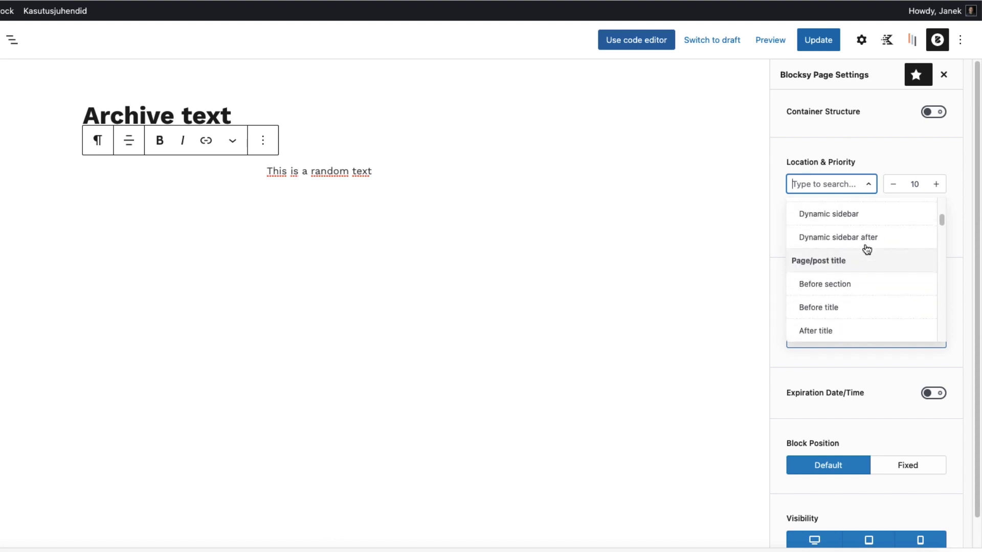
{"action": "scroll", "scroll_direction": "down", "scroll_amount": 3}
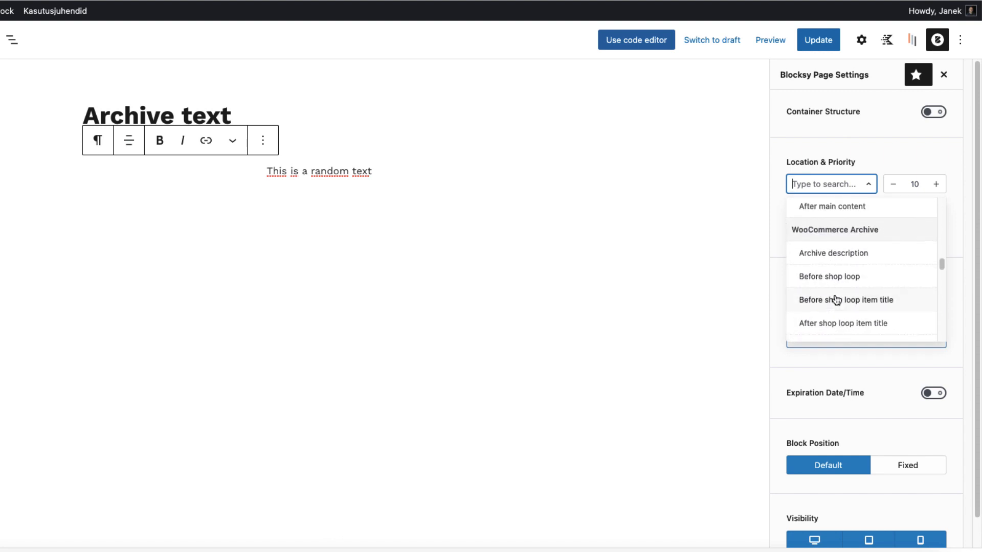
{"action": "left_click", "coordinate": [829, 276]}
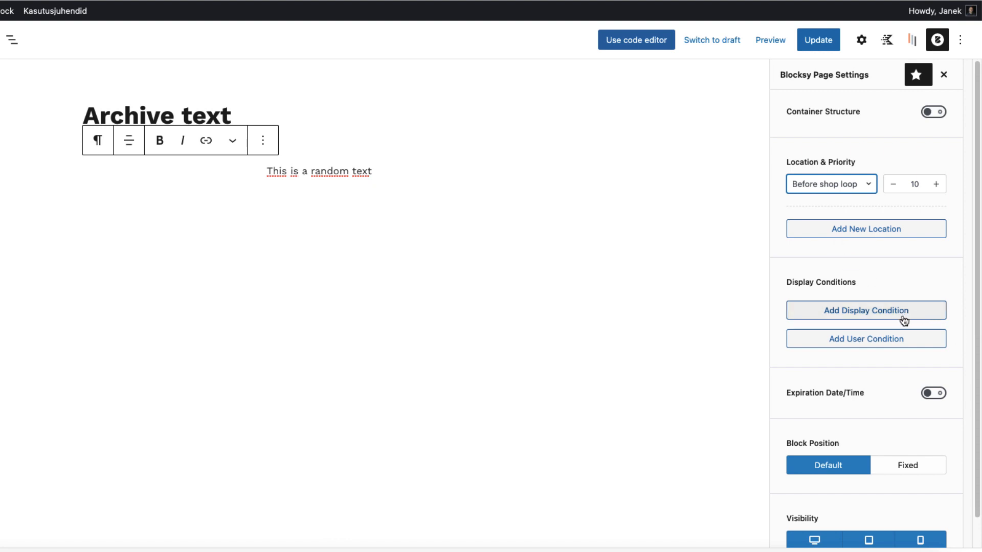
Add a display condition targeting Product Archives
{"action": "left_click", "coordinate": [866, 310]}
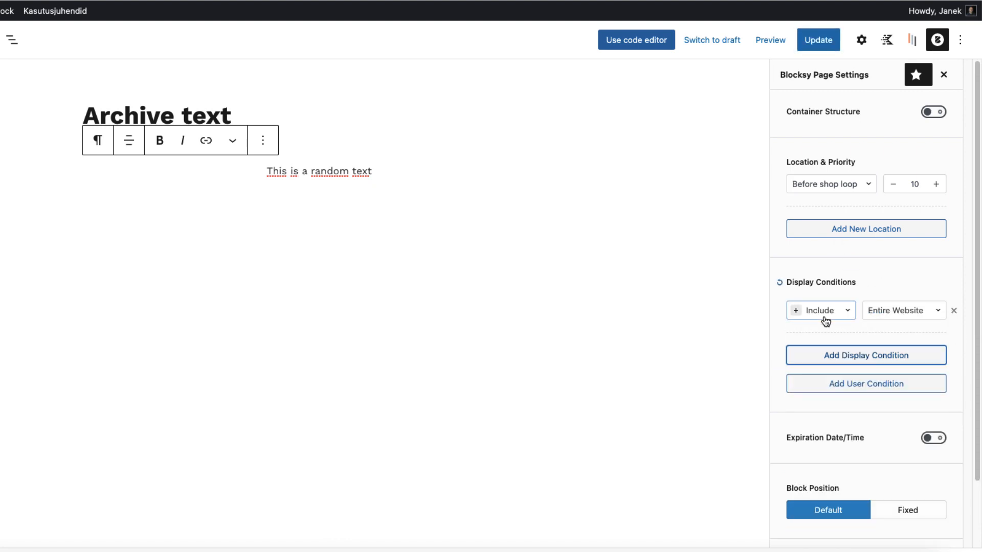
{"action": "left_click", "coordinate": [902, 310]}
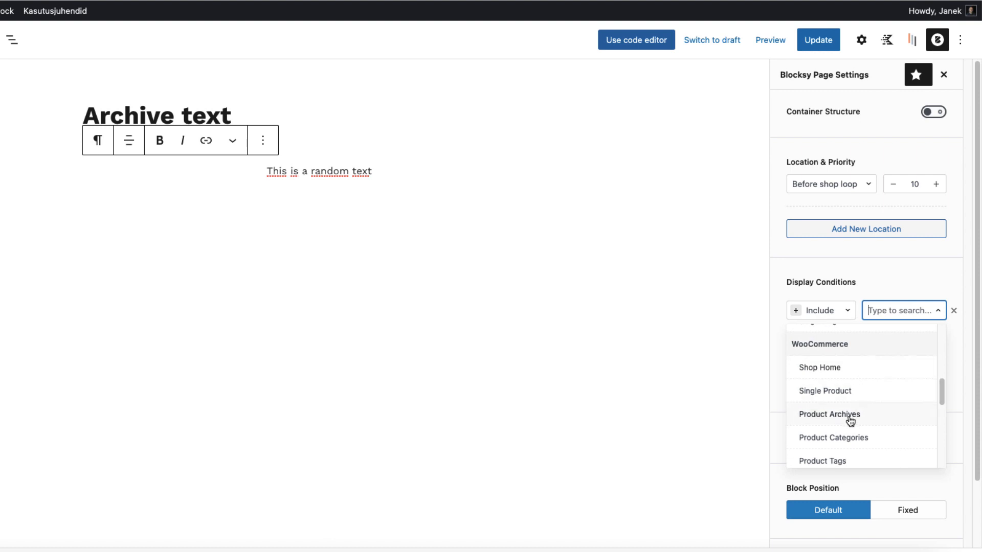
{"action": "left_click", "coordinate": [832, 438]}
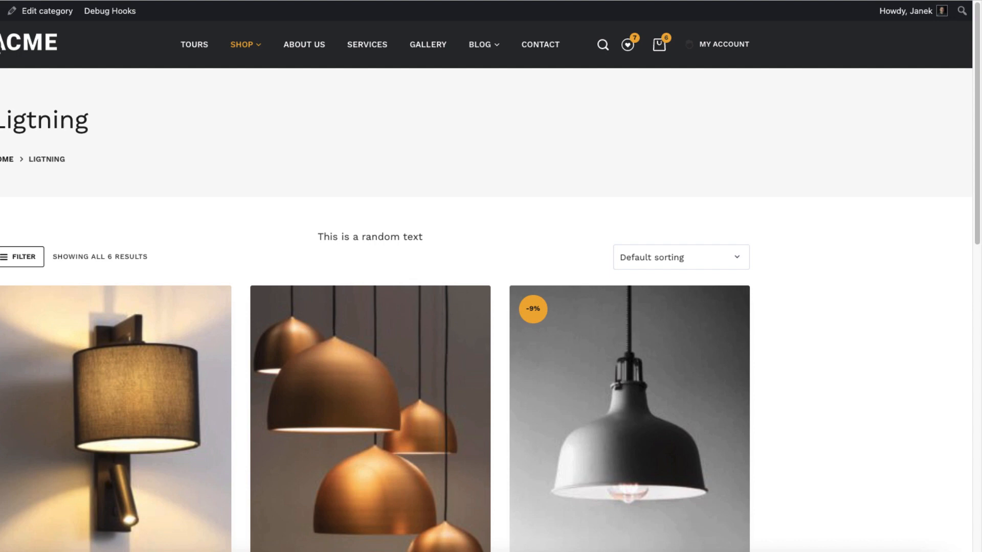
Browse the live site through the Blog, Gallery, Shop and a product category page
{"action": "double_click", "coordinate": [369, 236]}
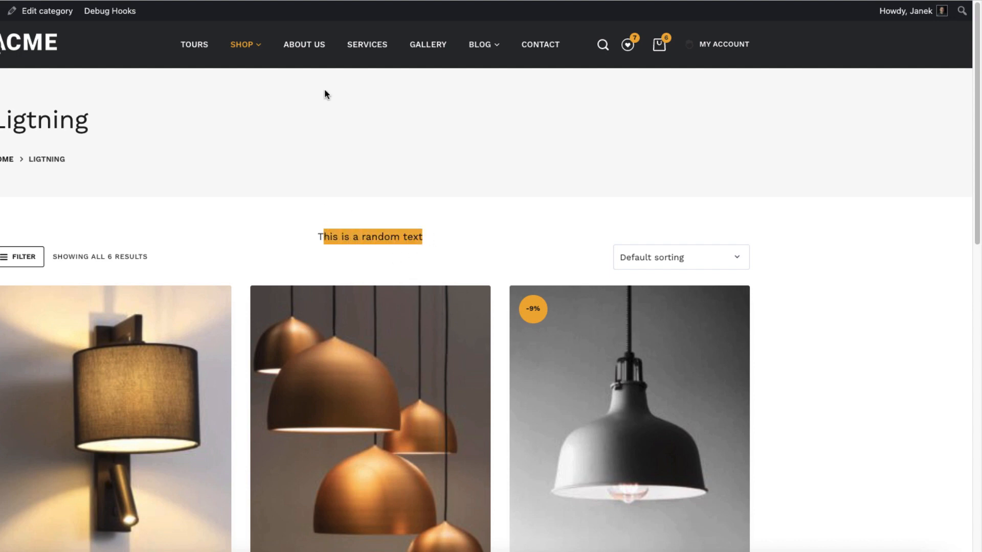
{"action": "left_click", "coordinate": [478, 43]}
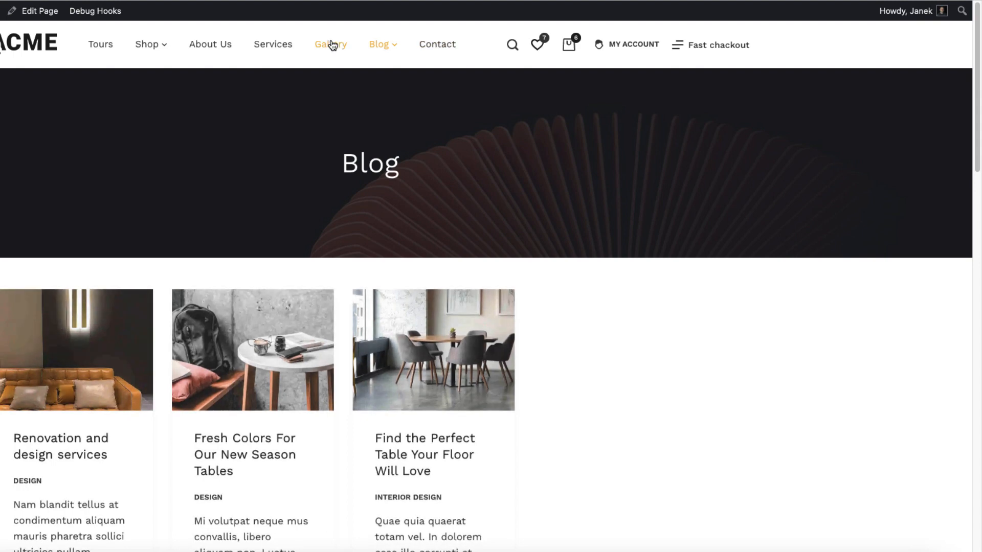
{"action": "left_click", "coordinate": [330, 44]}
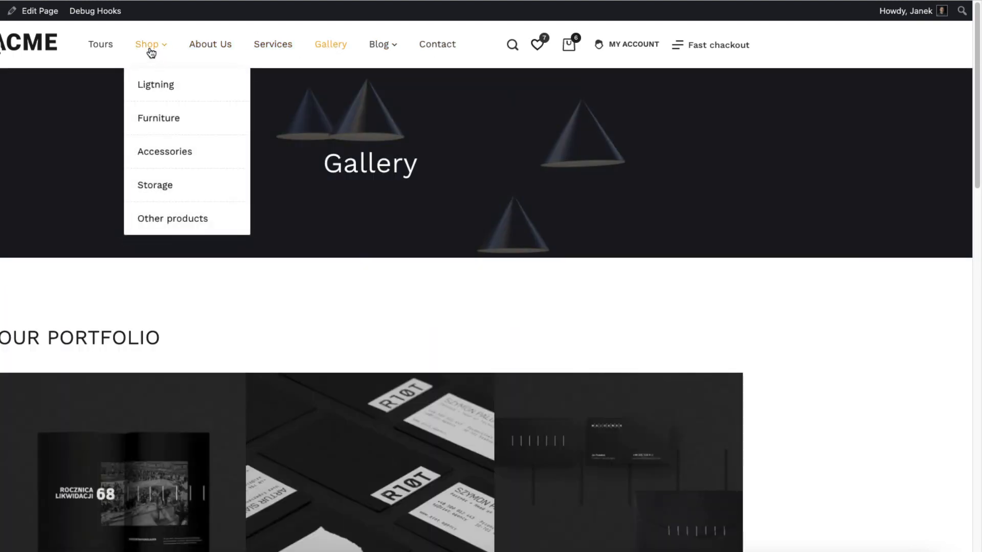
{"action": "left_click", "coordinate": [147, 44]}
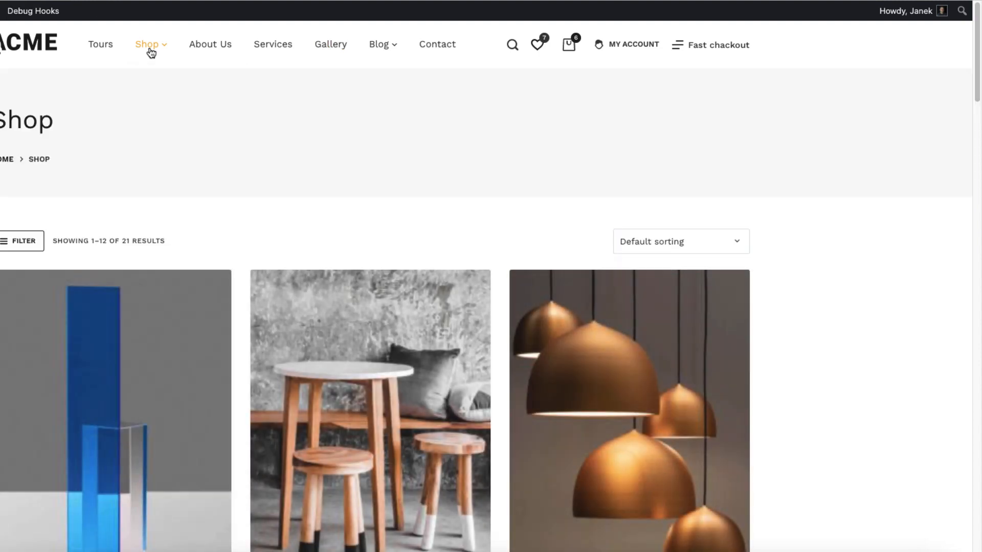
{"action": "left_click", "coordinate": [149, 44]}
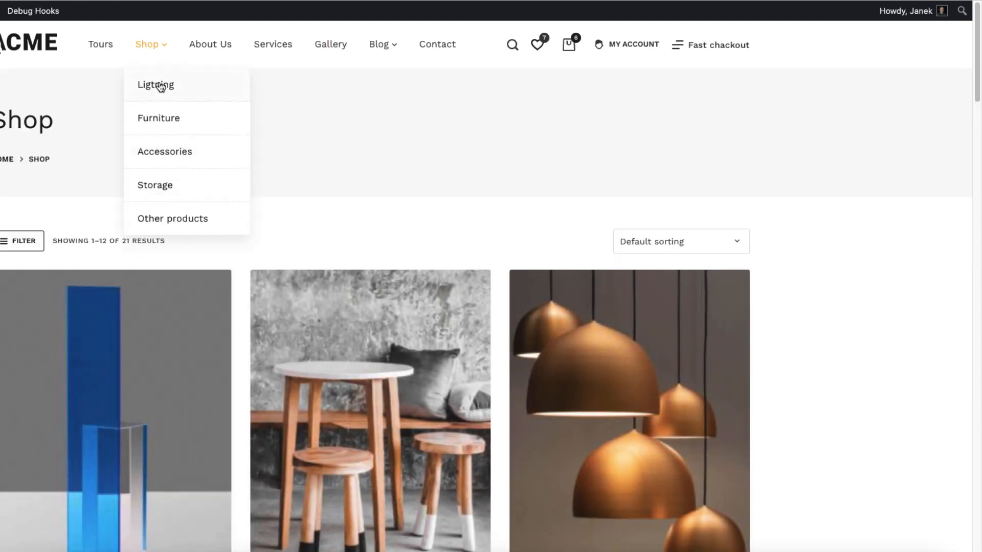
{"action": "left_click", "coordinate": [163, 151]}
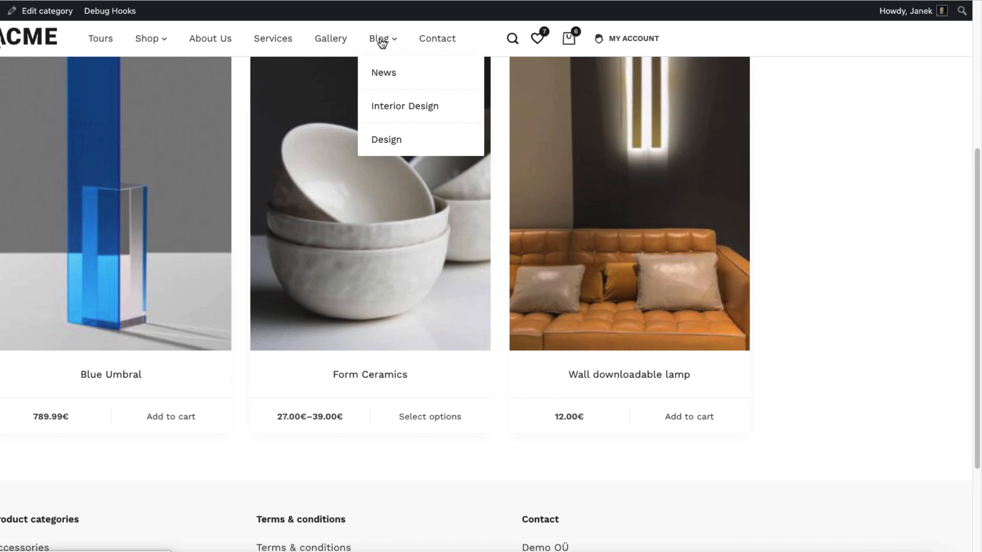
Open the Fresh Colors For Our New Season Tables post and scroll through it
{"action": "left_click", "coordinate": [386, 139]}
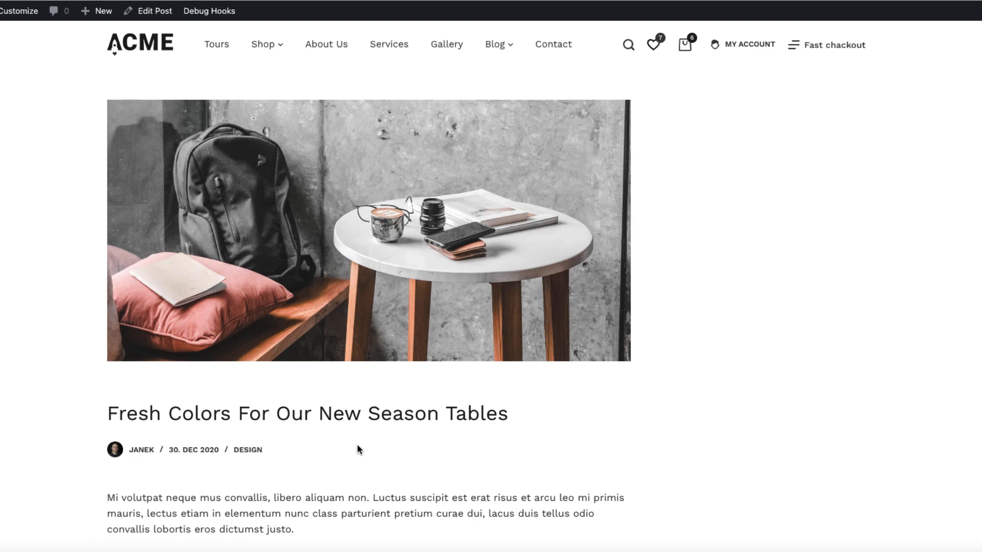
{"action": "mouse_move", "coordinate": [405, 401]}
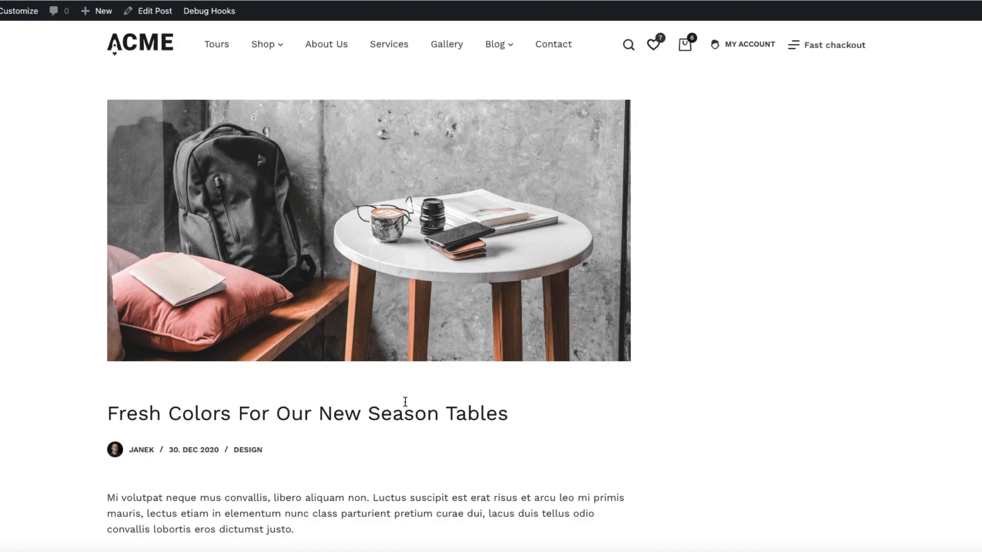
{"action": "scroll", "scroll_direction": "down", "scroll_amount": 3}
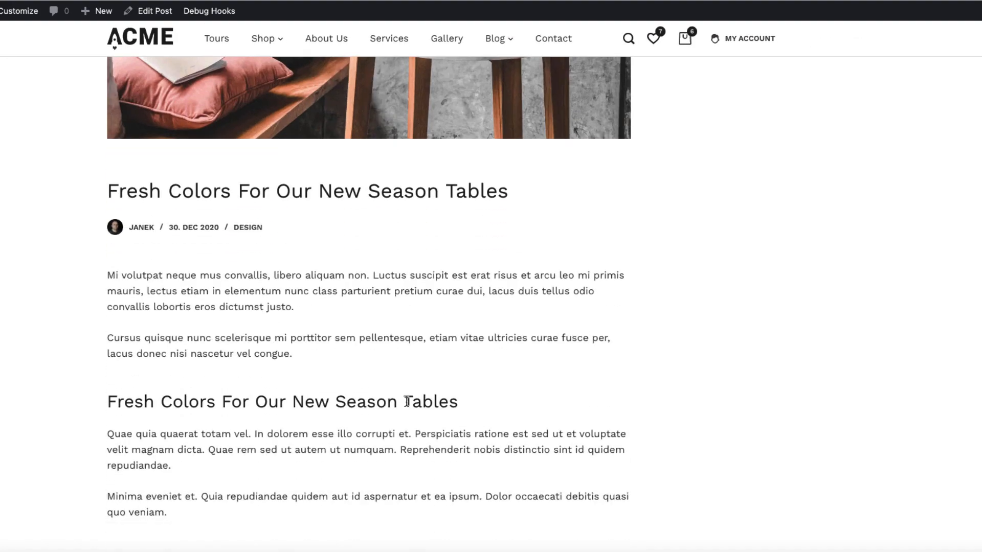
{"action": "scroll", "scroll_direction": "down", "scroll_amount": 3}
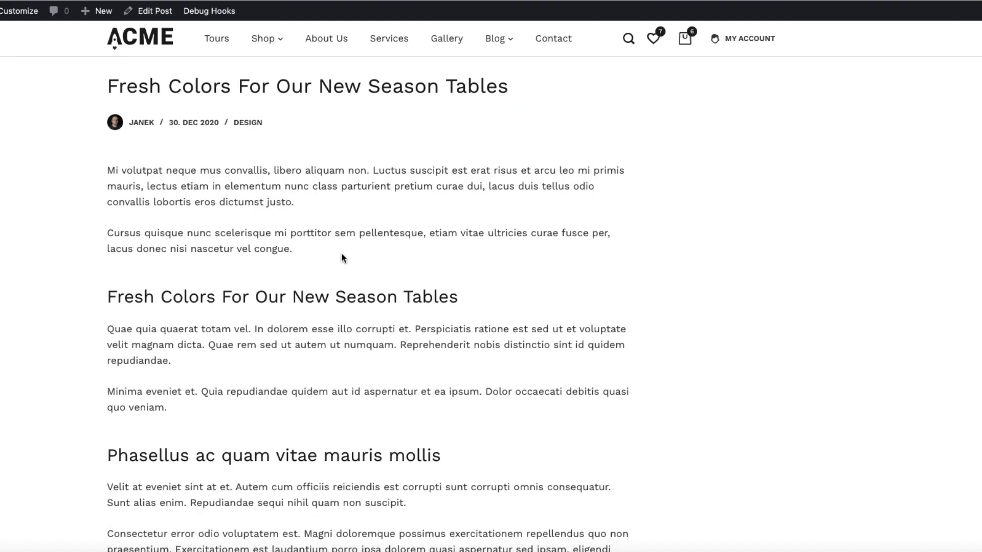
{"action": "mouse_move", "coordinate": [388, 236]}
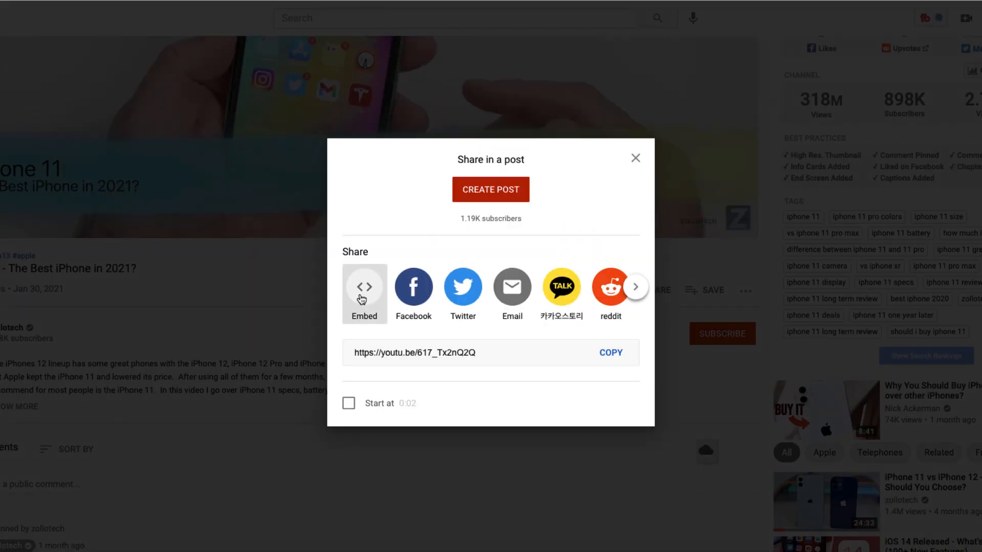
Get the iPhone 11 video's embed iframe code via Share
{"action": "left_click", "coordinate": [365, 287]}
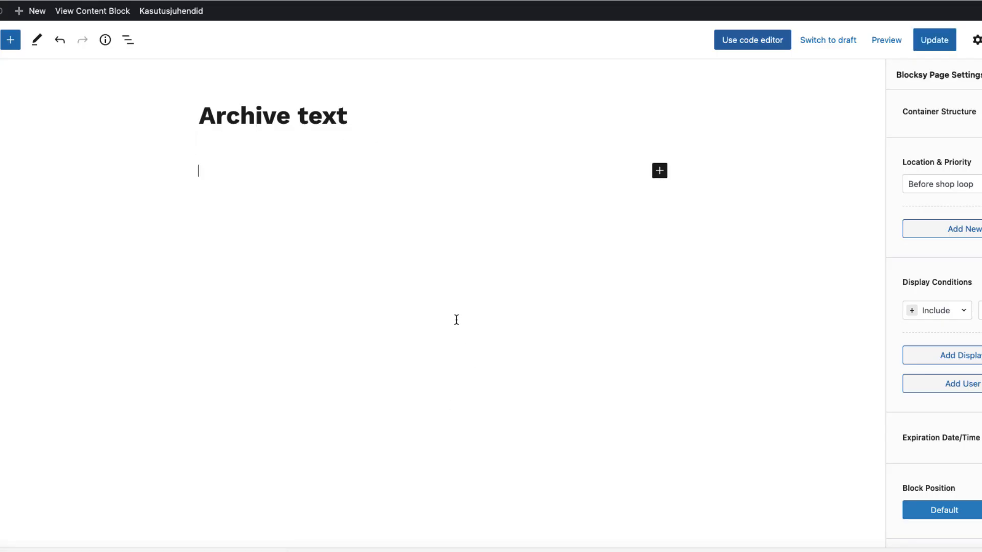
Insert a Custom HTML block via /html to hold the YouTube iframe code
{"action": "type", "text": "/htm"}
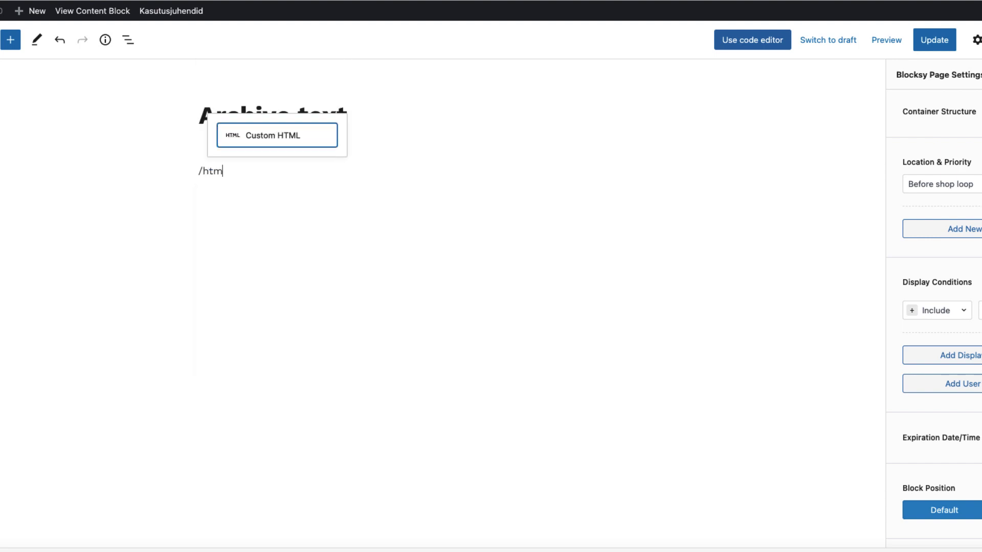
{"action": "left_click", "coordinate": [277, 135]}
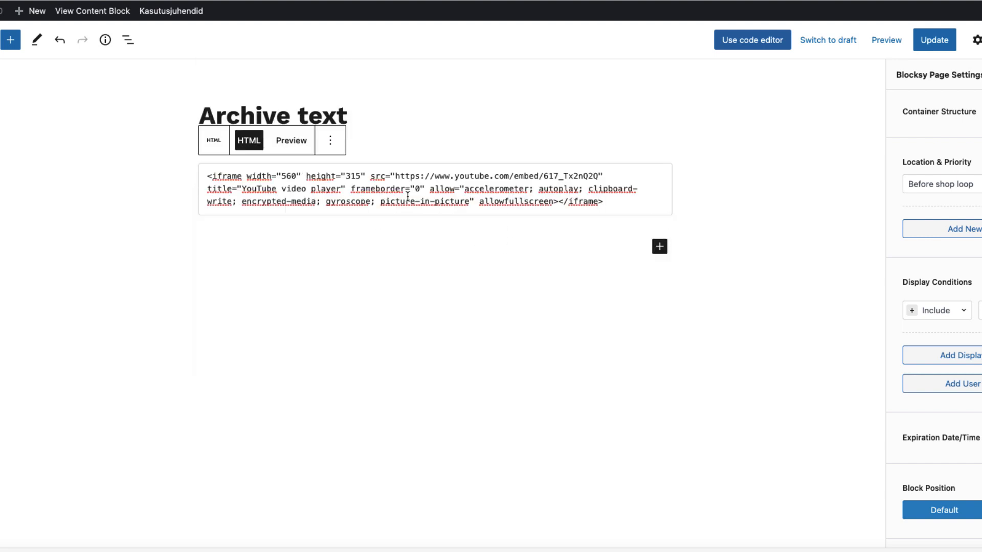
{"action": "mouse_move", "coordinate": [376, 105]}
{"action": "type", "text": "Ads on posts"}
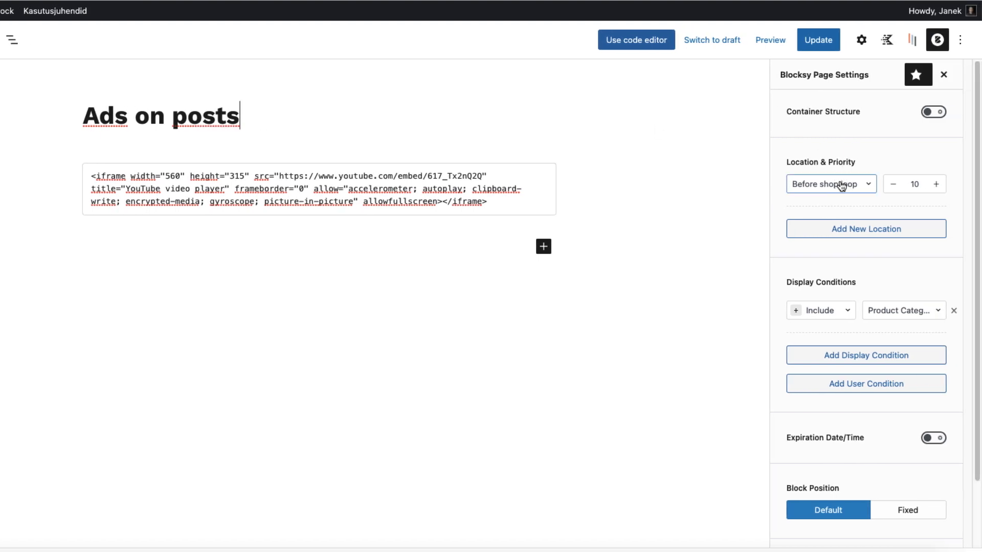
Set Location to After certain number of blocks with After Block Number 5
{"action": "left_click", "coordinate": [826, 184]}
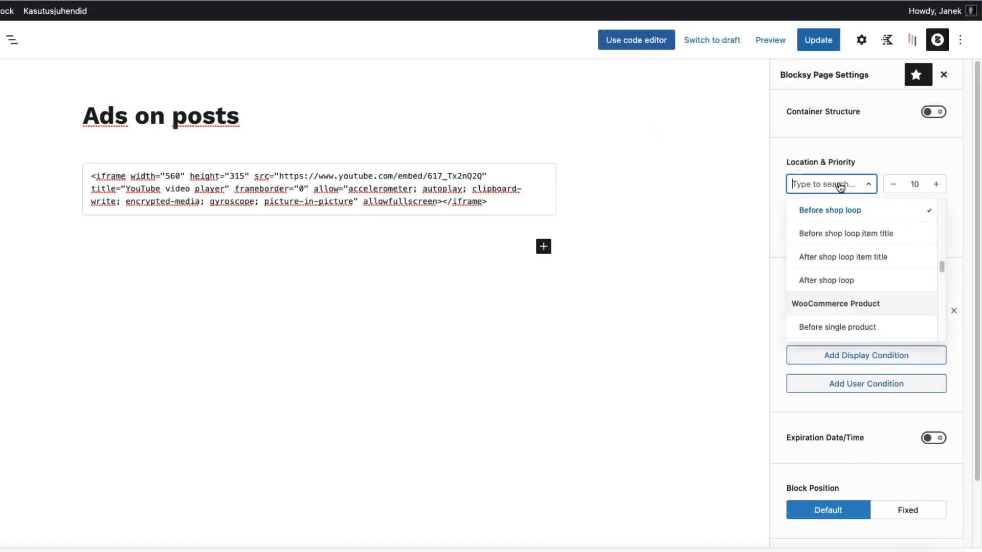
{"action": "scroll", "scroll_direction": "up", "scroll_amount": 3}
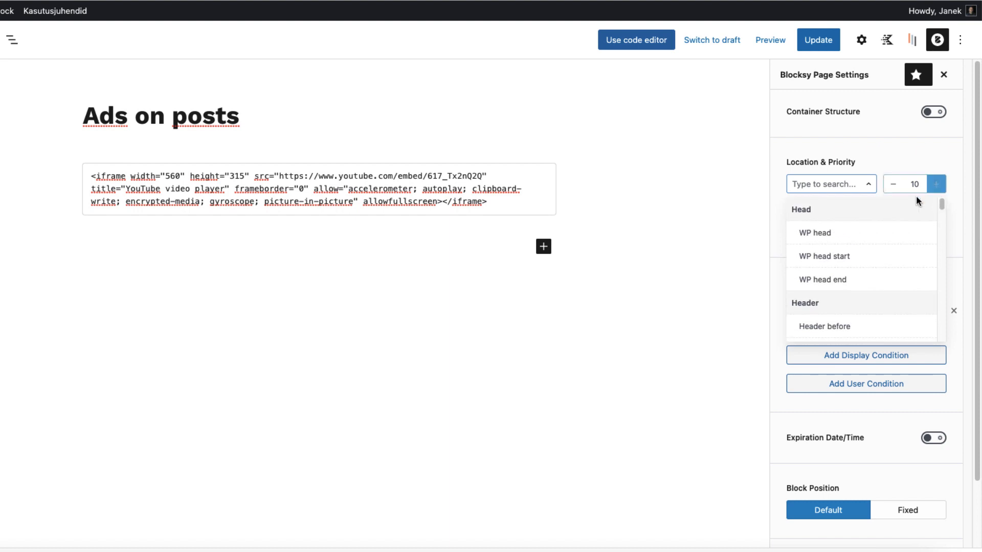
{"action": "scroll", "scroll_direction": "down", "scroll_amount": 3}
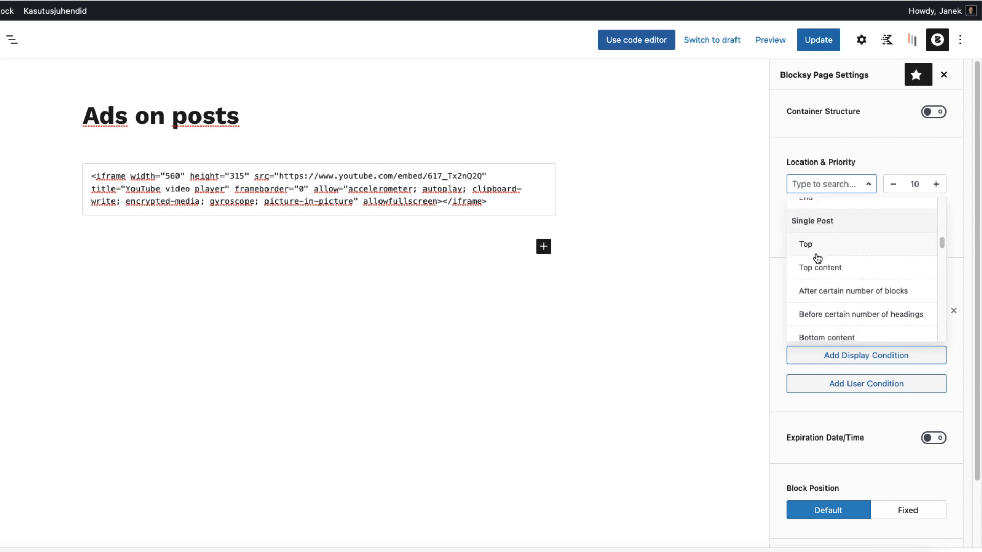
{"action": "mouse_move", "coordinate": [867, 295]}
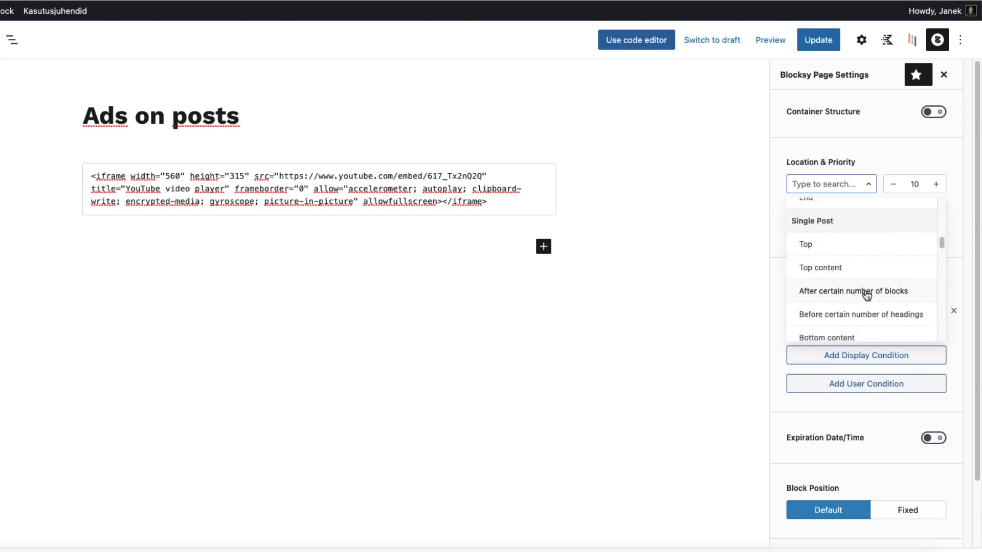
{"action": "mouse_move", "coordinate": [859, 316]}
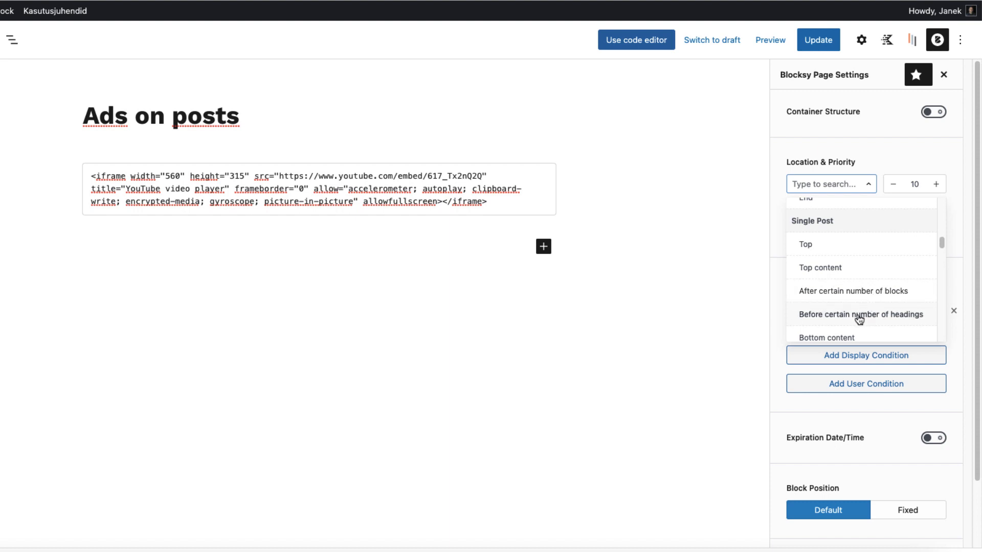
{"action": "scroll", "scroll_direction": "down", "scroll_amount": 3}
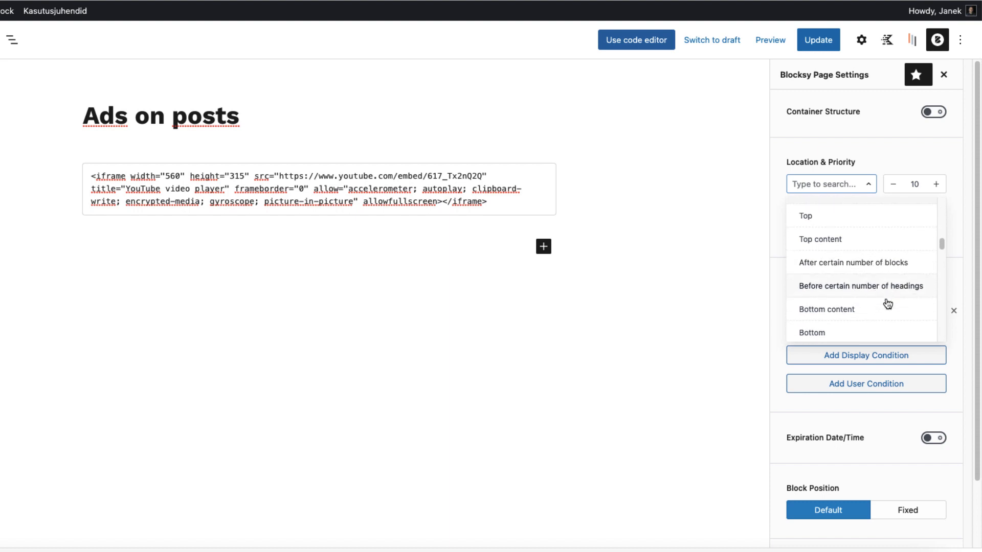
{"action": "mouse_move", "coordinate": [852, 263]}
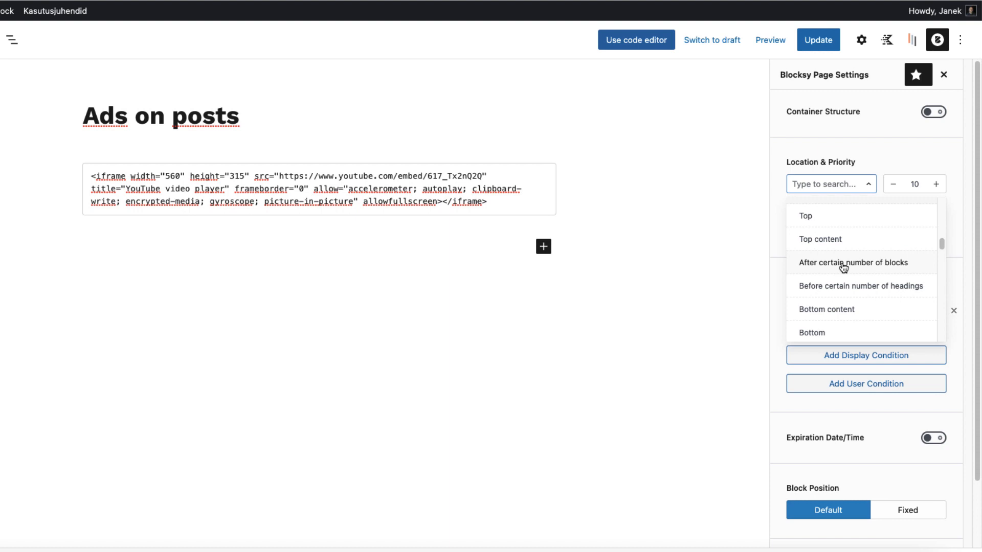
{"action": "left_click", "coordinate": [853, 262]}
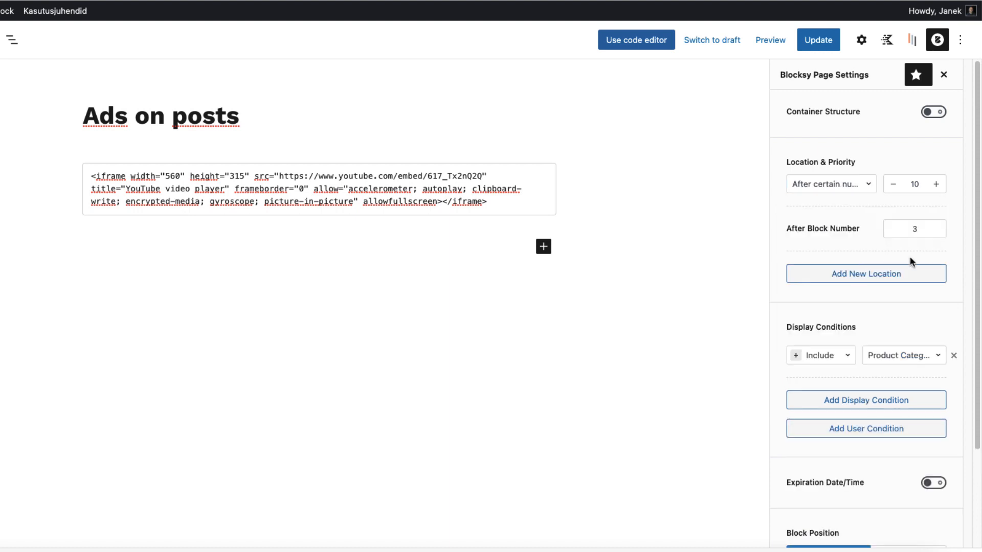
{"action": "left_click", "coordinate": [914, 228]}
{"action": "type", "text": "5"}
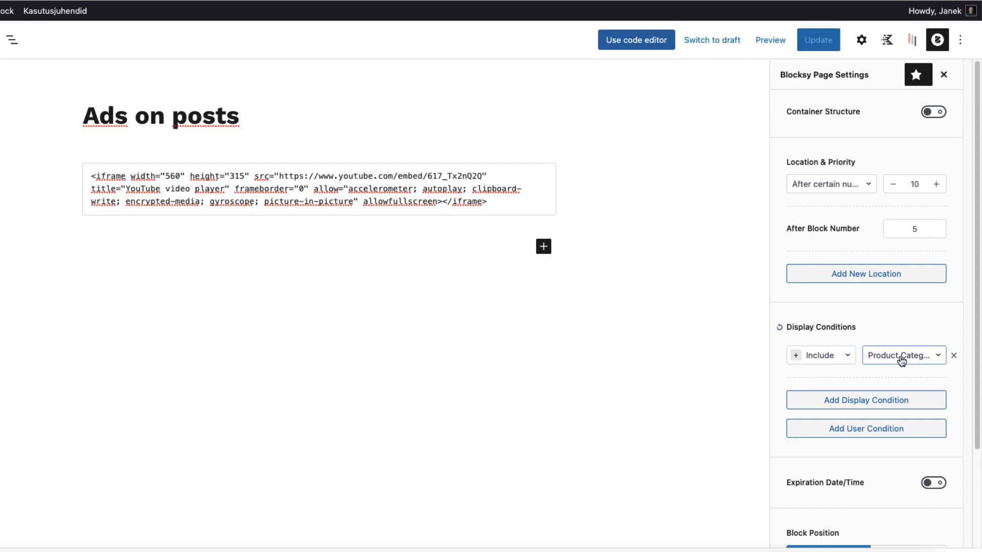
Set the display condition to Include › Single Post and update the block
{"action": "left_click", "coordinate": [903, 355]}
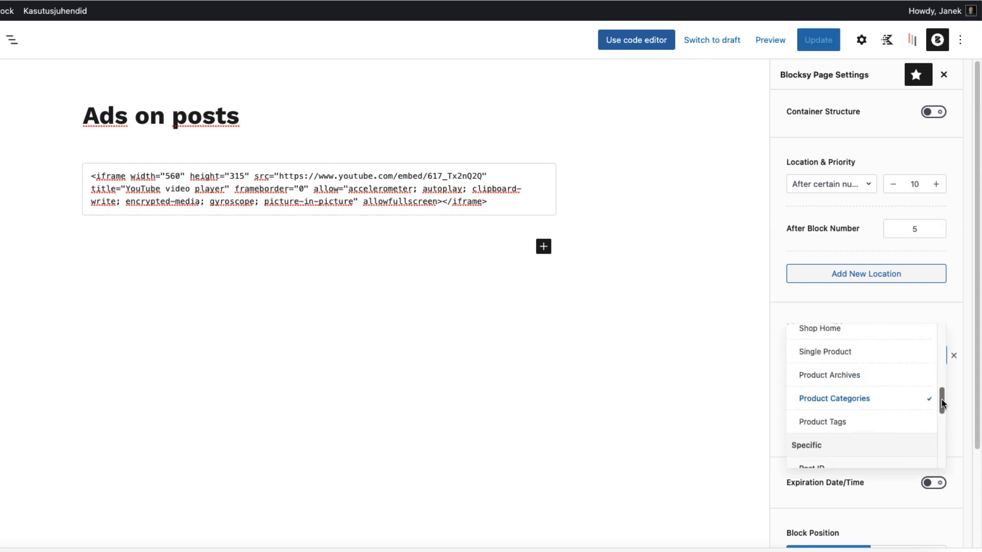
{"action": "scroll", "scroll_direction": "up", "scroll_amount": 3}
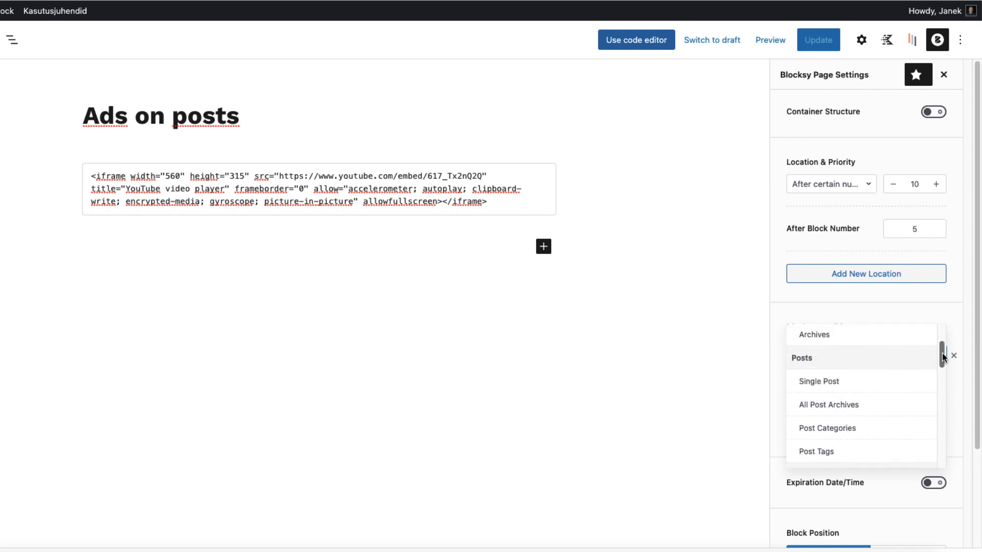
{"action": "left_click", "coordinate": [818, 381]}
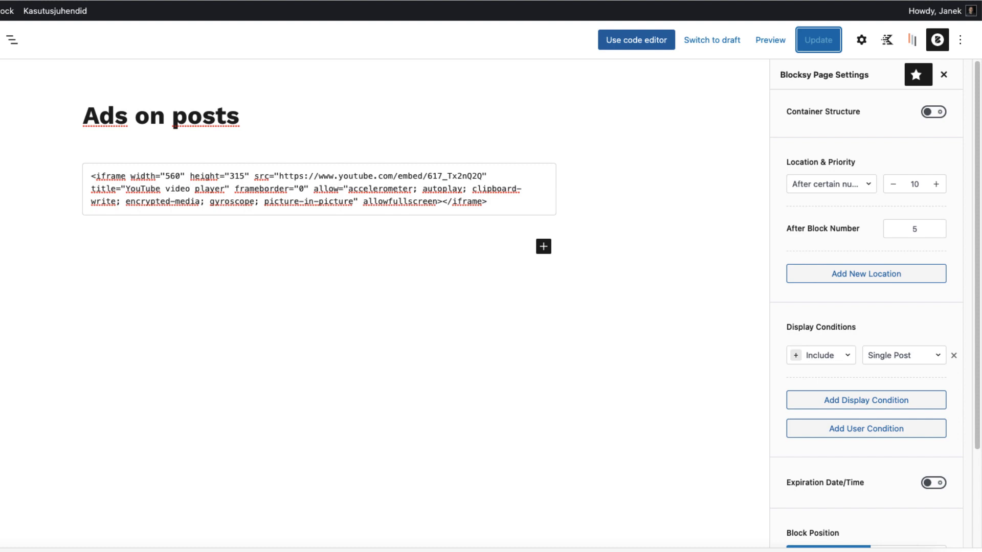
{"action": "left_click", "coordinate": [770, 40]}
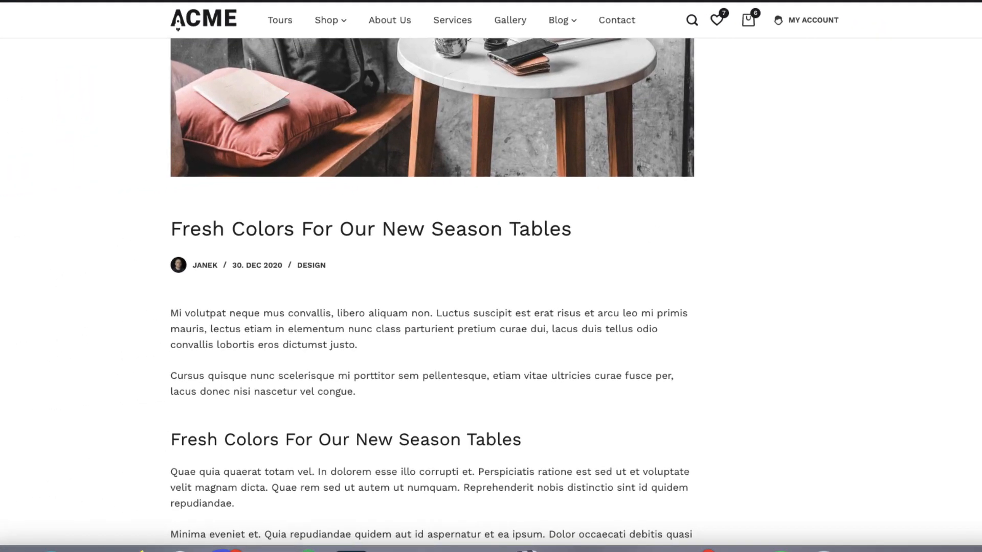
{"action": "scroll", "scroll_direction": "down", "scroll_amount": 3}
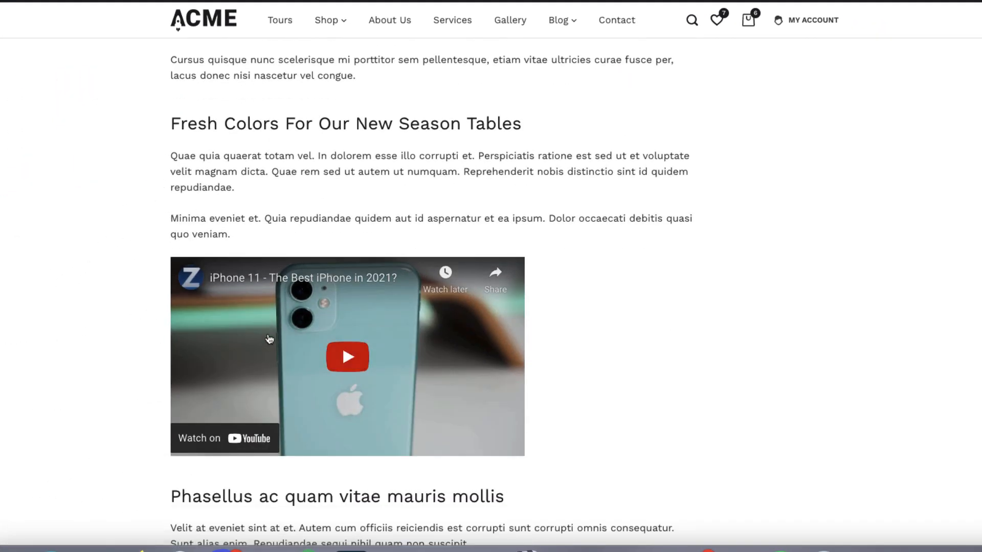
{"action": "scroll", "scroll_direction": "up", "scroll_amount": 3}
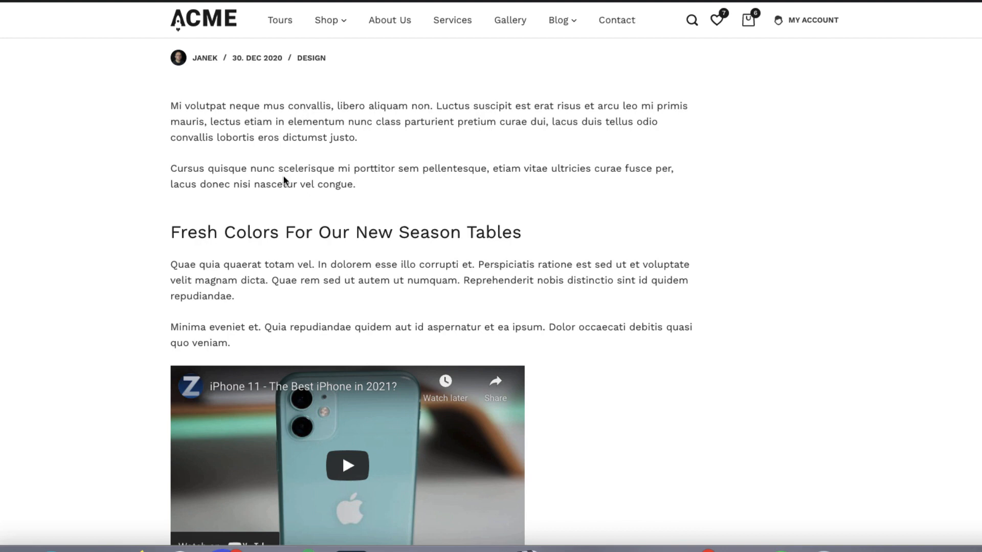
{"action": "scroll", "scroll_direction": "down", "scroll_amount": 3}
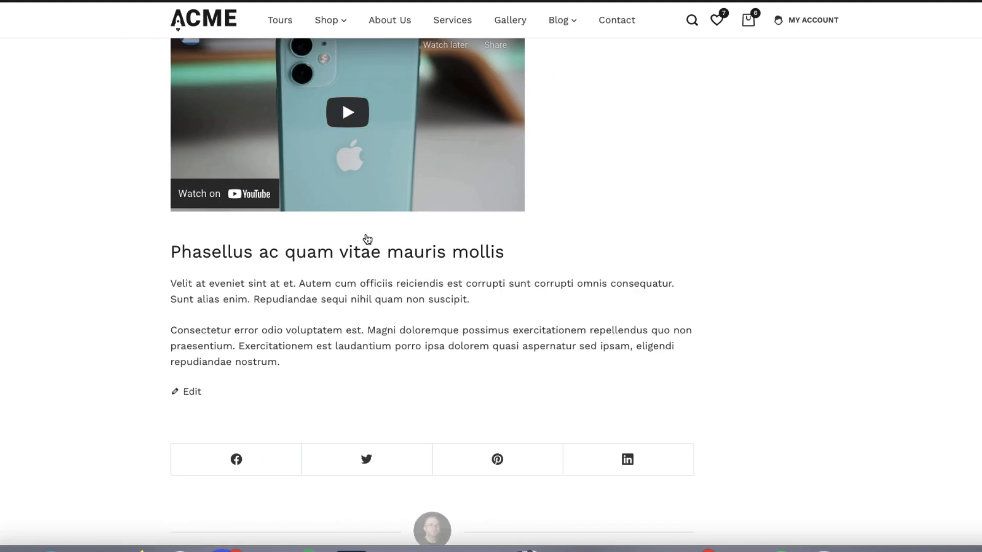
{"action": "mouse_move", "coordinate": [520, 86]}
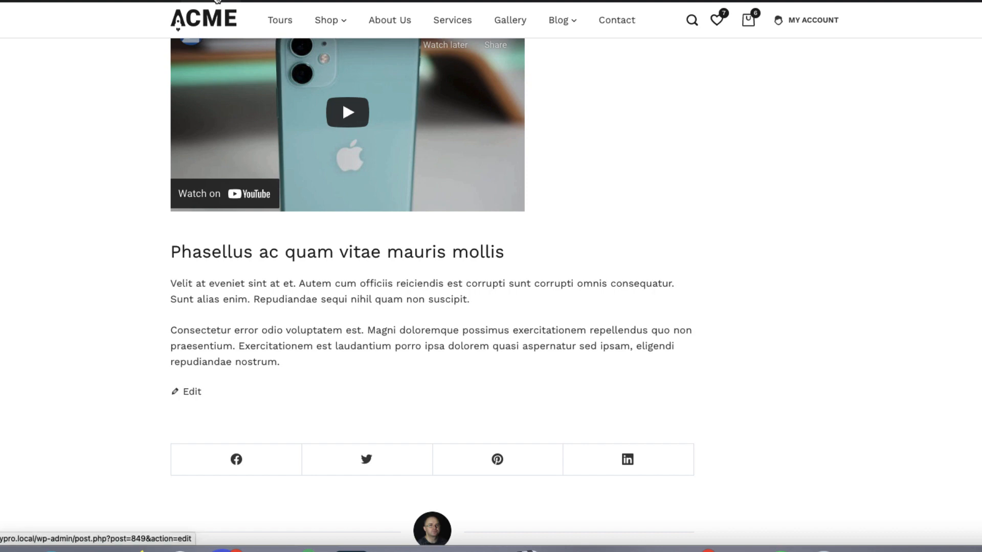
{"action": "left_click", "coordinate": [192, 391]}
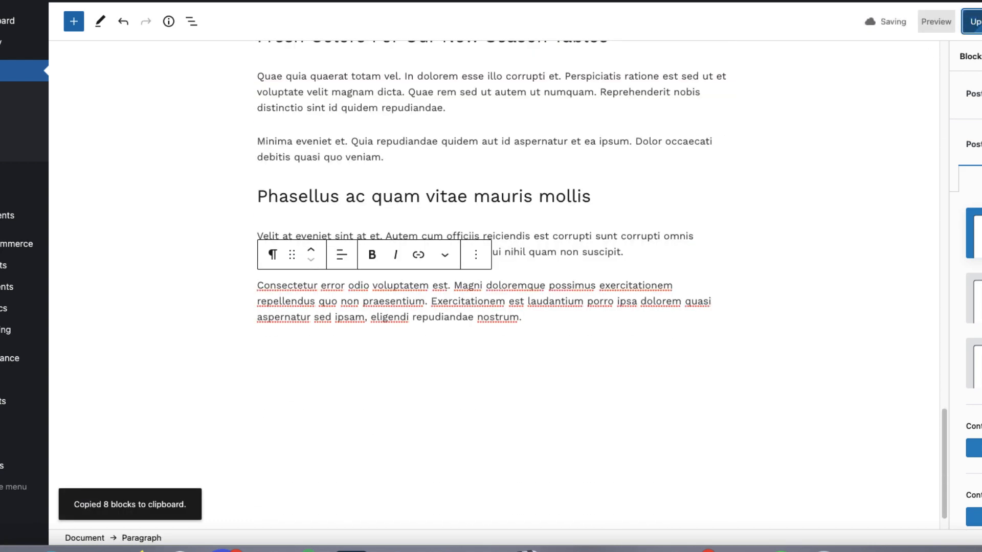
Return to the Ads on posts block, then go to the Content Blocks list
{"action": "left_click", "coordinate": [977, 22]}
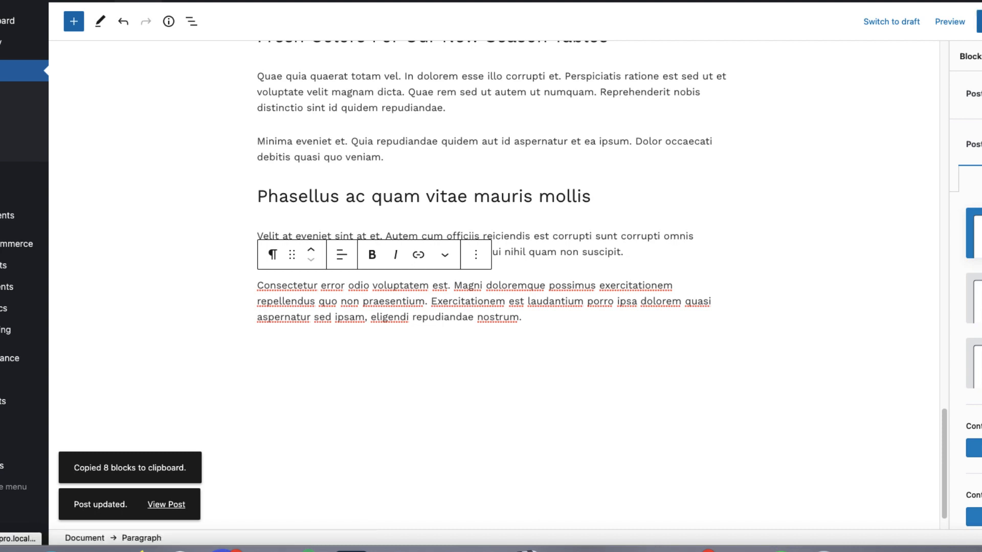
{"action": "left_click", "coordinate": [37, 84]}
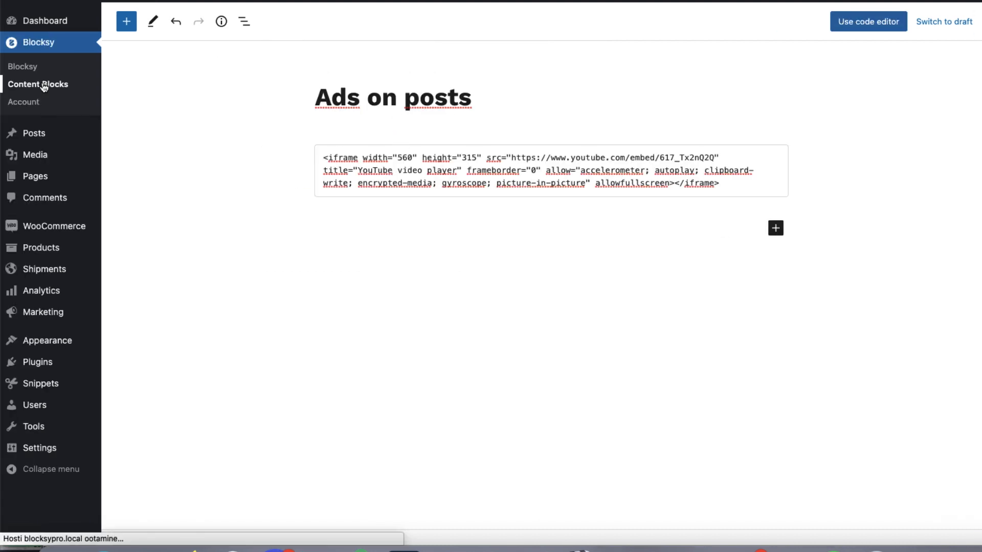
{"action": "left_click", "coordinate": [38, 84]}
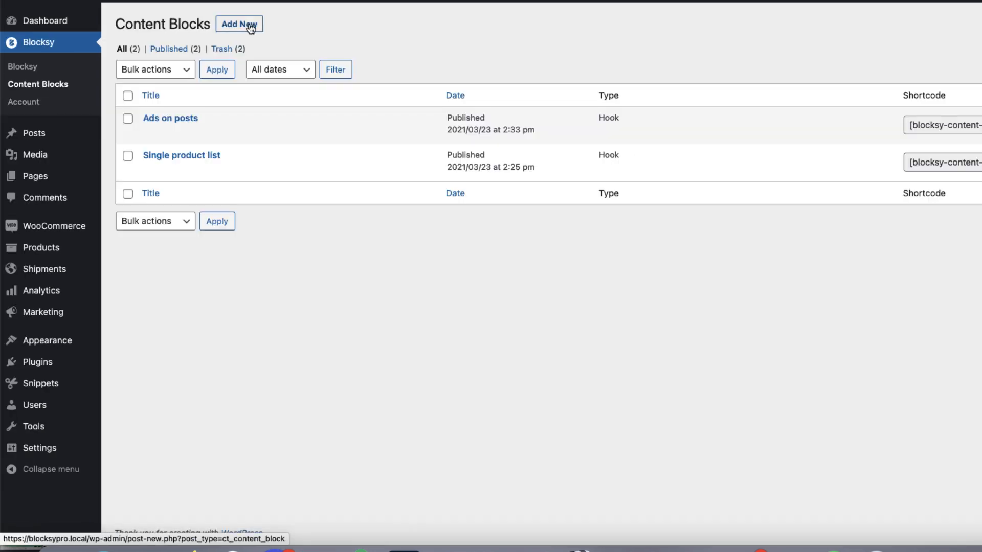
Create a new content block named Ad after 10 blocks
{"action": "left_click", "coordinate": [239, 23]}
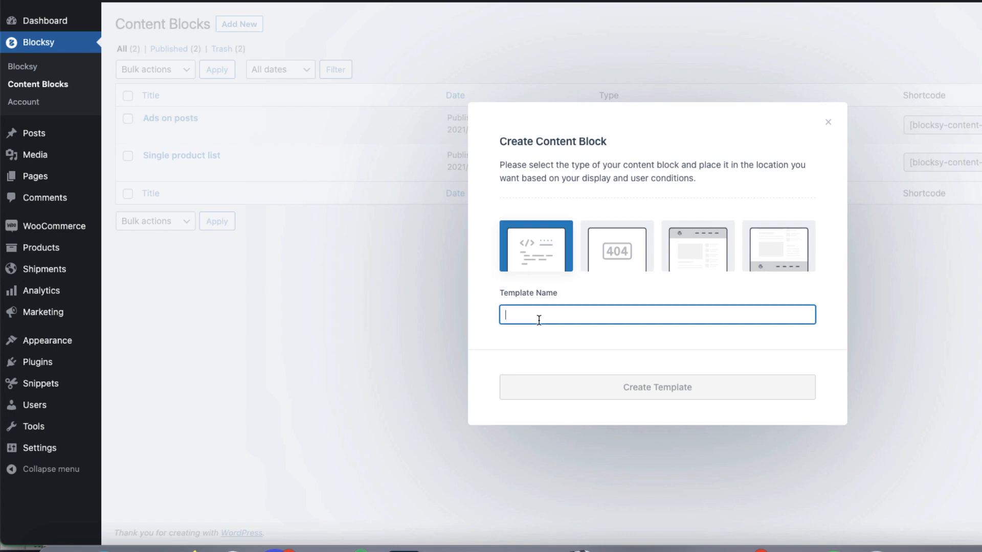
{"action": "type", "text": "Ad after 10"}
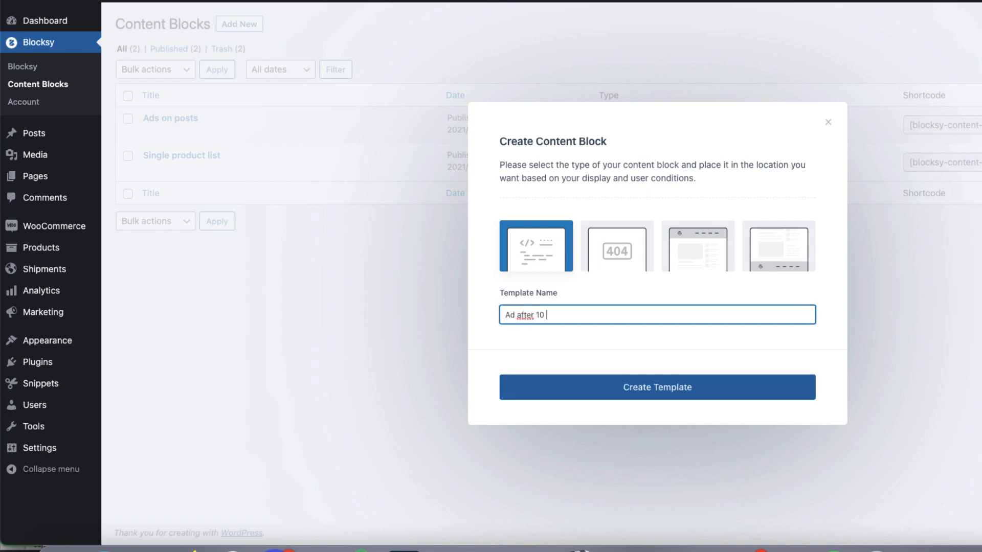
{"action": "type", "text": "blocks"}
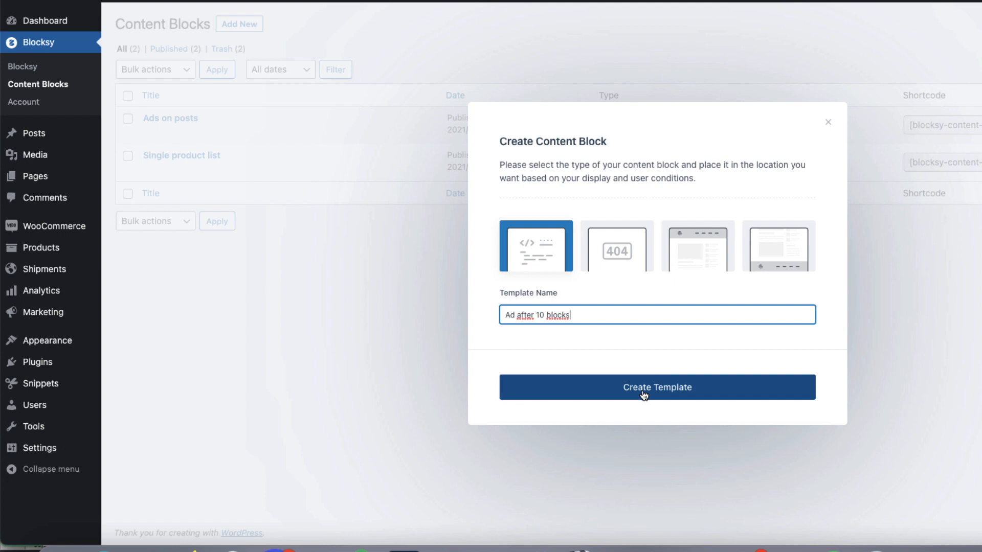
{"action": "left_click", "coordinate": [657, 387]}
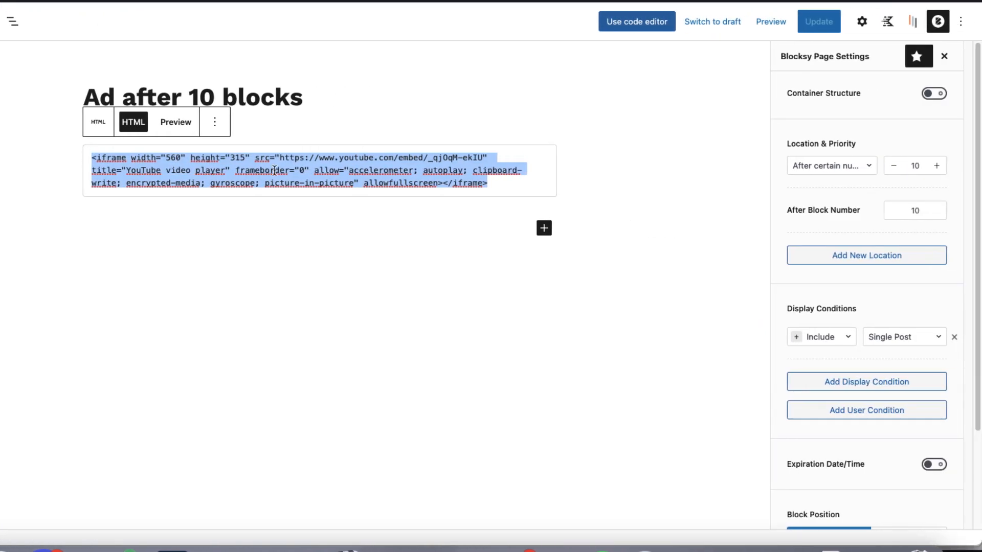
Keep its Location as After certain number of blocks
{"action": "left_click", "coordinate": [831, 166]}
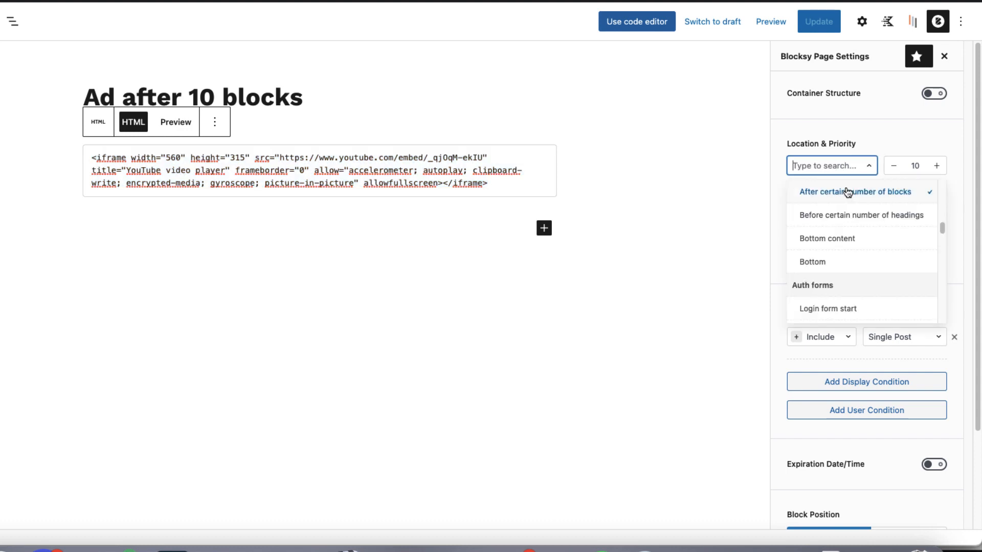
{"action": "left_click", "coordinate": [855, 191]}
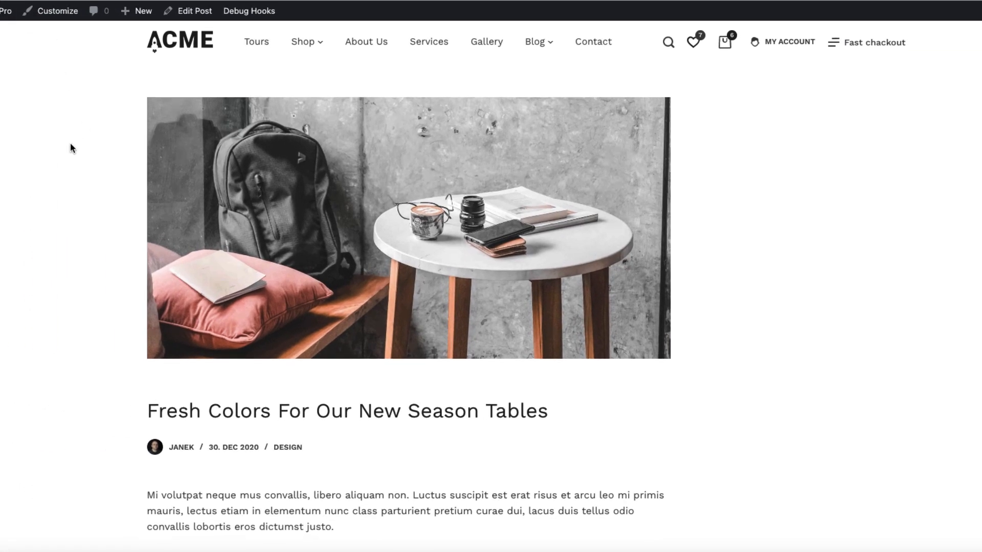
{"action": "scroll", "scroll_direction": "down", "scroll_amount": 3}
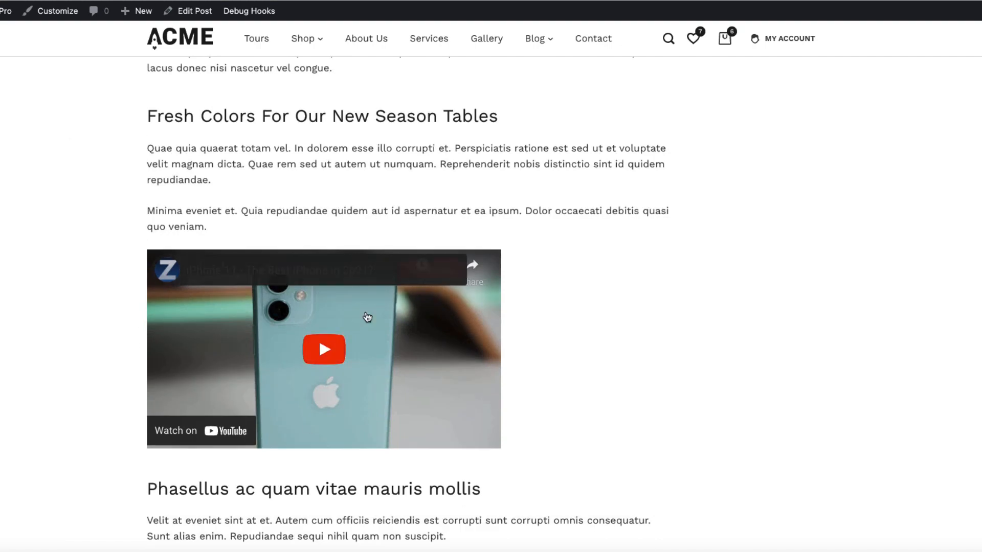
{"action": "scroll", "scroll_direction": "up", "scroll_amount": 3}
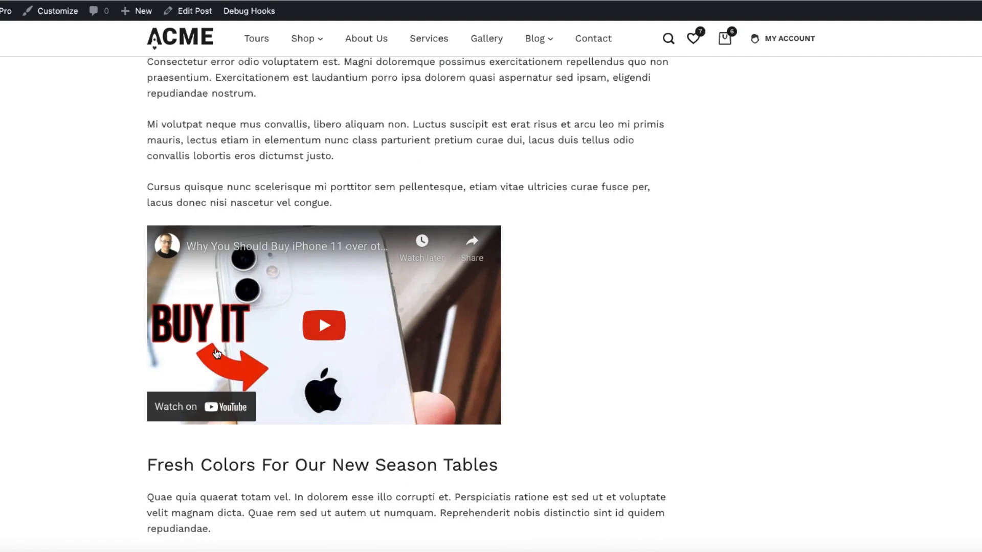
{"action": "scroll", "scroll_direction": "down", "scroll_amount": 3}
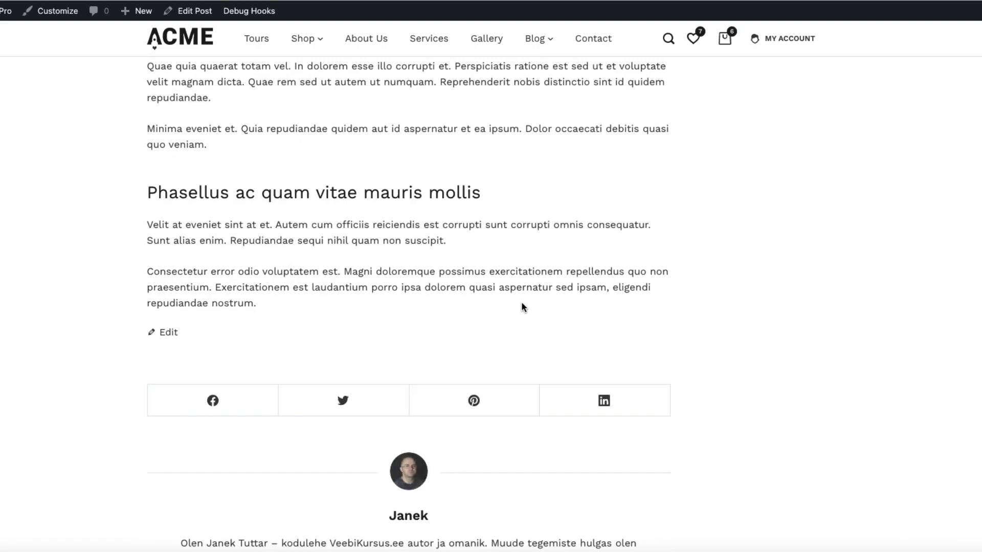
{"action": "scroll", "scroll_direction": "down", "scroll_amount": 3}
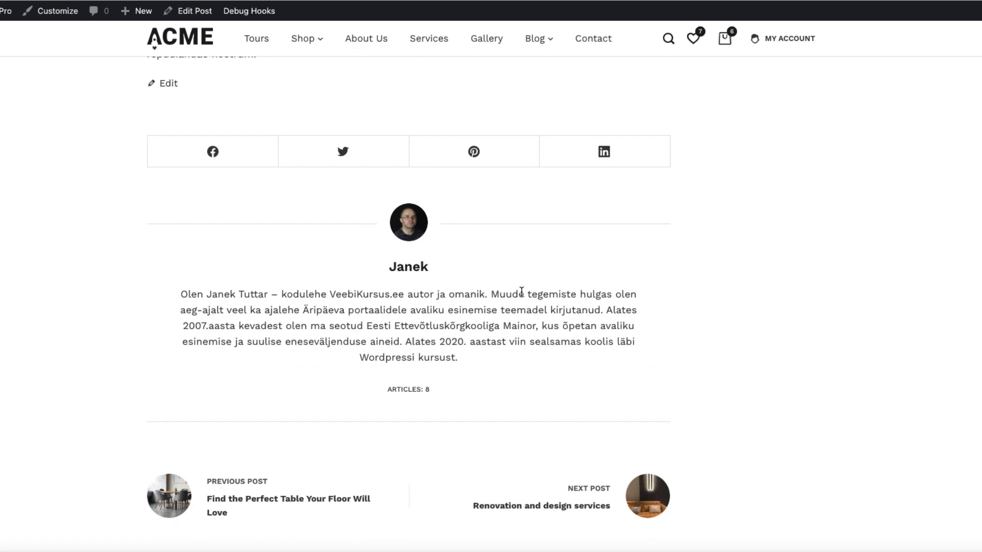
{"action": "mouse_move", "coordinate": [598, 337]}
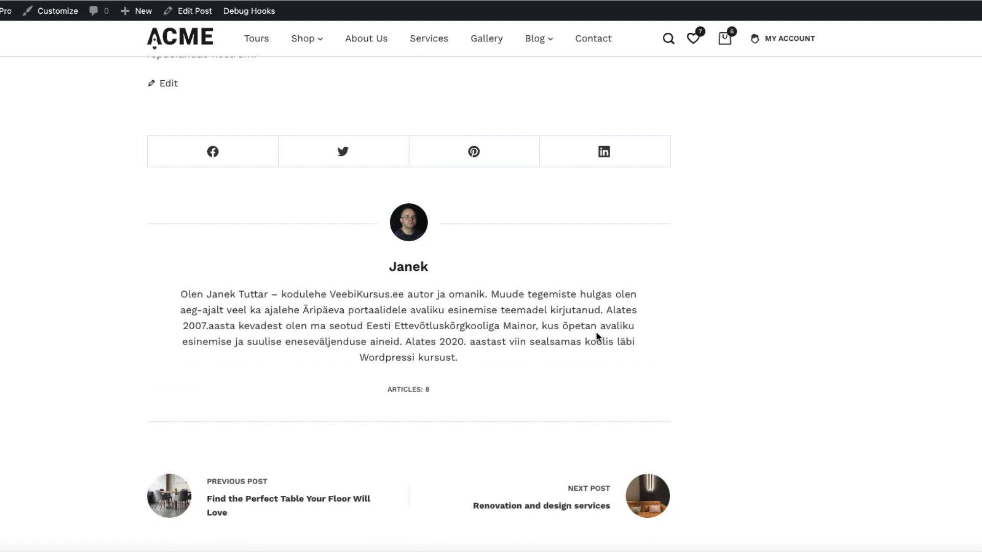
{"action": "scroll", "scroll_direction": "up", "scroll_amount": 3}
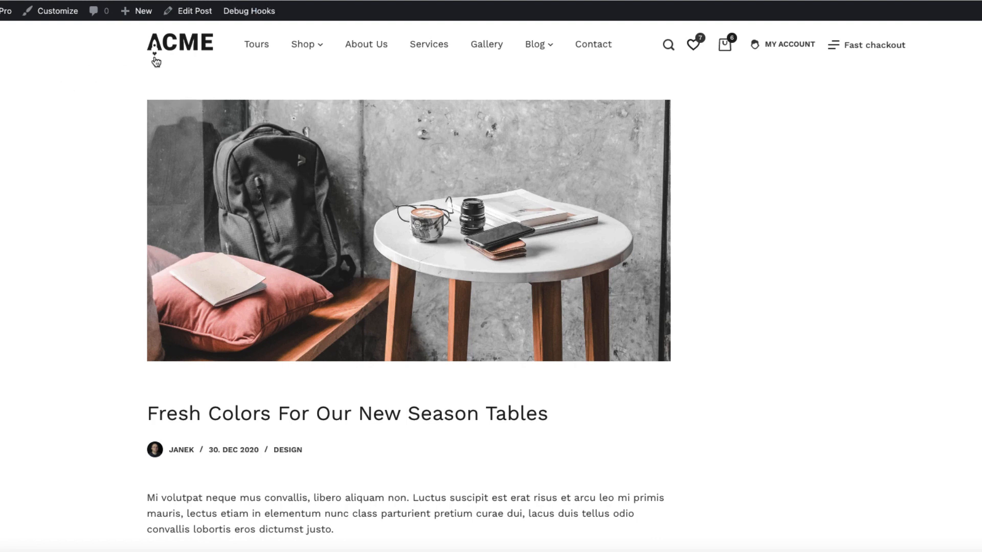
Enable Debug Hooks › Show Theme Hooks and scroll down through the hook labels
{"action": "left_click", "coordinate": [249, 10]}
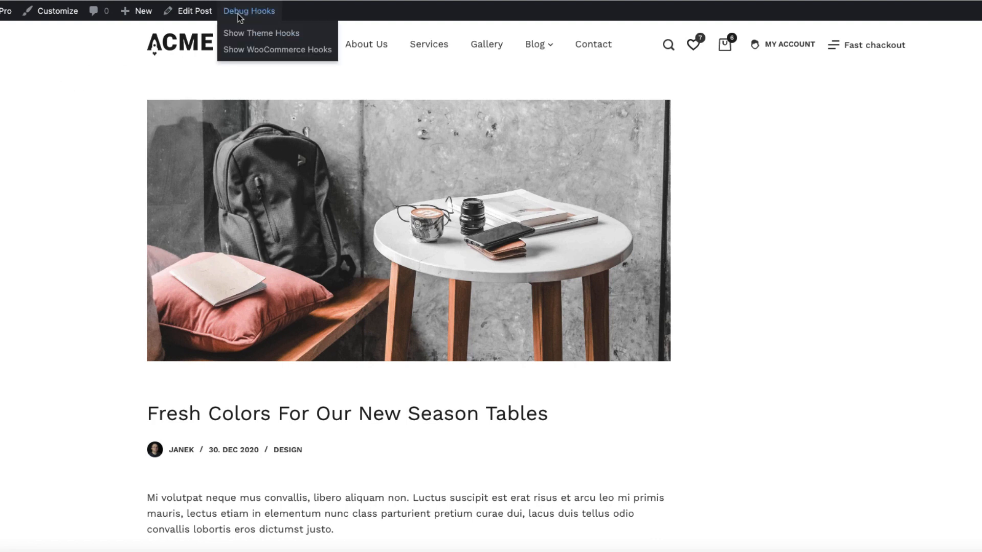
{"action": "left_click", "coordinate": [261, 33]}
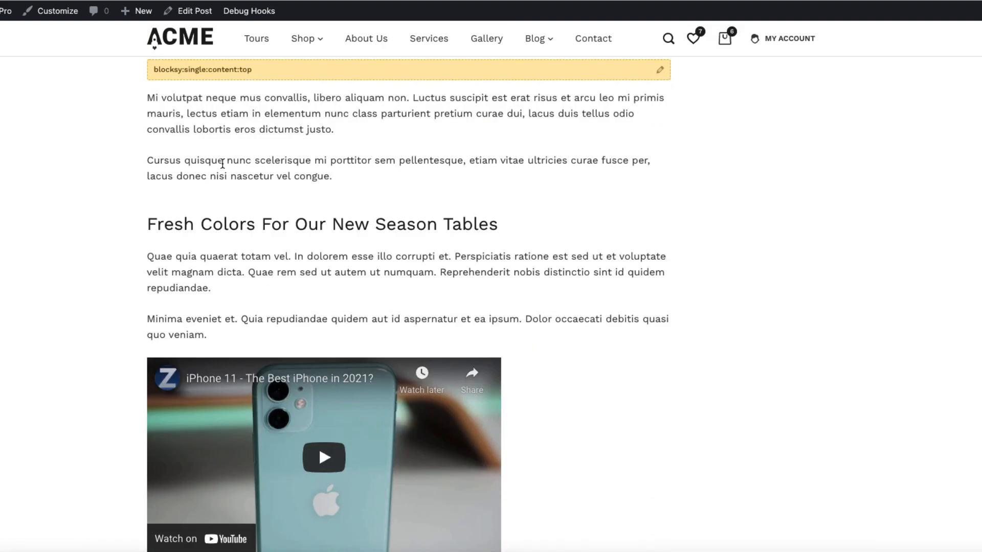
{"action": "scroll", "scroll_direction": "down", "scroll_amount": 3}
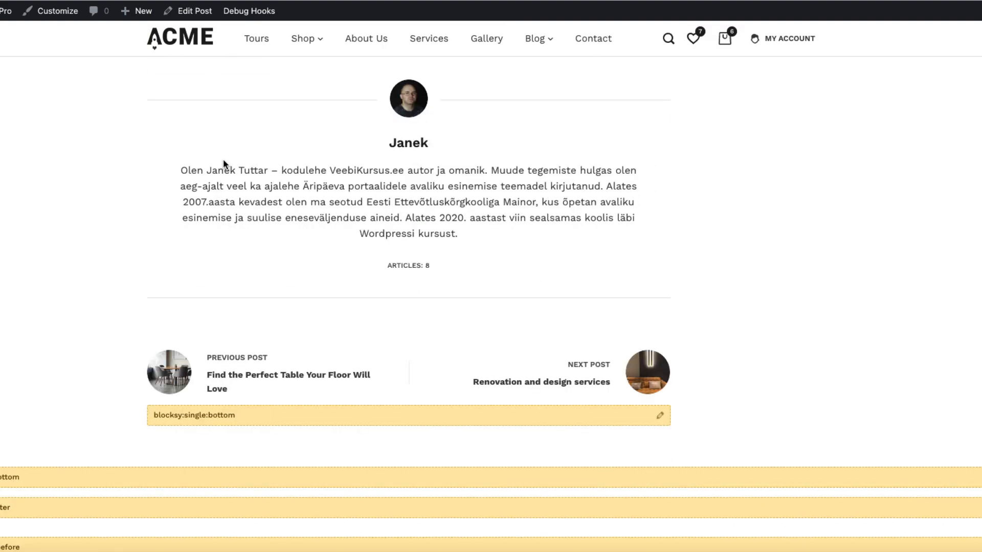
{"action": "scroll", "scroll_direction": "down", "scroll_amount": 3}
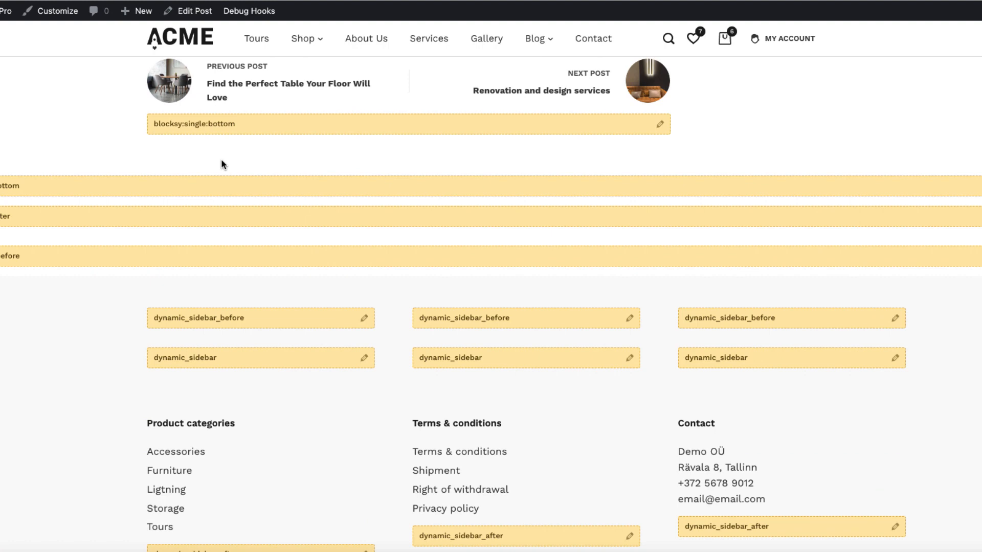
{"action": "mouse_move", "coordinate": [288, 192]}
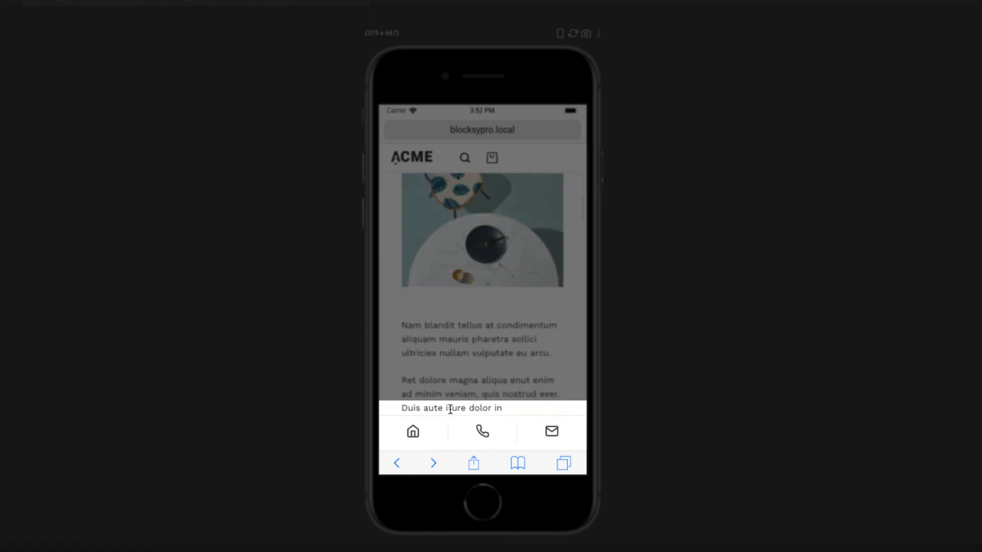
Preview the site on iPad and MacBook Air, then return to iPhone 11 showing the bottom icon bar
{"action": "scroll", "scroll_direction": "down", "scroll_amount": 3}
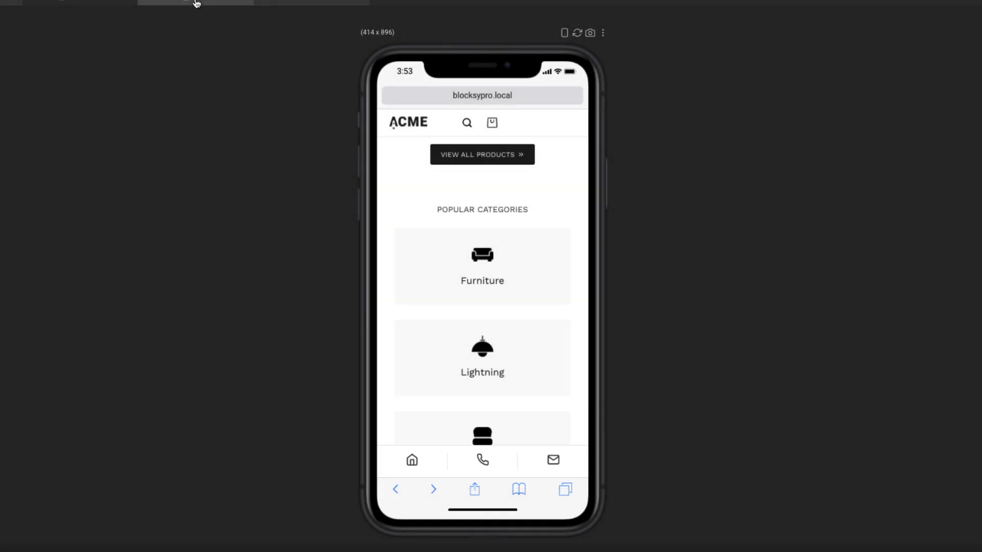
{"action": "left_click", "coordinate": [245, 29]}
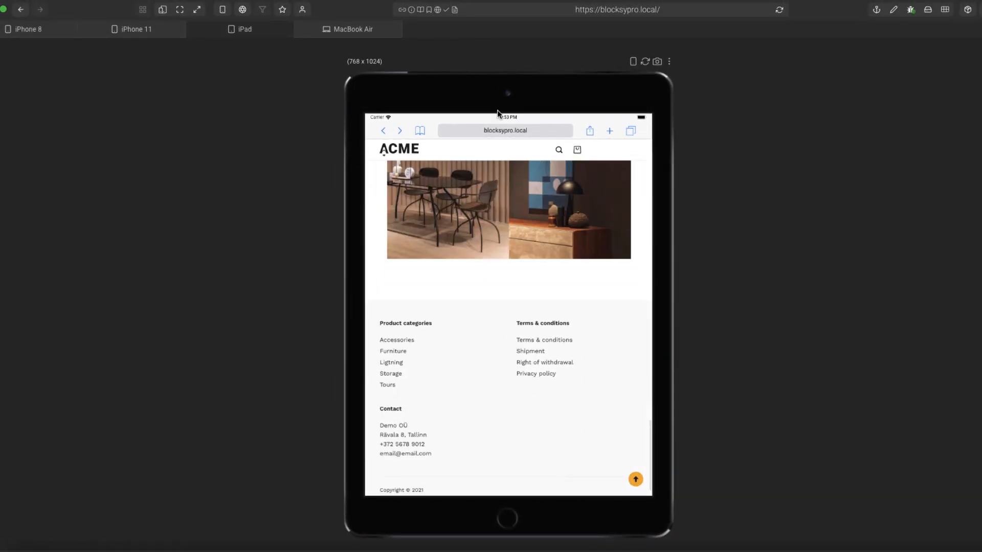
{"action": "left_click", "coordinate": [352, 29]}
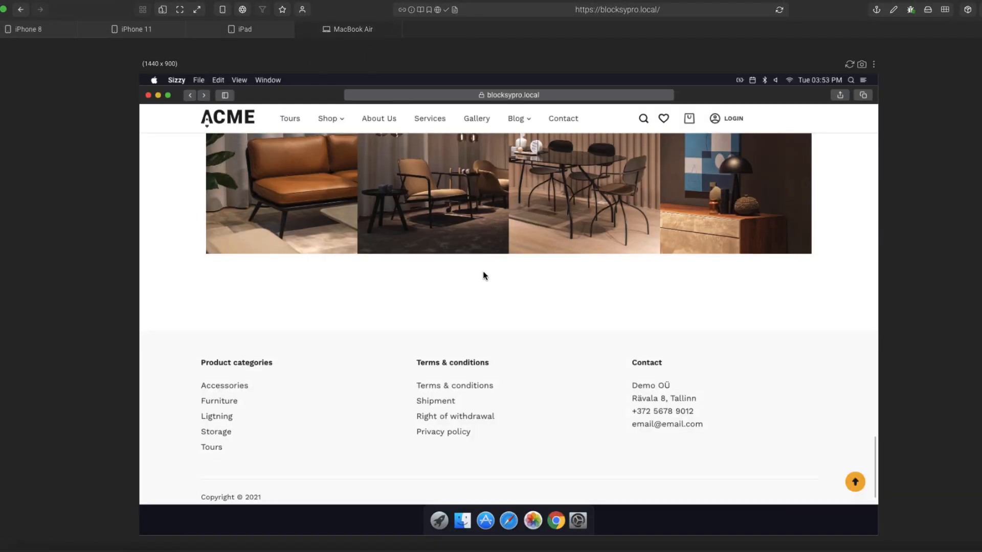
{"action": "left_click", "coordinate": [133, 28]}
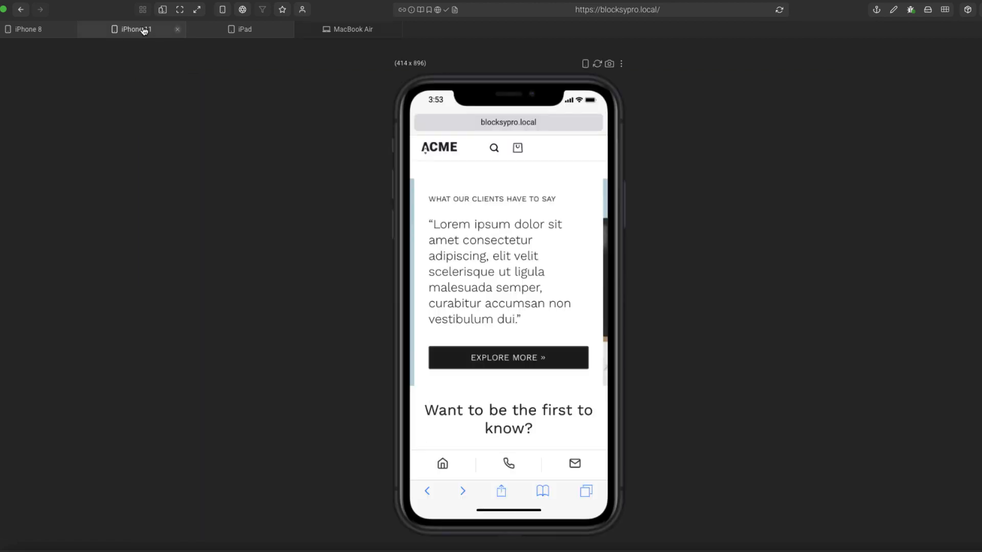
{"action": "scroll", "scroll_direction": "down", "scroll_amount": 3}
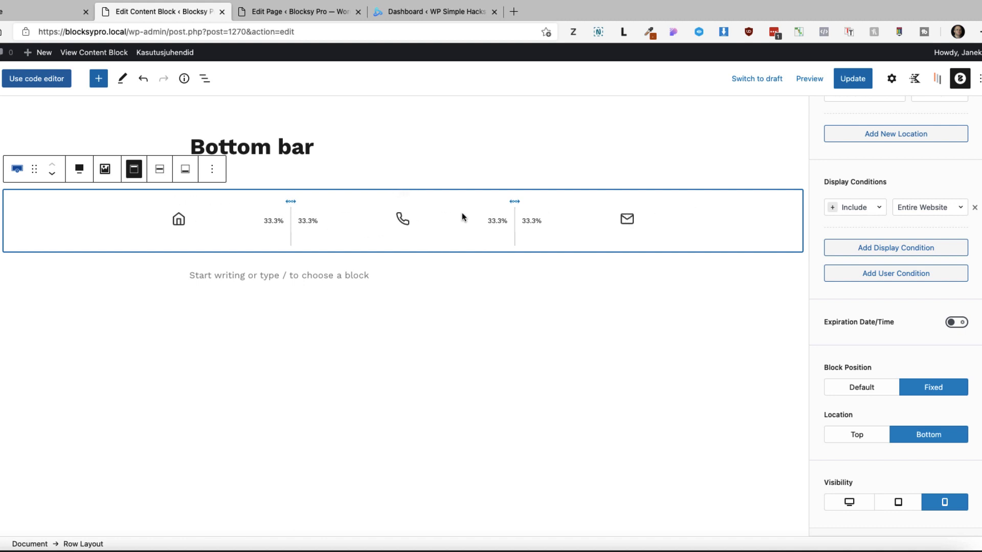
{"action": "mouse_move", "coordinate": [515, 211]}
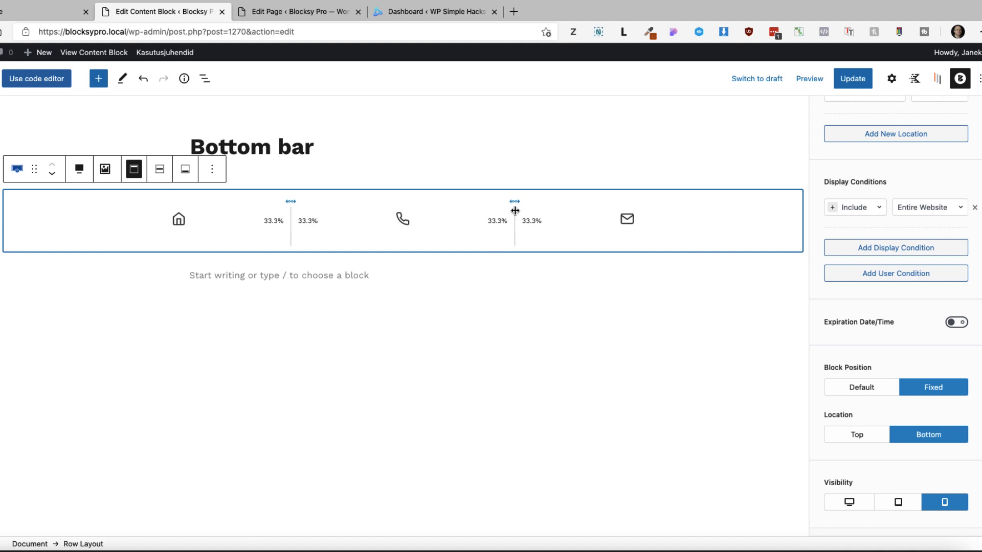
{"action": "mouse_move", "coordinate": [291, 227]}
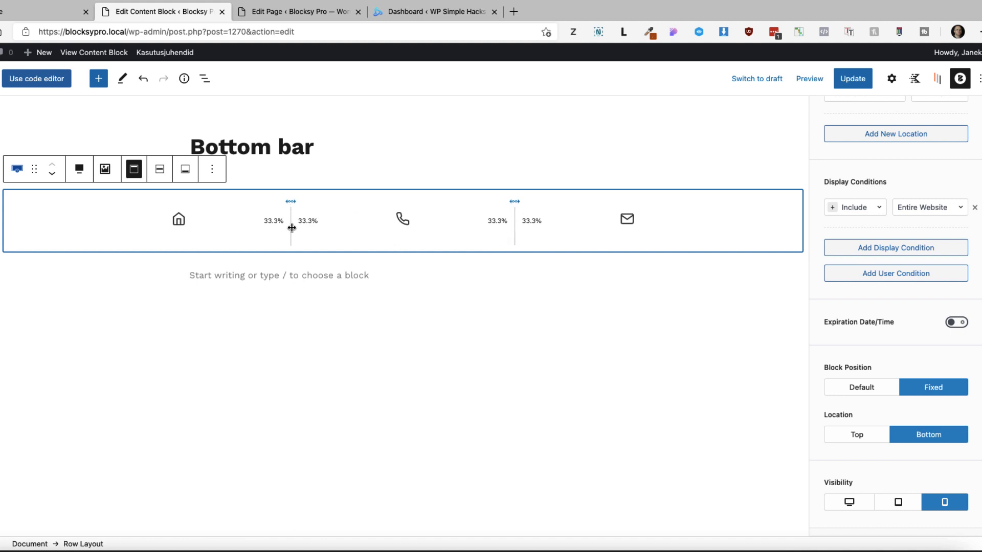
Select the home icon in the Bottom bar block and review its Entire Website, Fixed, Bottom settings
{"action": "left_click", "coordinate": [178, 219]}
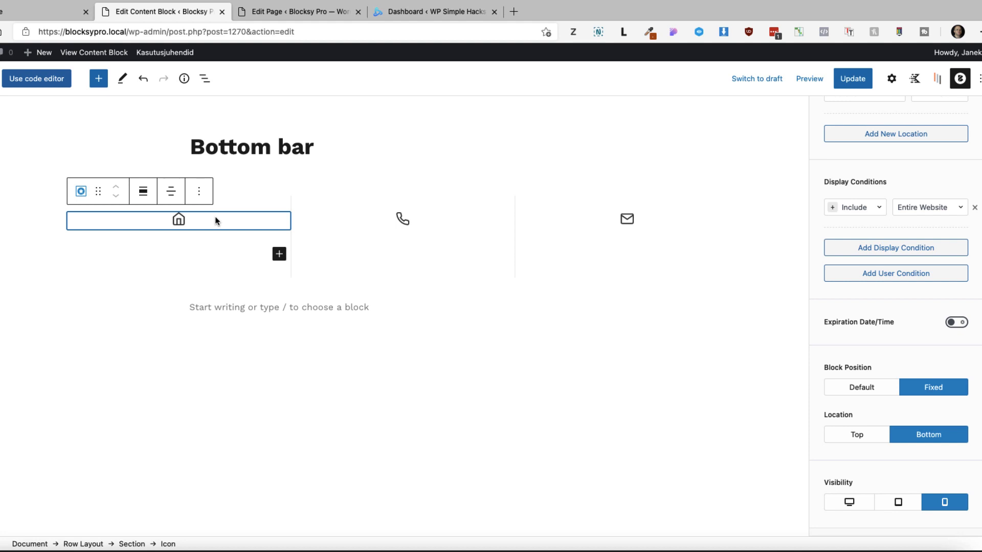
{"action": "mouse_move", "coordinate": [179, 221]}
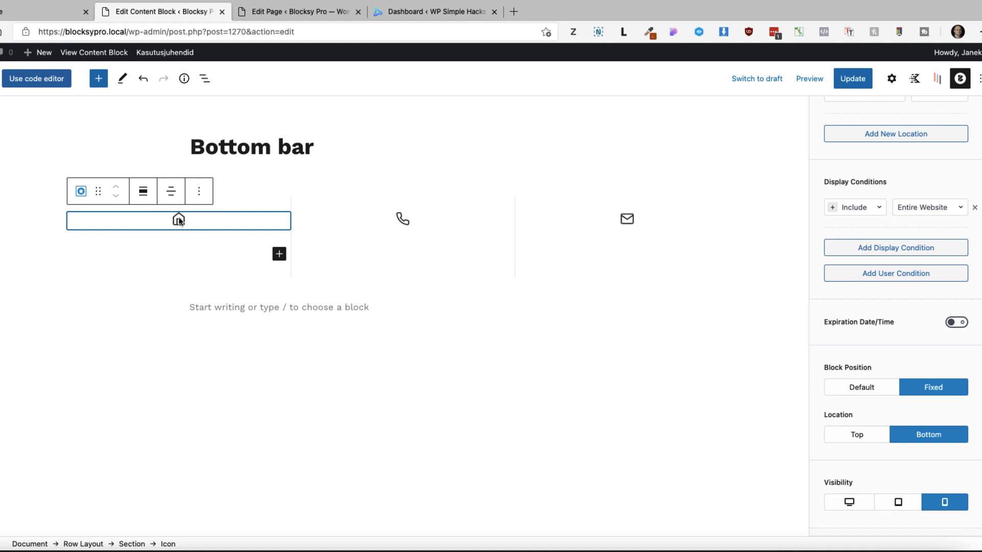
{"action": "mouse_move", "coordinate": [670, 219]}
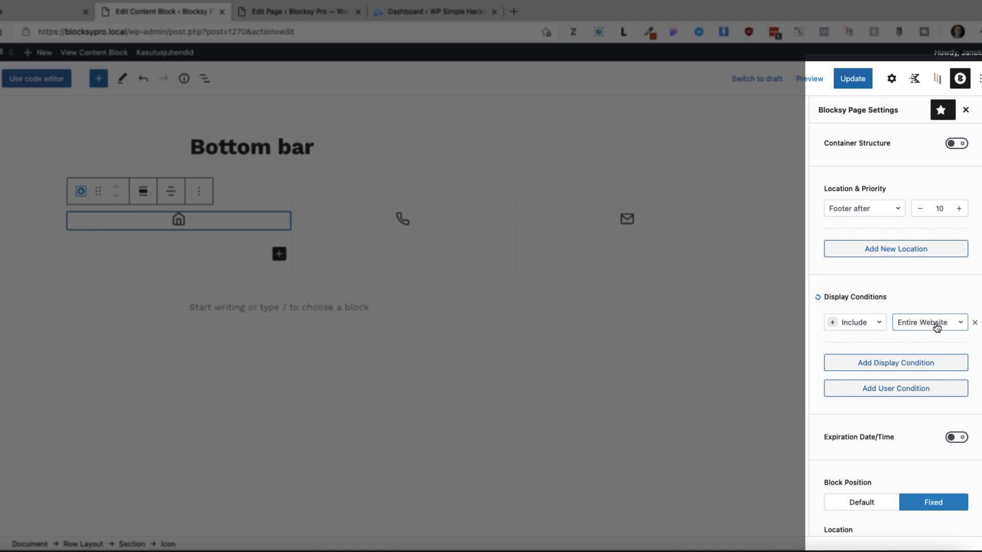
{"action": "scroll", "scroll_direction": "down", "scroll_amount": 3}
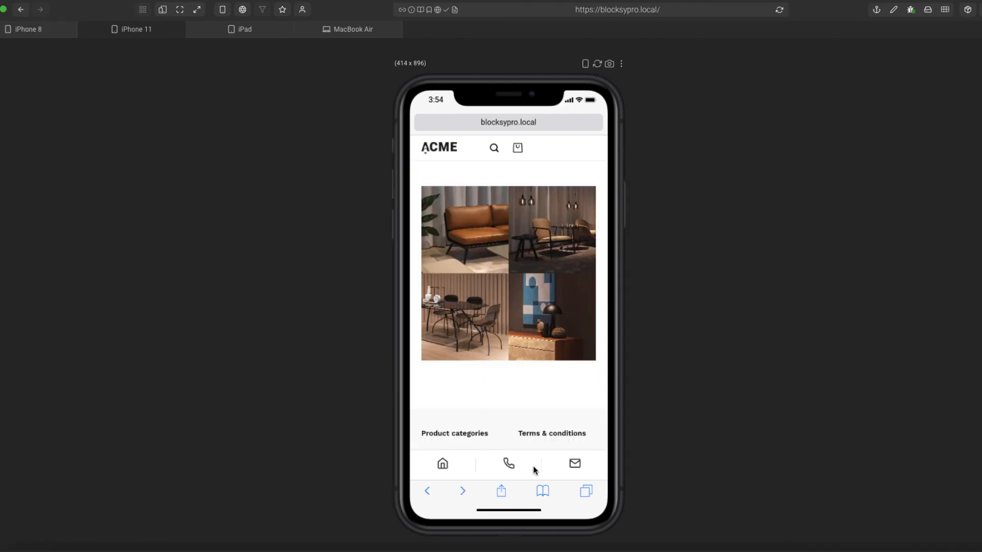
{"action": "mouse_move", "coordinate": [543, 408]}
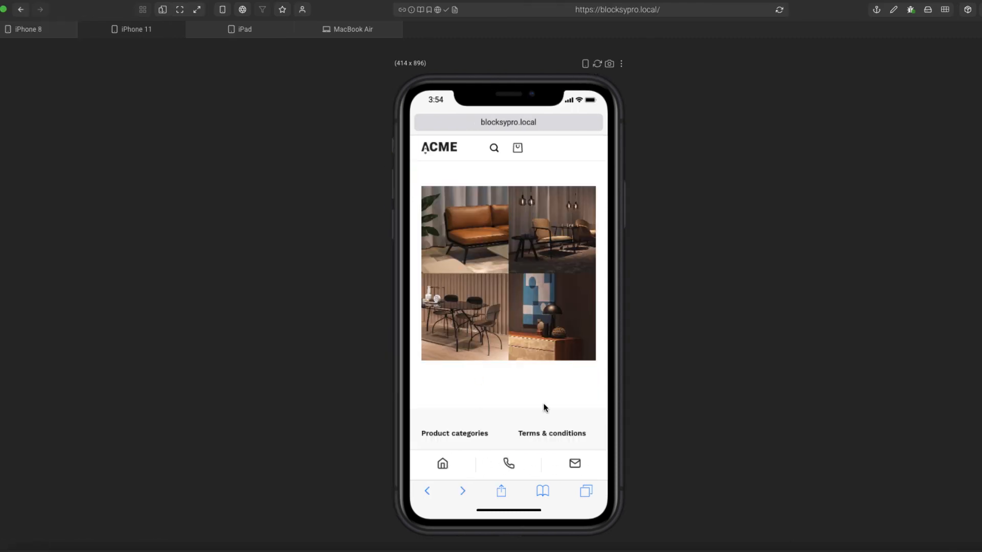